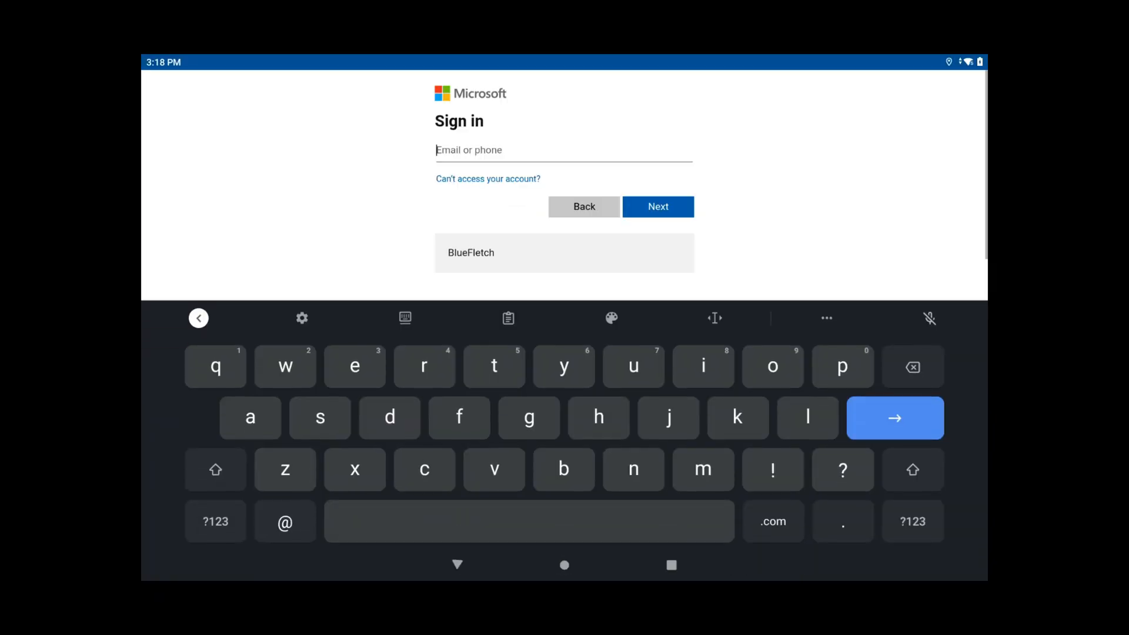
# - Sign the tablet in with the patrick account and password to reach the launcher home screen
pyautogui.write('patrick')
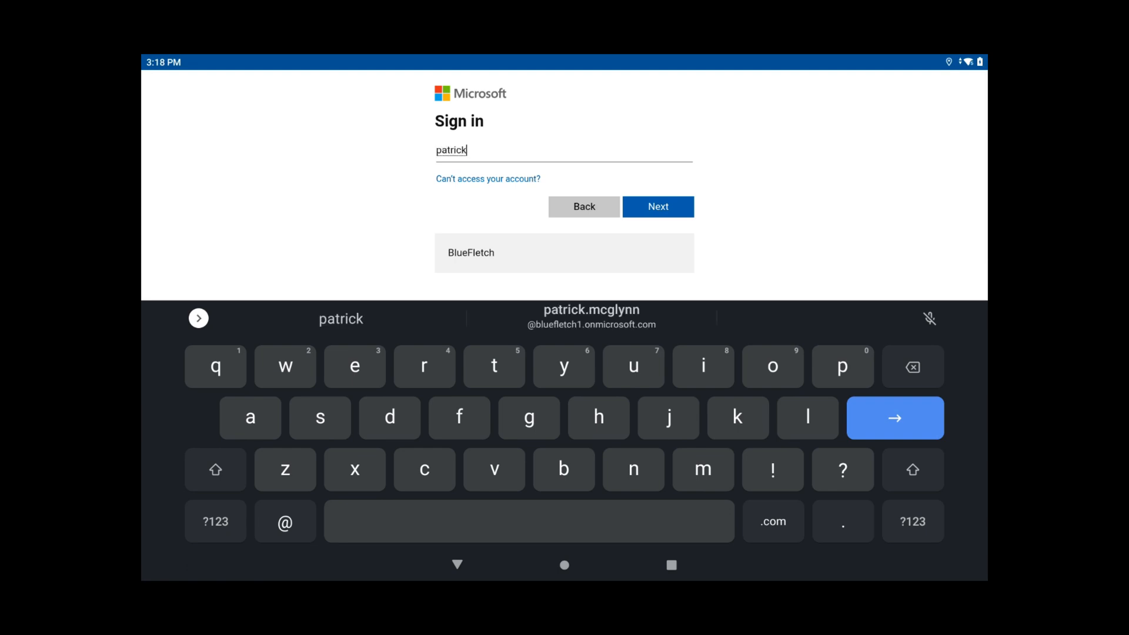
pyautogui.click(591, 315)
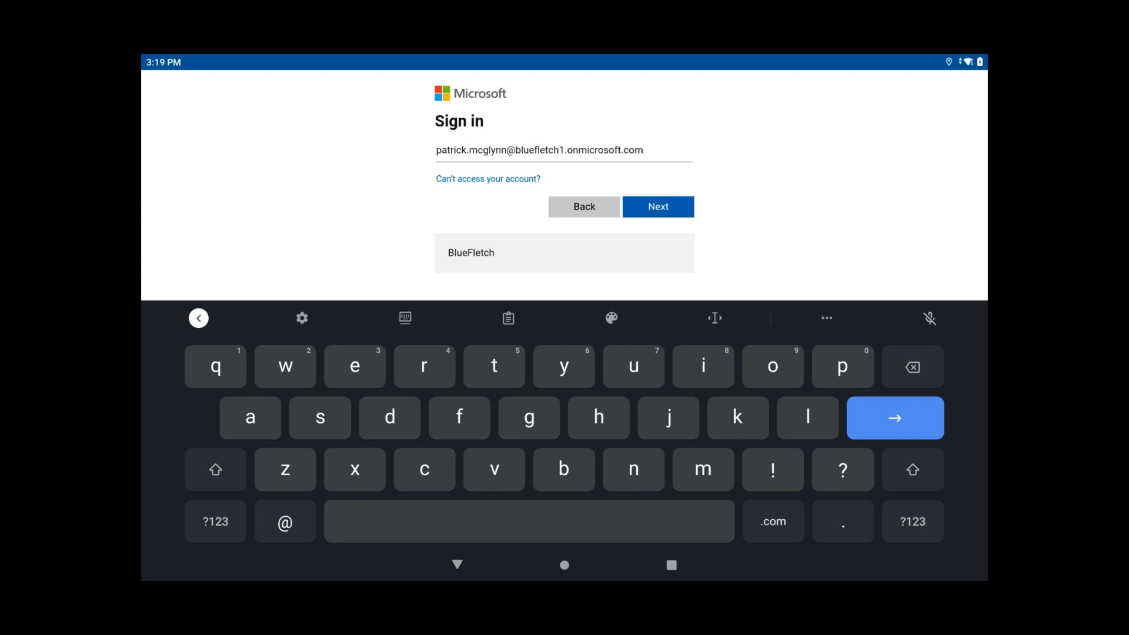
pyautogui.click(656, 207)
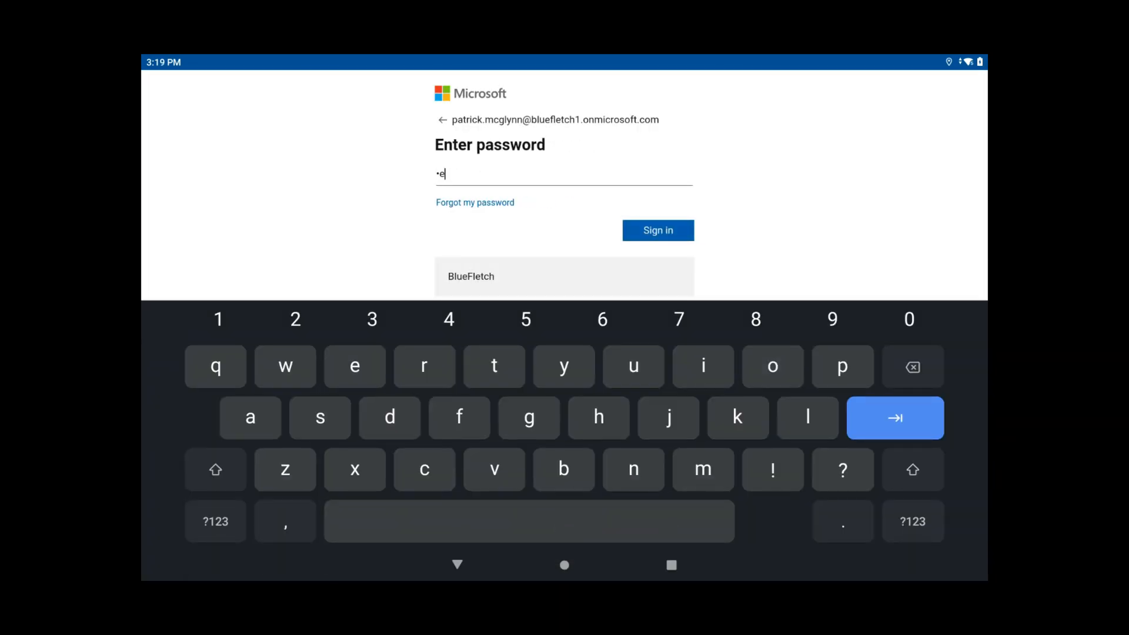
pyautogui.click(656, 230)
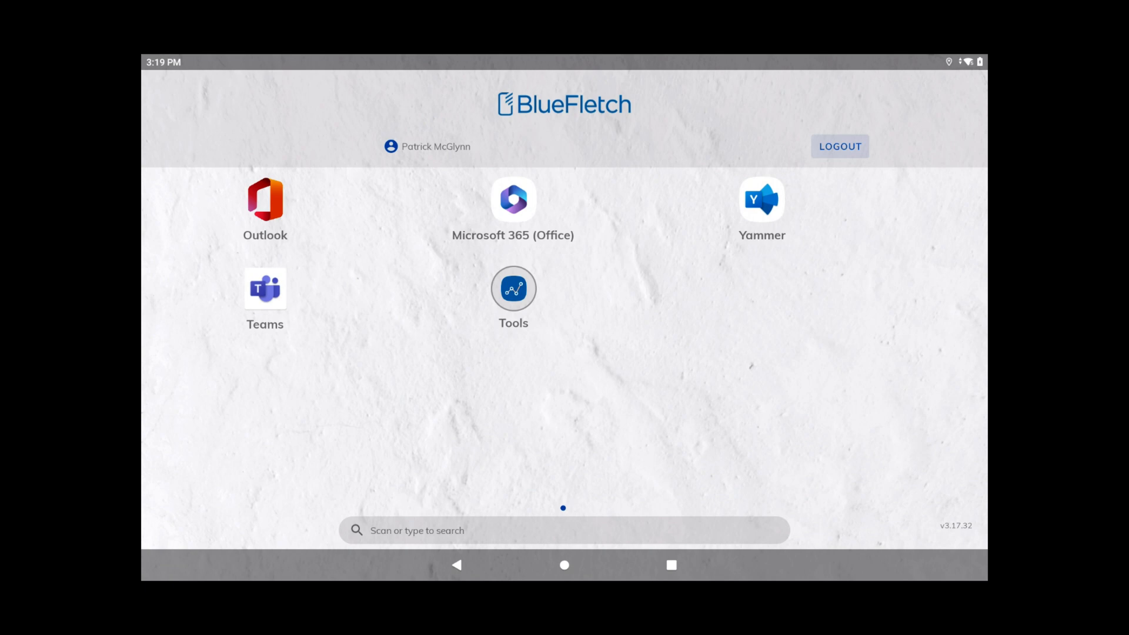
pyautogui.click(265, 288)
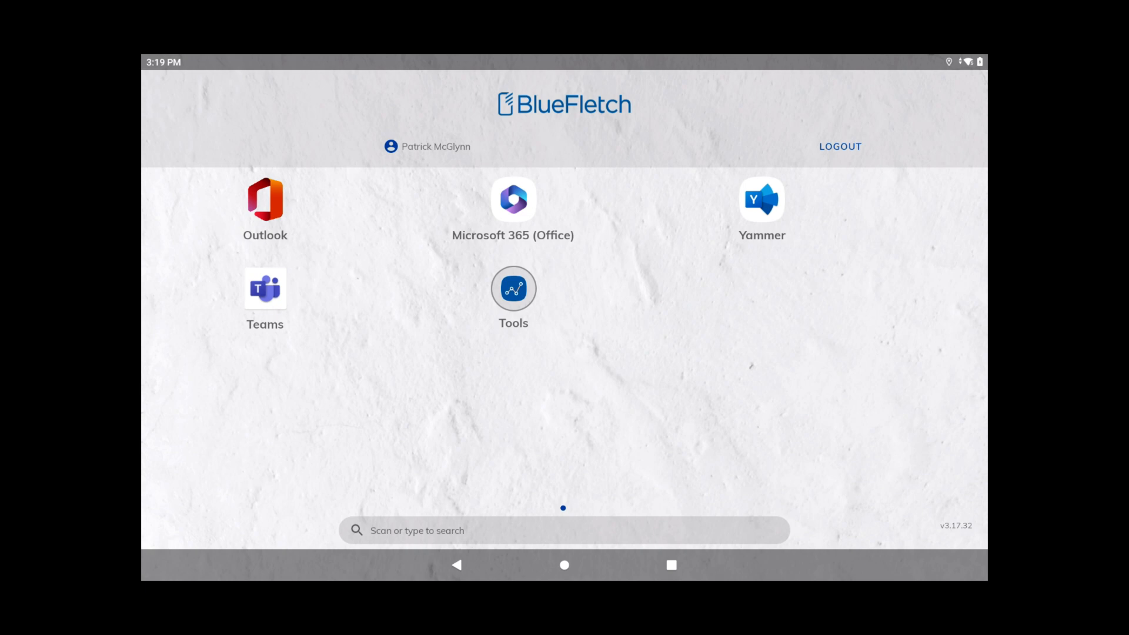
pyautogui.click(264, 200)
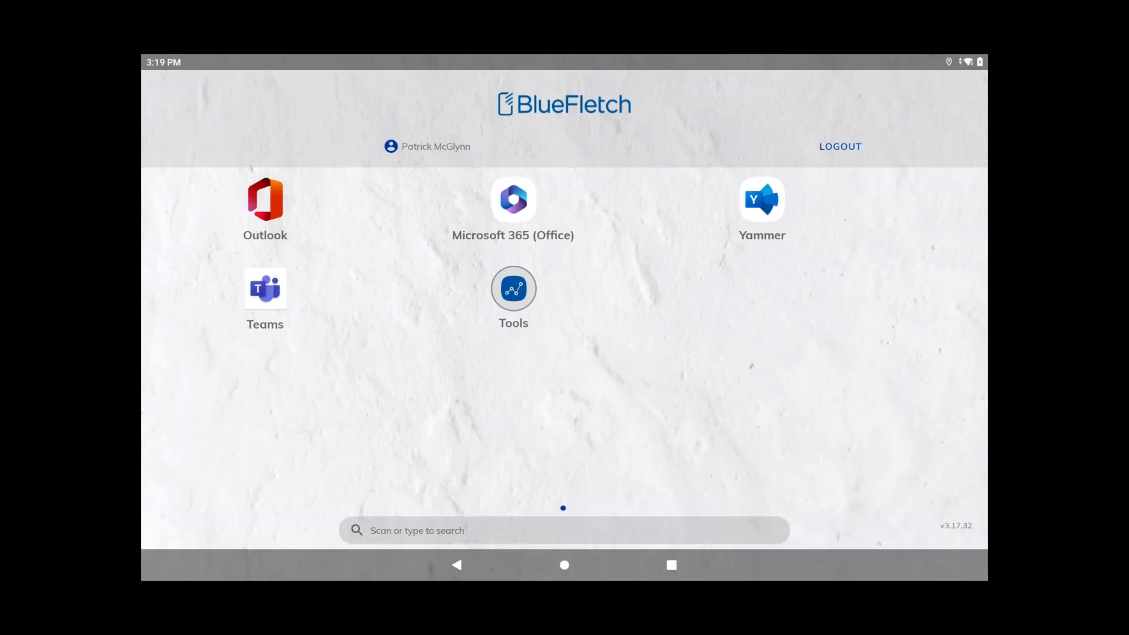
# - Log the current user out of the launcher and begin a new login
pyautogui.click(838, 146)
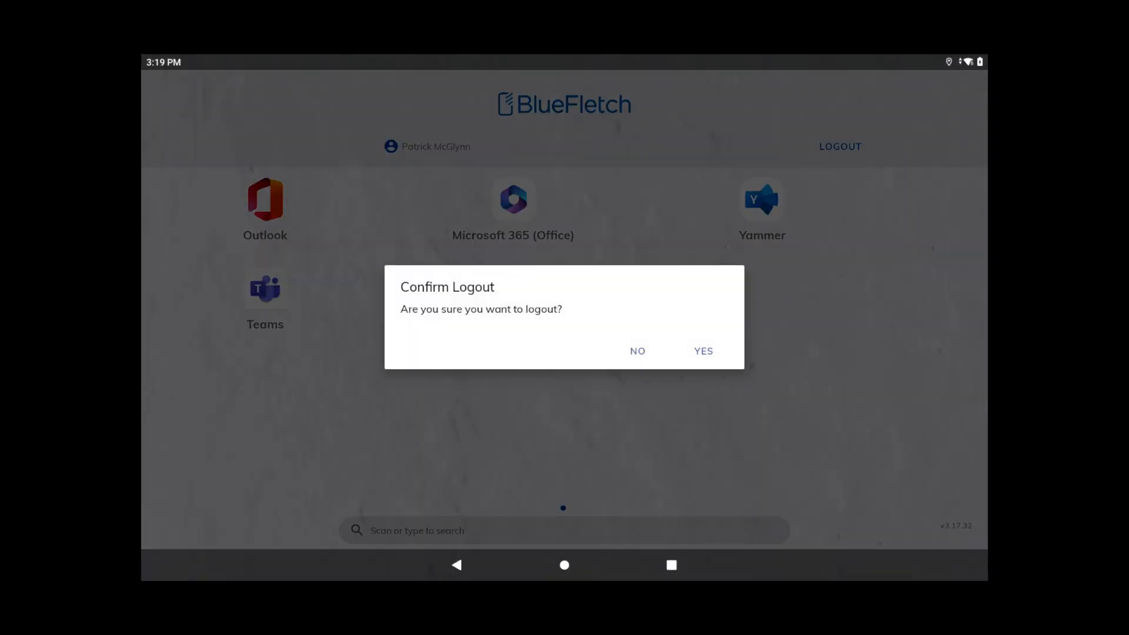
pyautogui.click(702, 350)
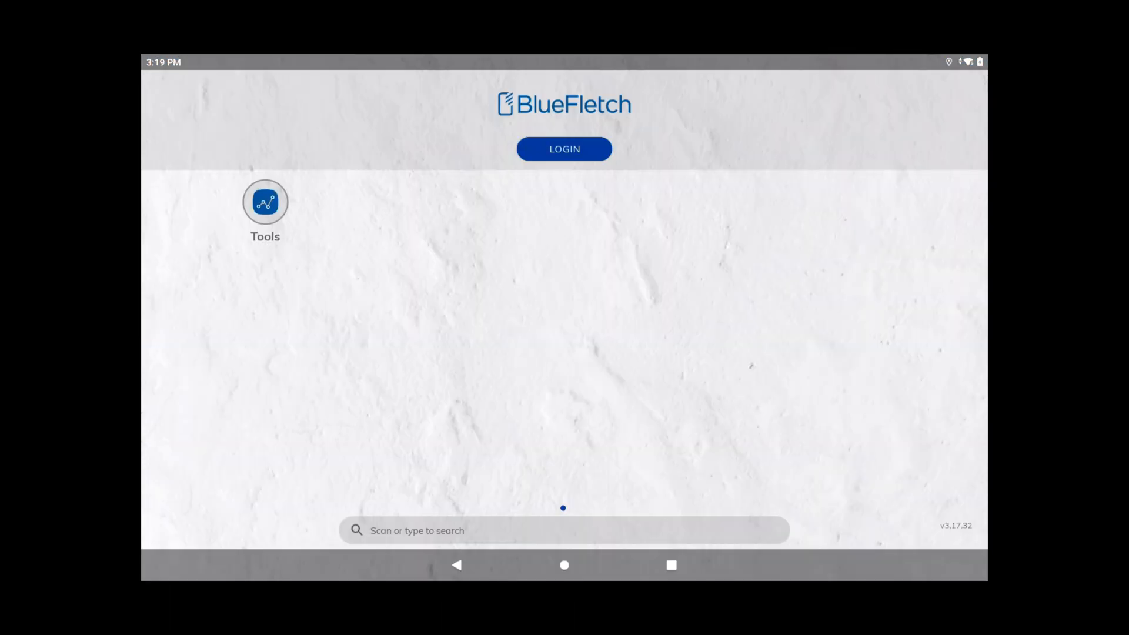
pyautogui.click(563, 149)
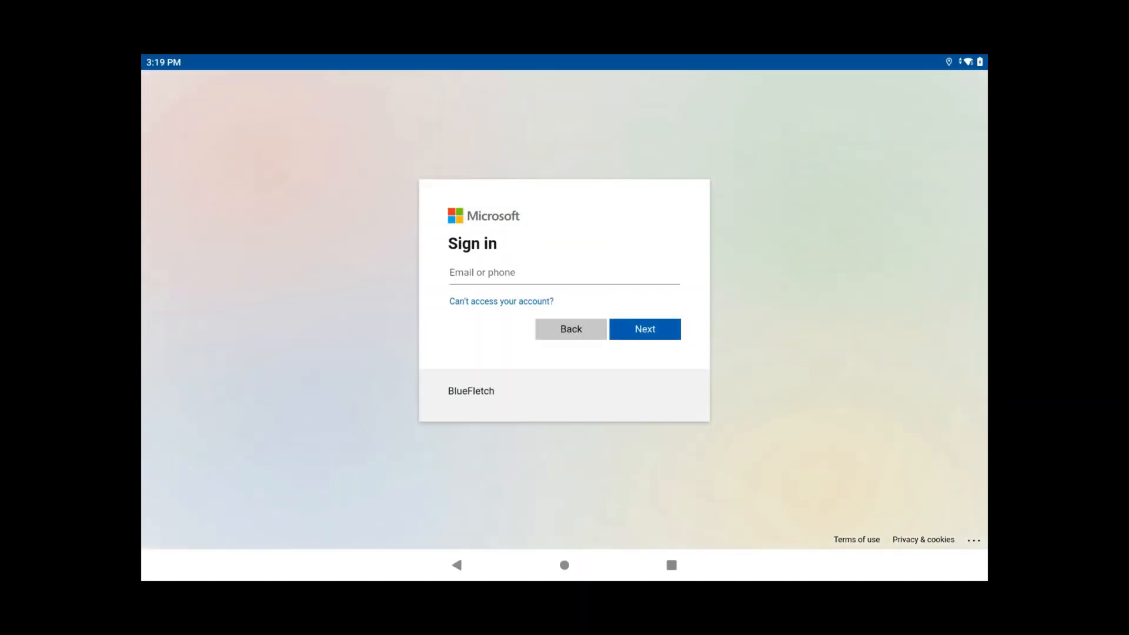
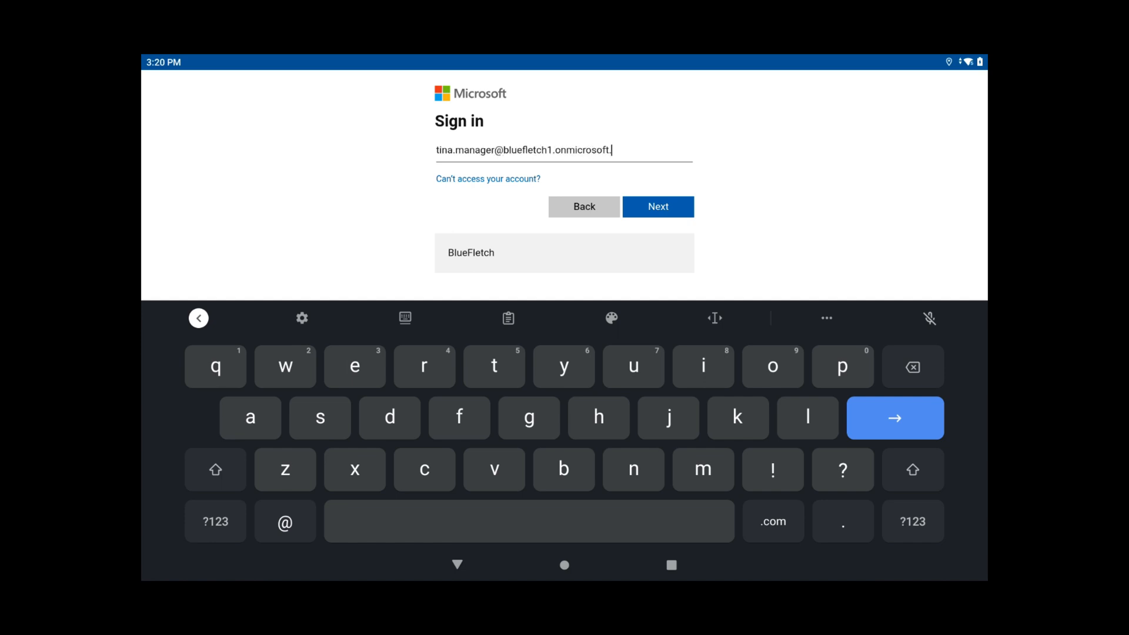
pyautogui.click(656, 207)
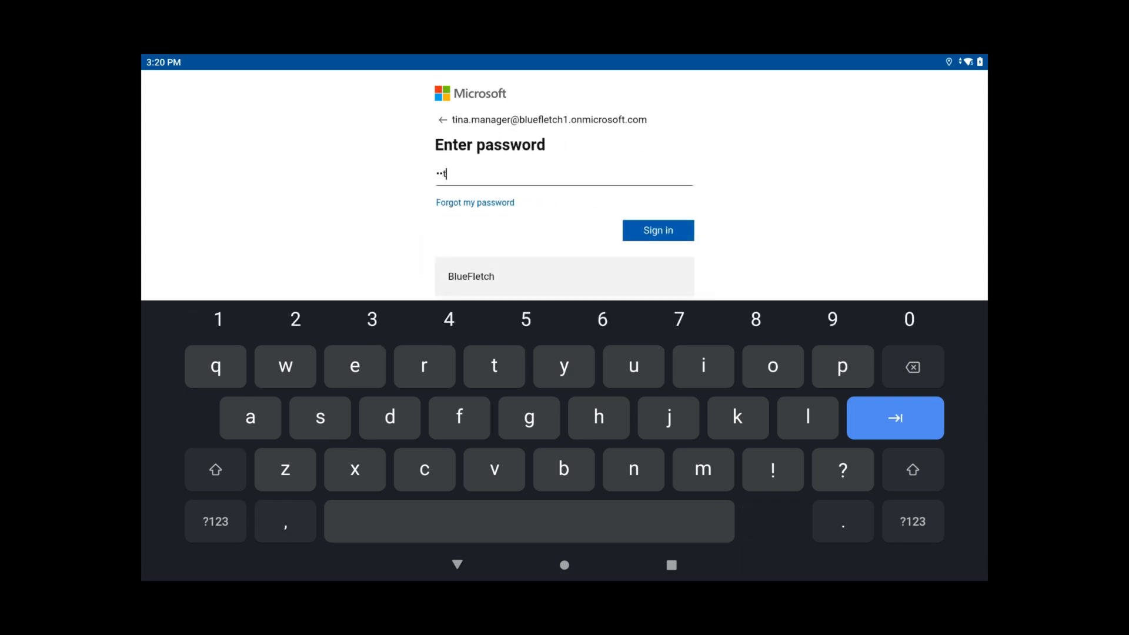
pyautogui.click(656, 230)
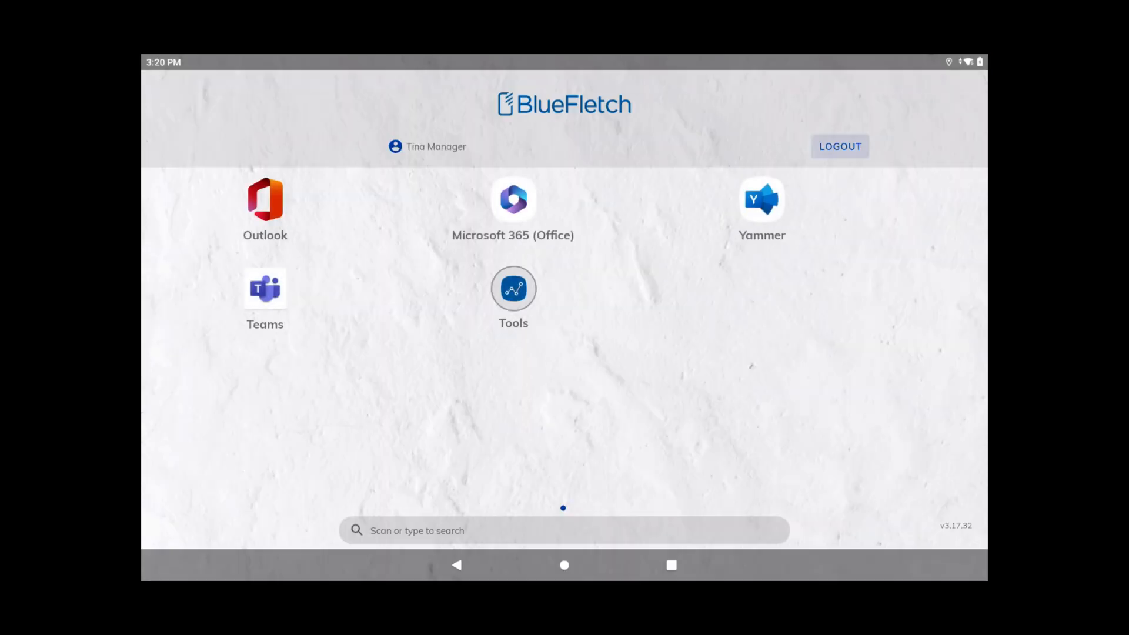
# - Log the signed-in user out, confirming in the Confirm Logout dialog
pyautogui.click(265, 289)
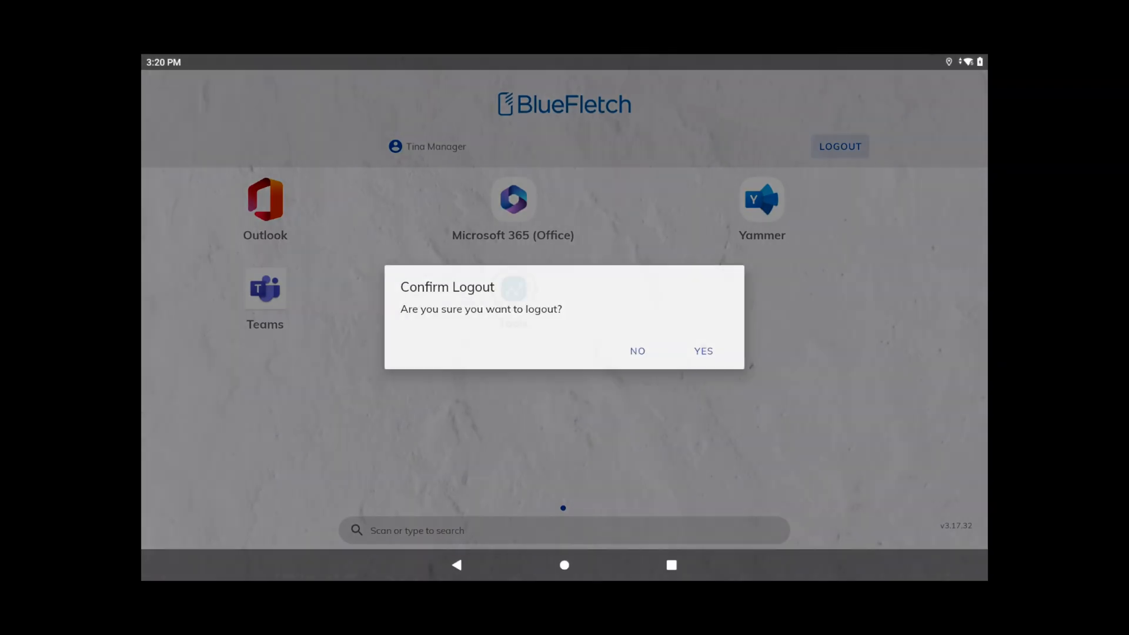
pyautogui.click(702, 350)
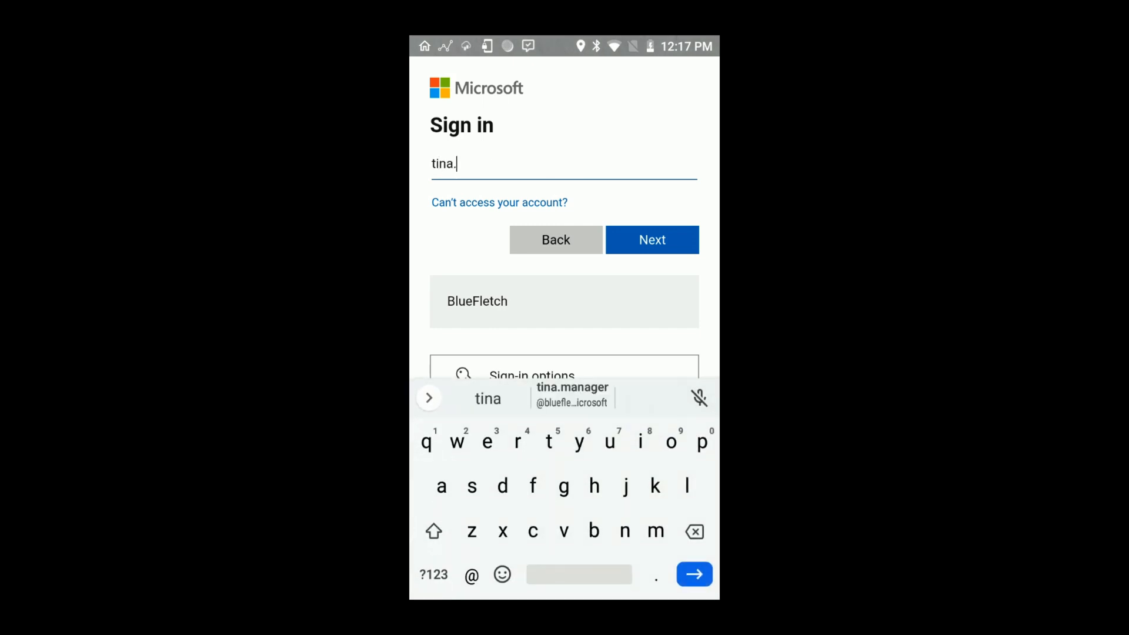
# - Sign the phone in with the manager account and password, then create a new six-digit PIN
pyautogui.click(571, 397)
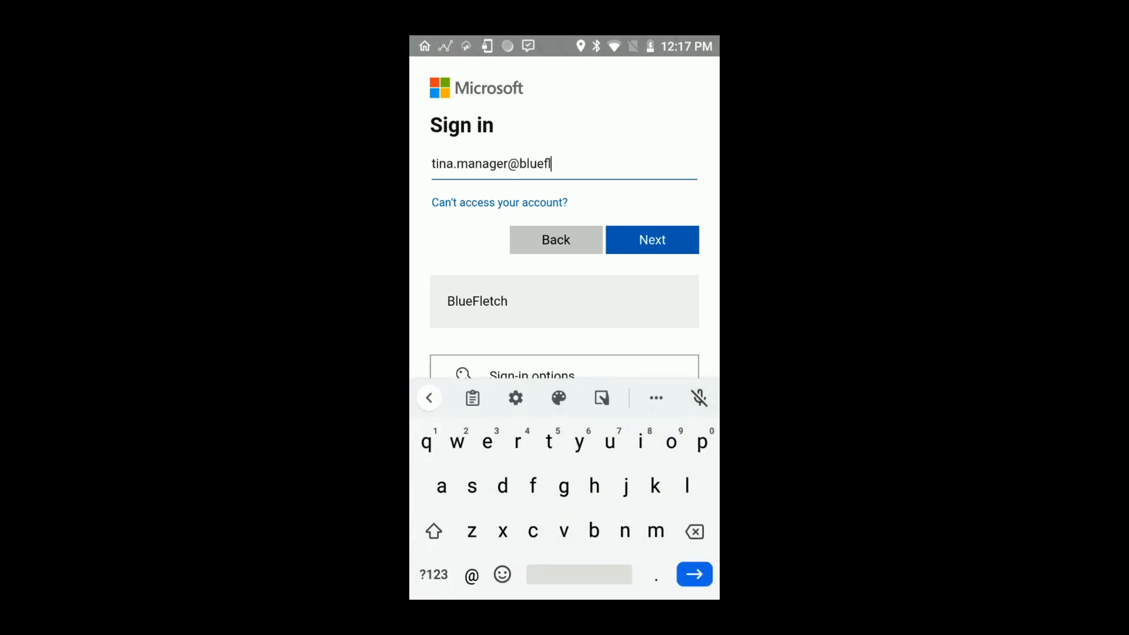
pyautogui.write('etch1.onmicrosoft.com')
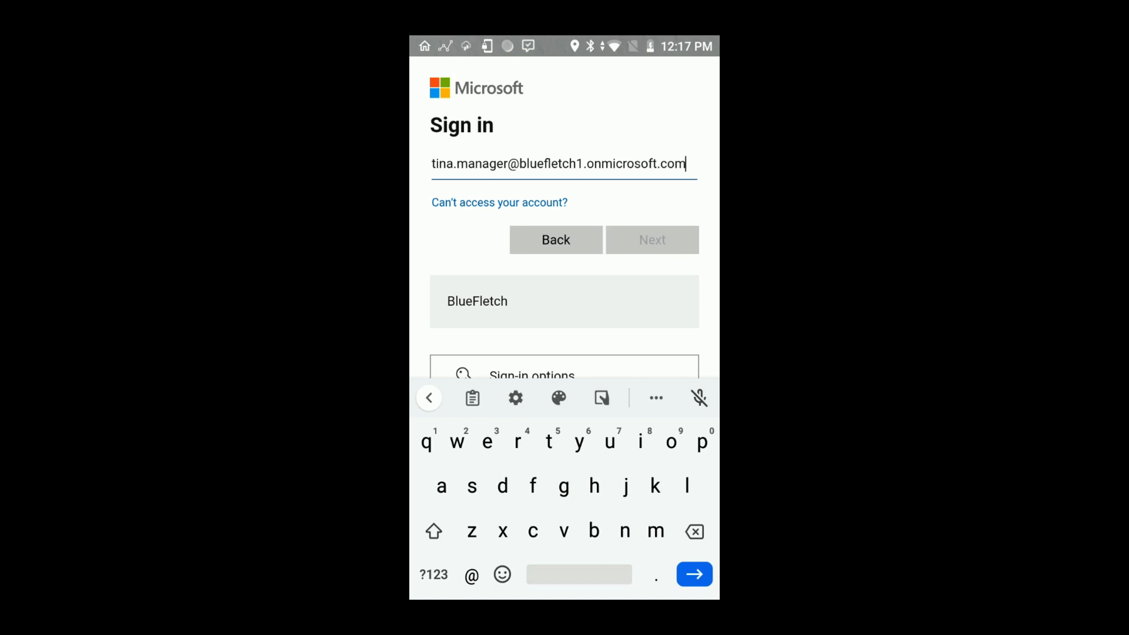
pyautogui.click(650, 239)
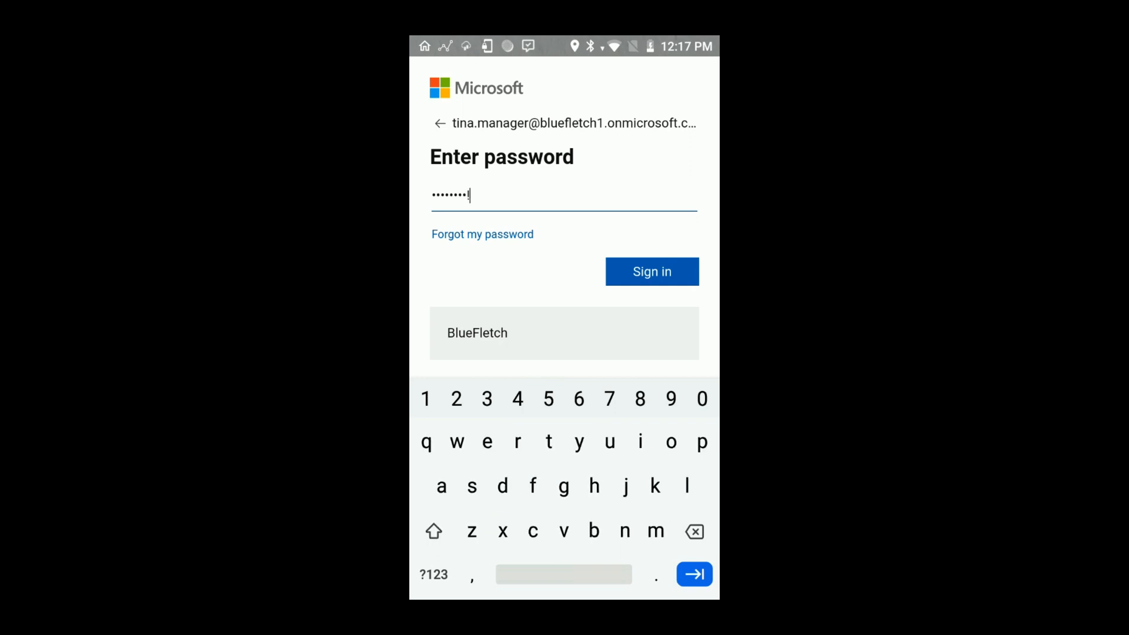
pyautogui.click(650, 271)
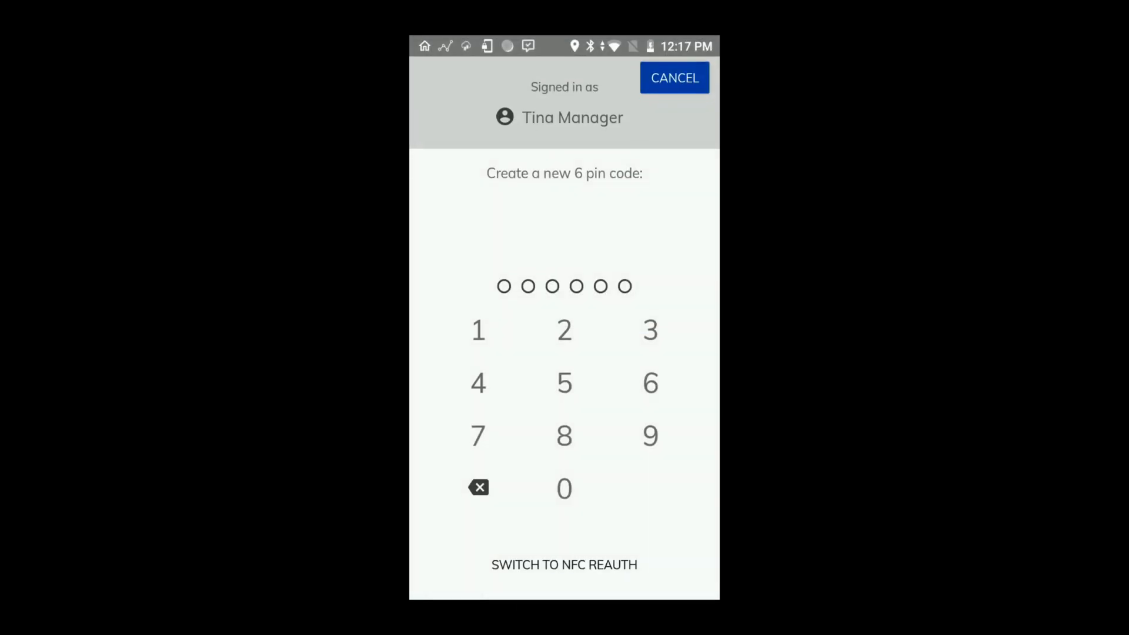
pyautogui.click(563, 329)
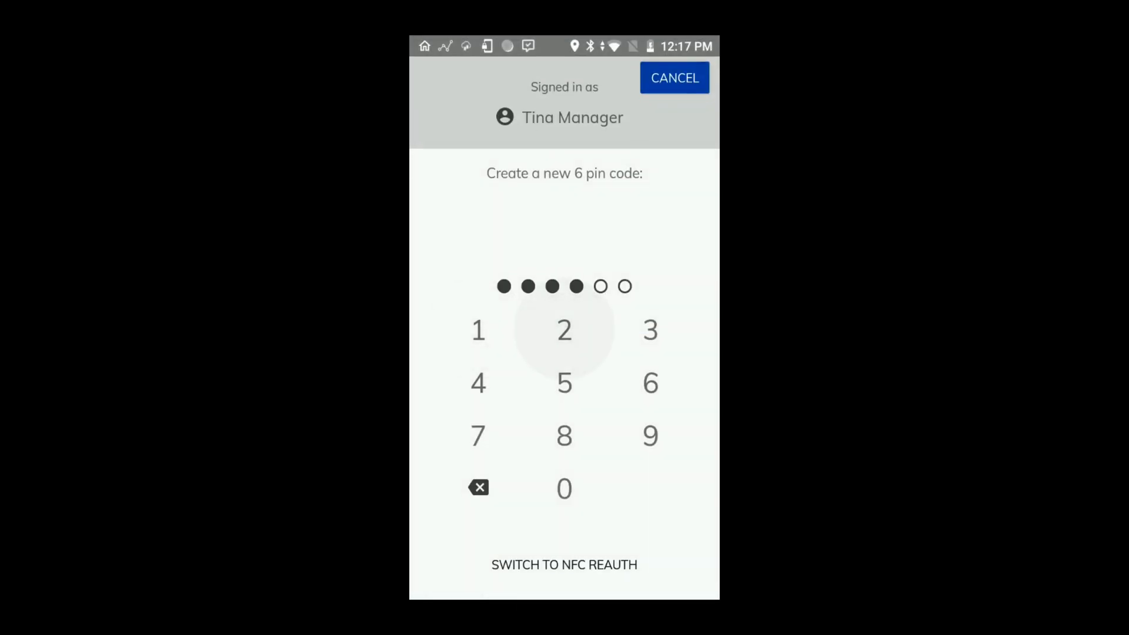
pyautogui.click(563, 330)
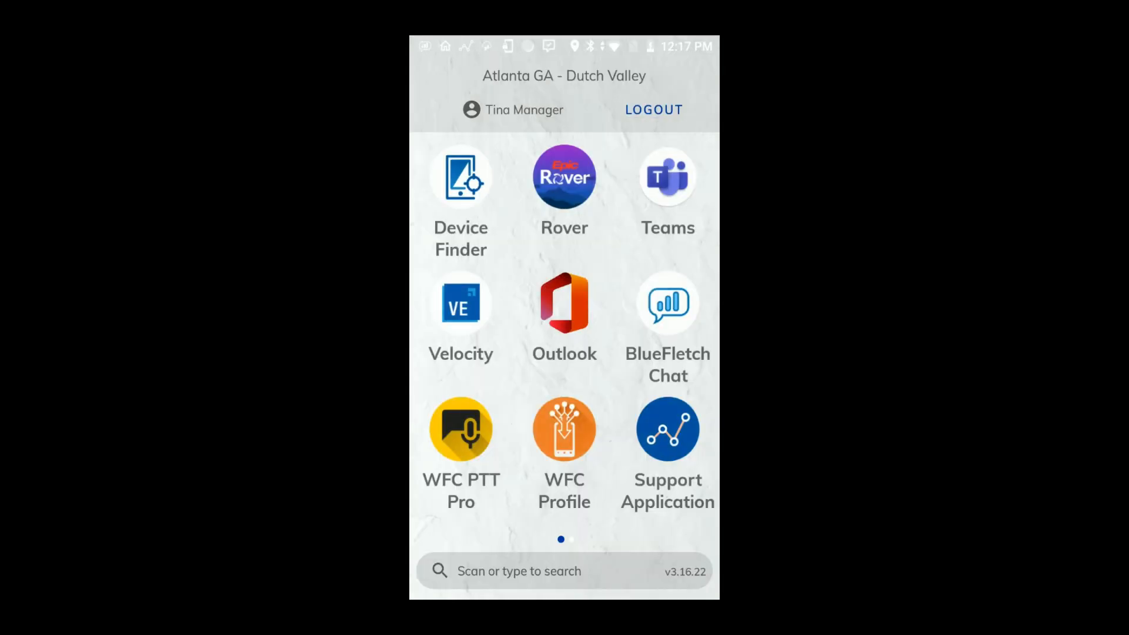
# - Launch Teams and sign in with the tina manager account and password
pyautogui.click(665, 176)
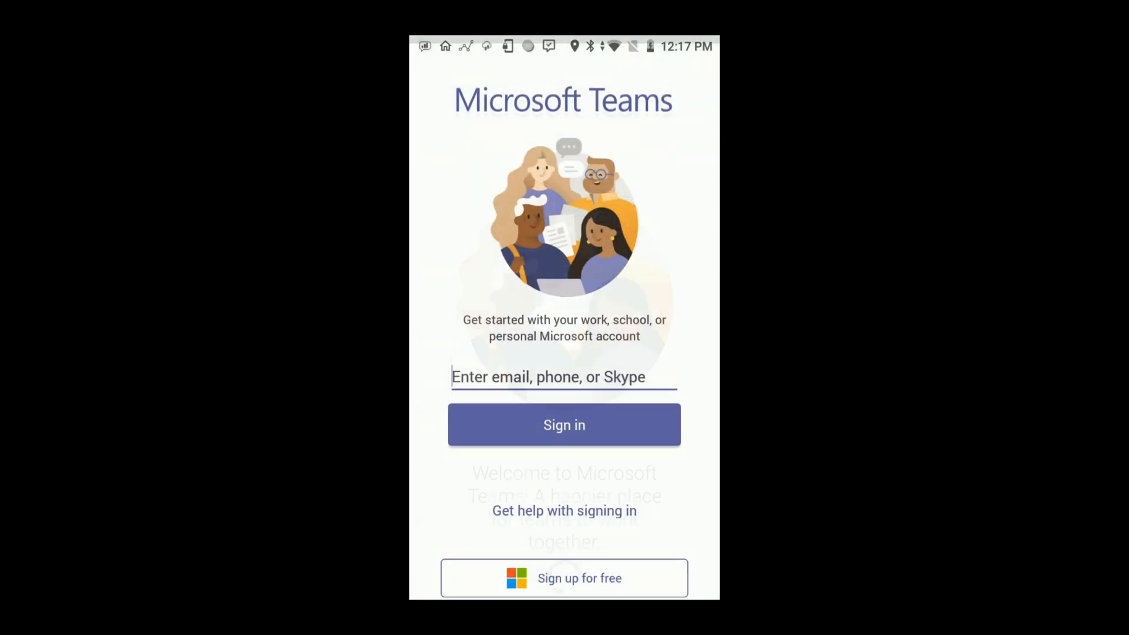
pyautogui.click(563, 377)
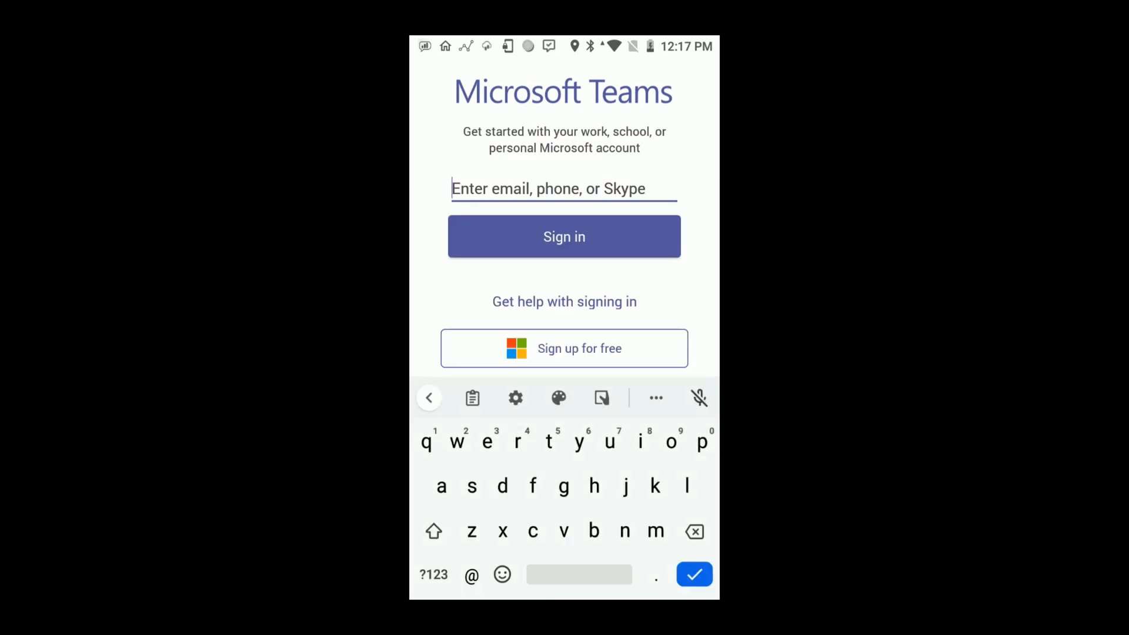
pyautogui.write('tina')
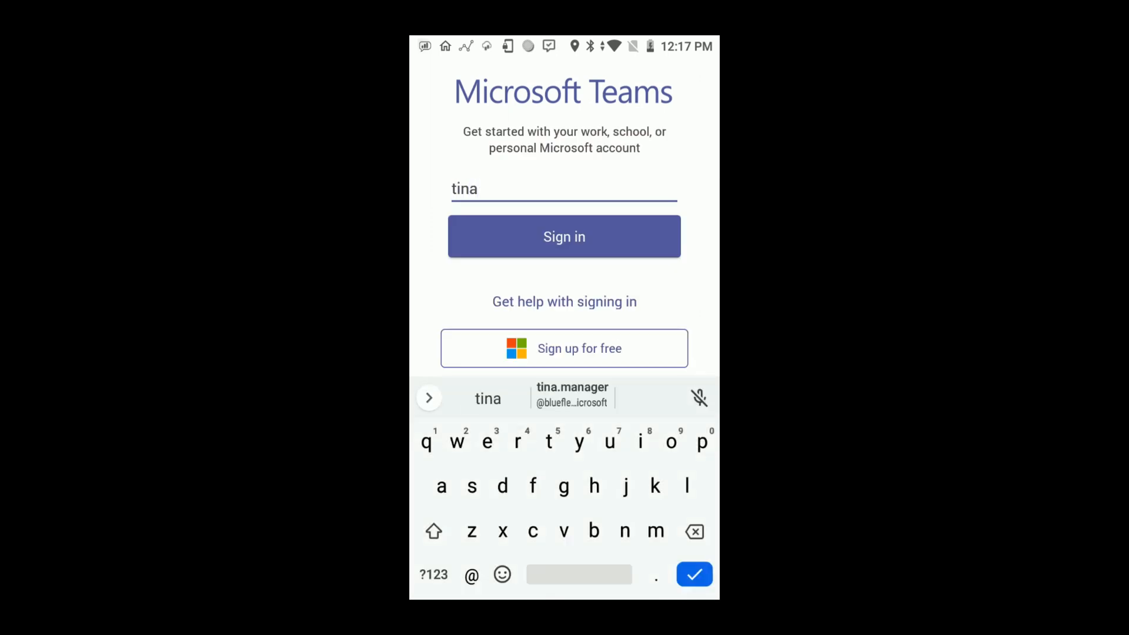
pyautogui.click(571, 397)
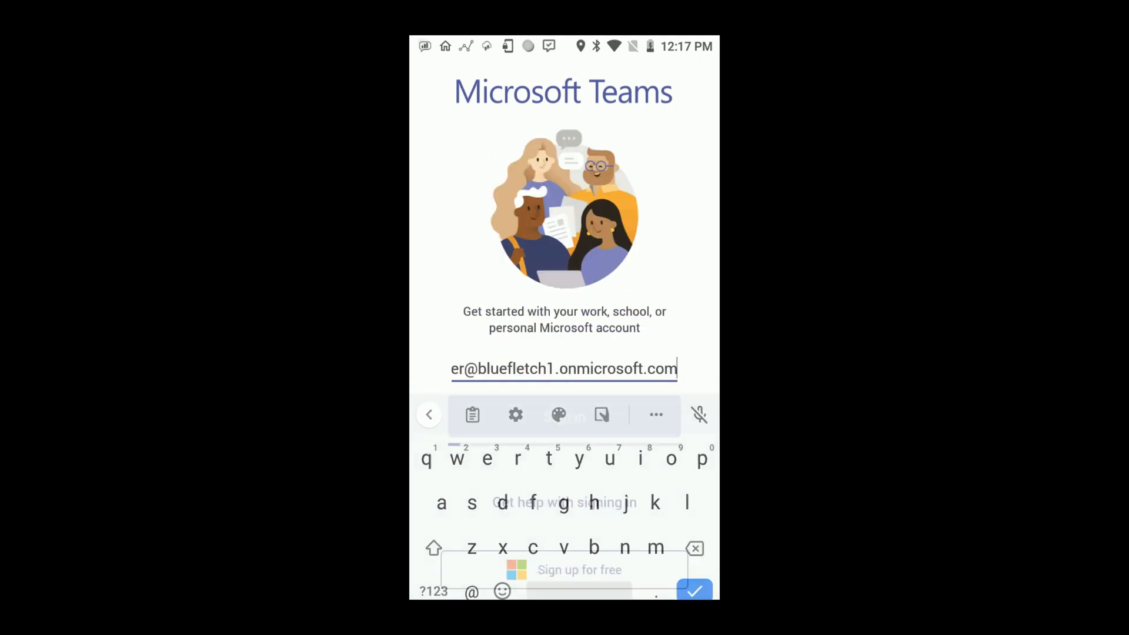
pyautogui.click(693, 591)
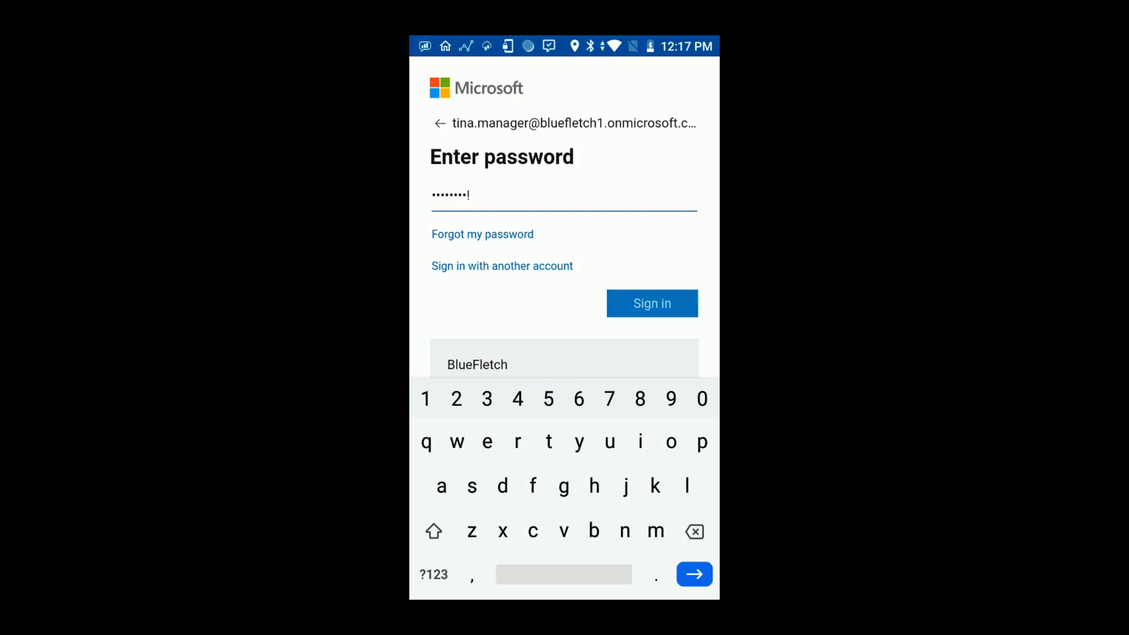
pyautogui.click(650, 303)
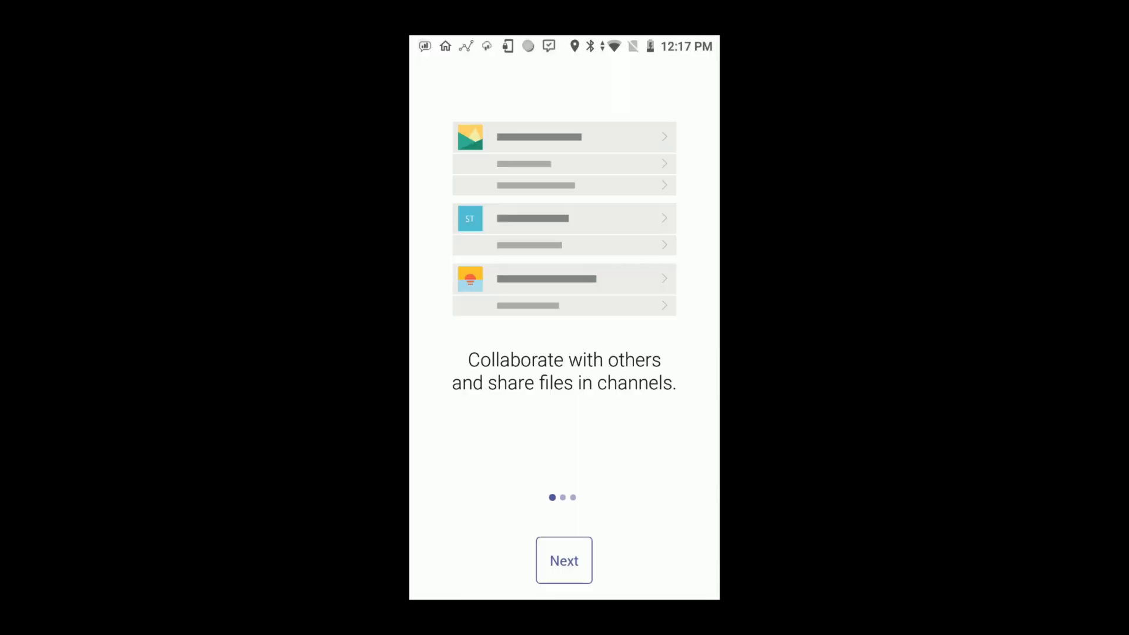
# - Dismiss the Teams introduction tour to reach the empty Chat page
pyautogui.click(563, 559)
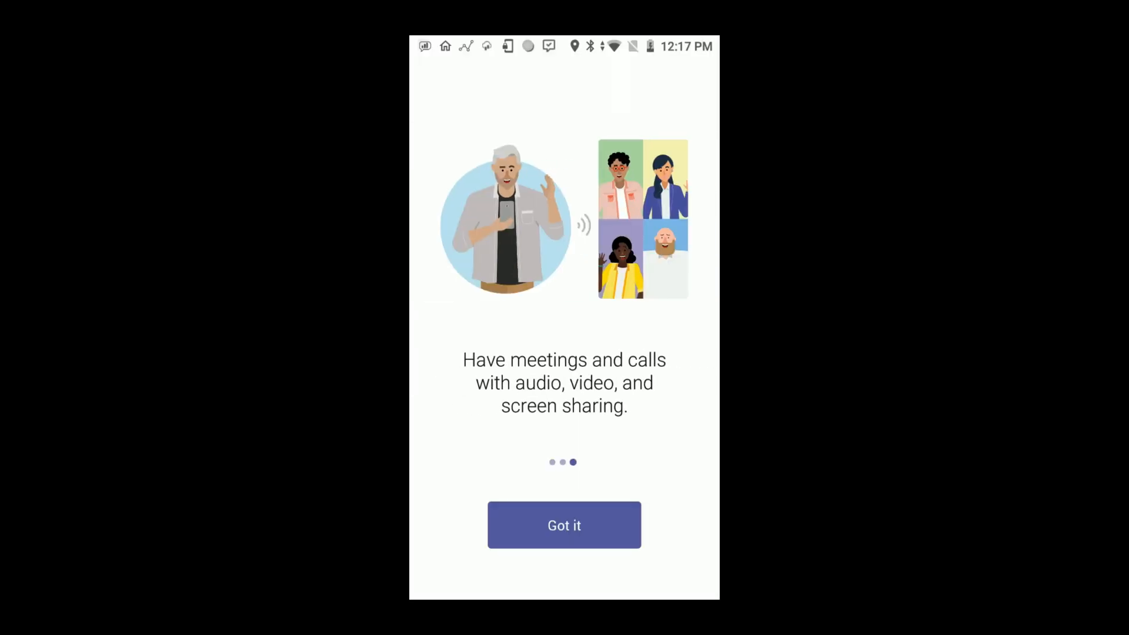
pyautogui.click(563, 525)
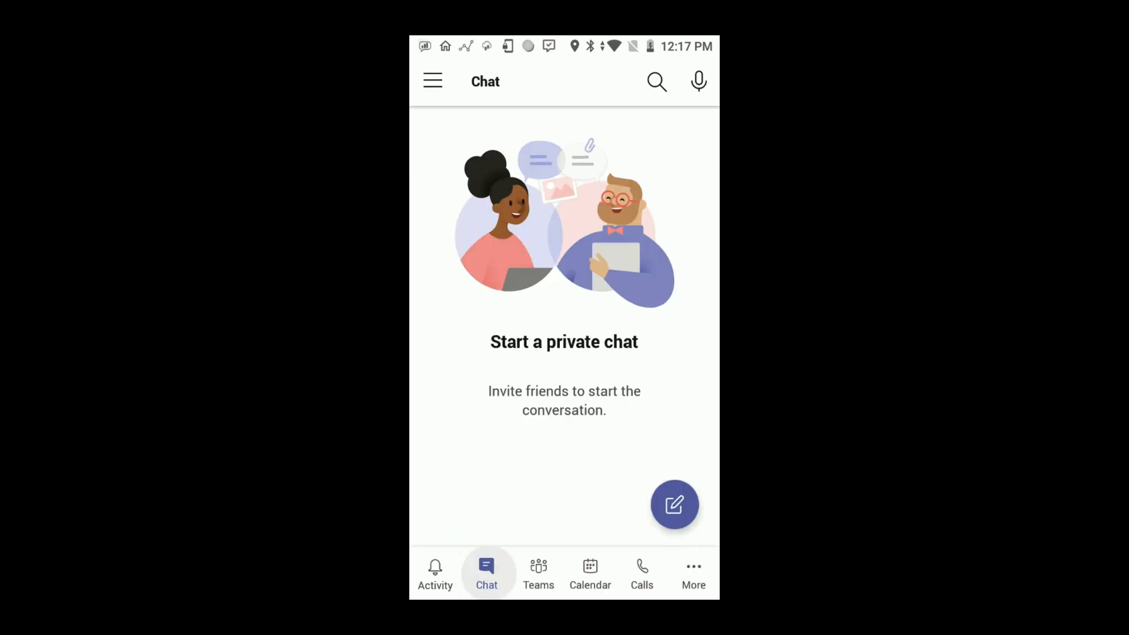
# - Start a new private chat with the patrick contact and send Hello!
pyautogui.click(674, 504)
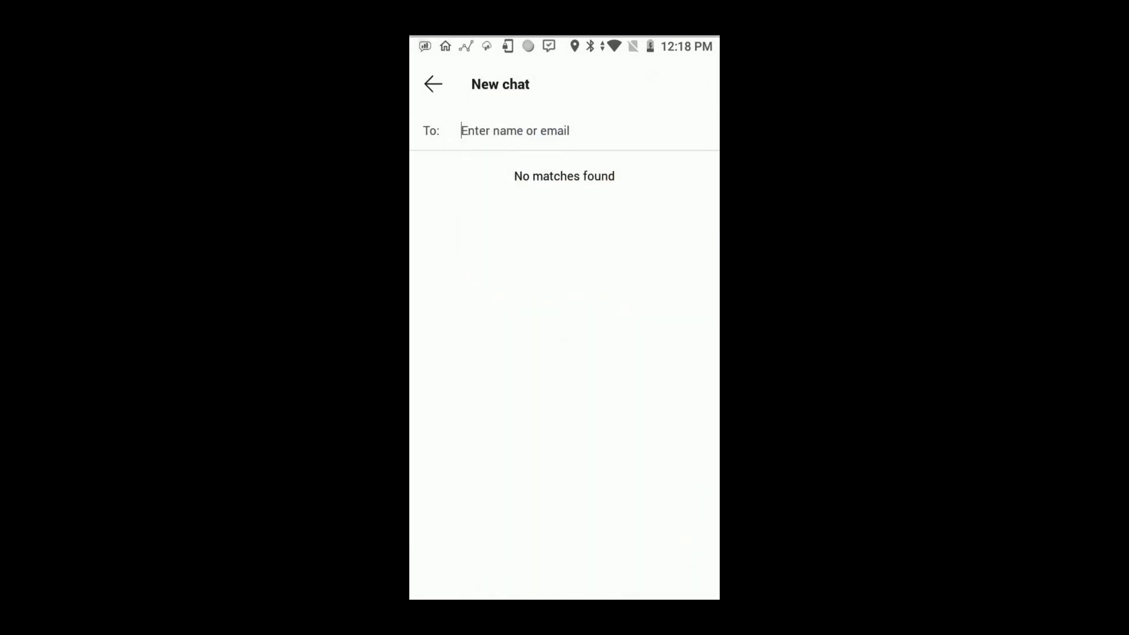
pyautogui.write('patri')
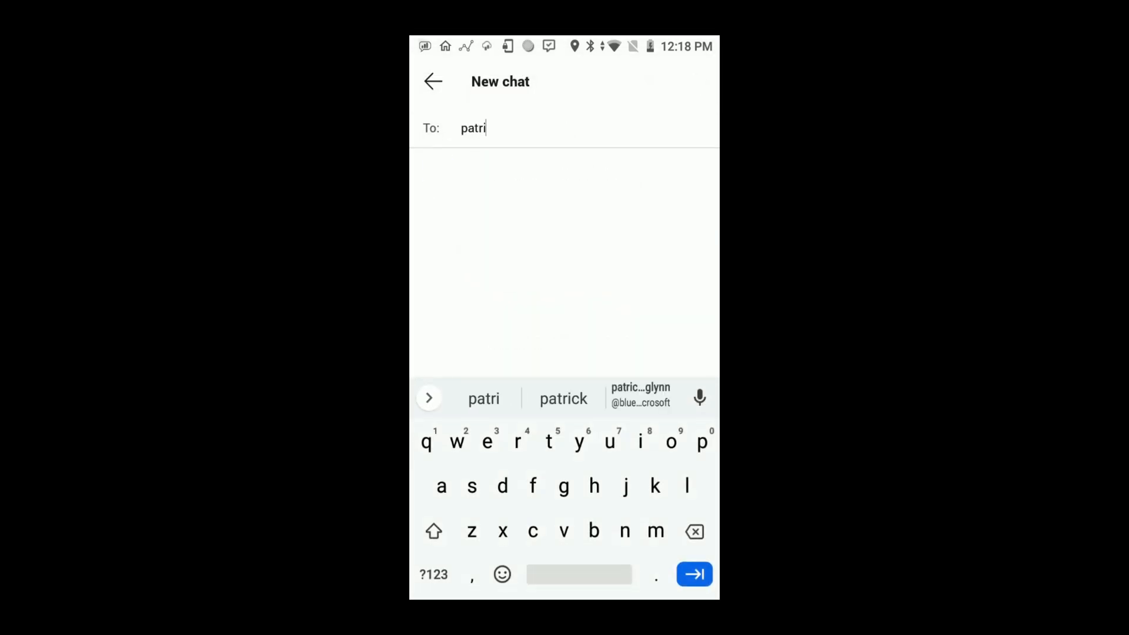
pyautogui.click(639, 395)
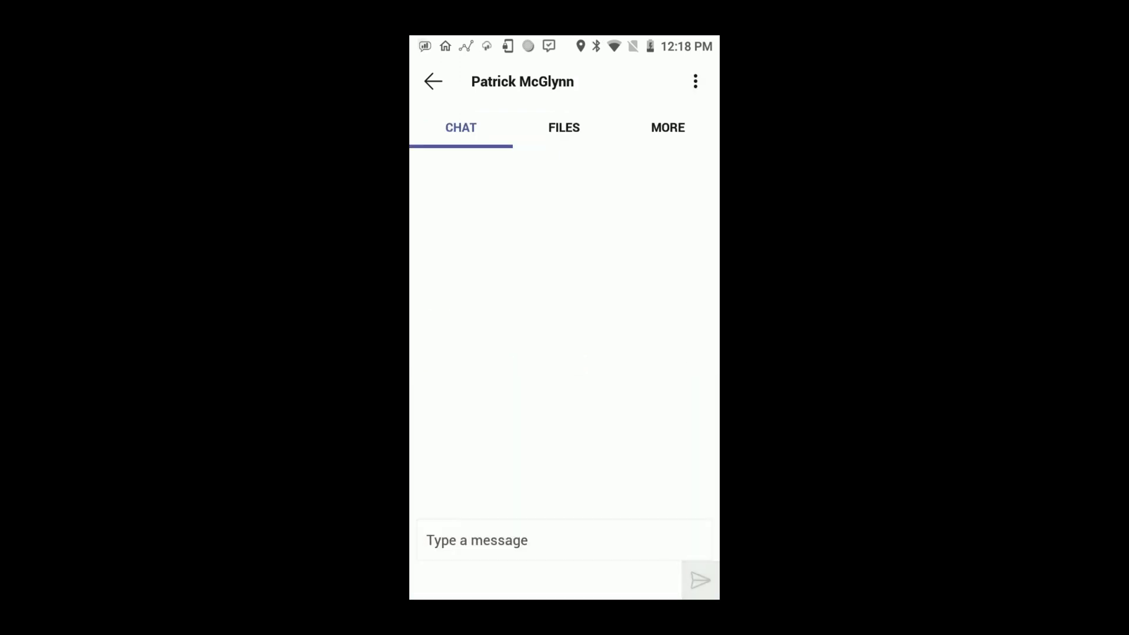
pyautogui.click(697, 580)
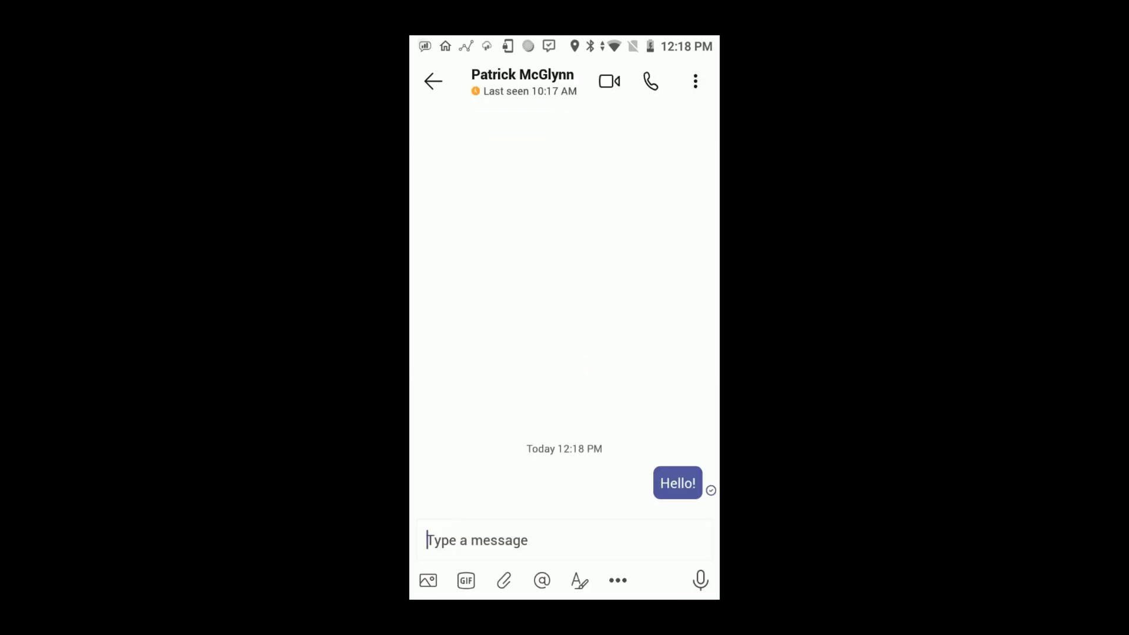
# - Return to the launcher home and log the current user out
pyautogui.click(432, 81)
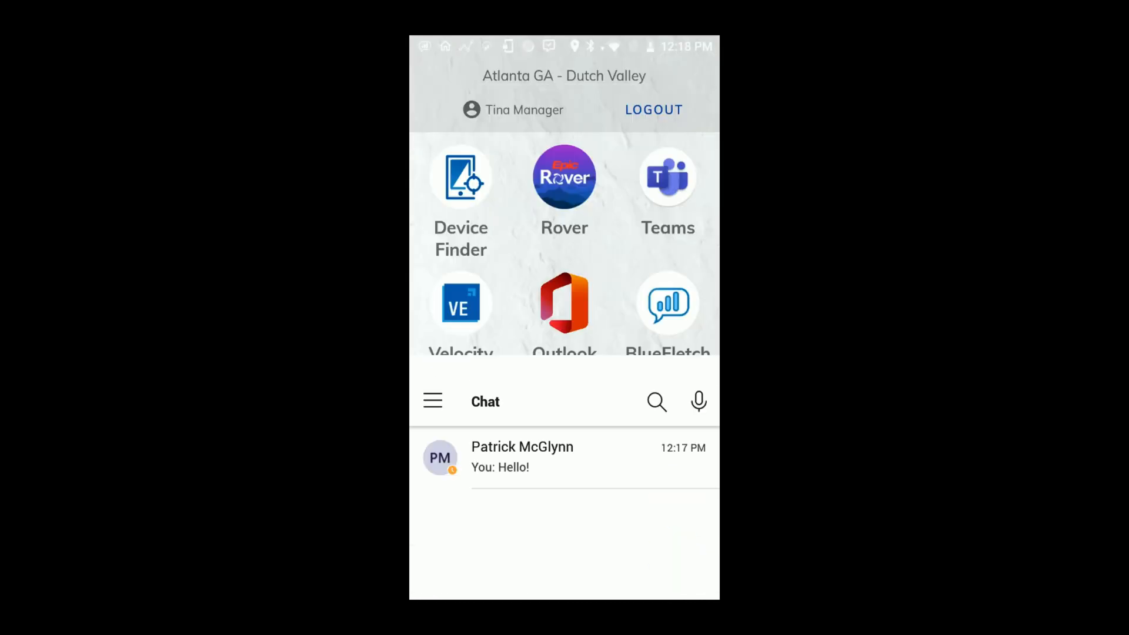
pyautogui.click(653, 110)
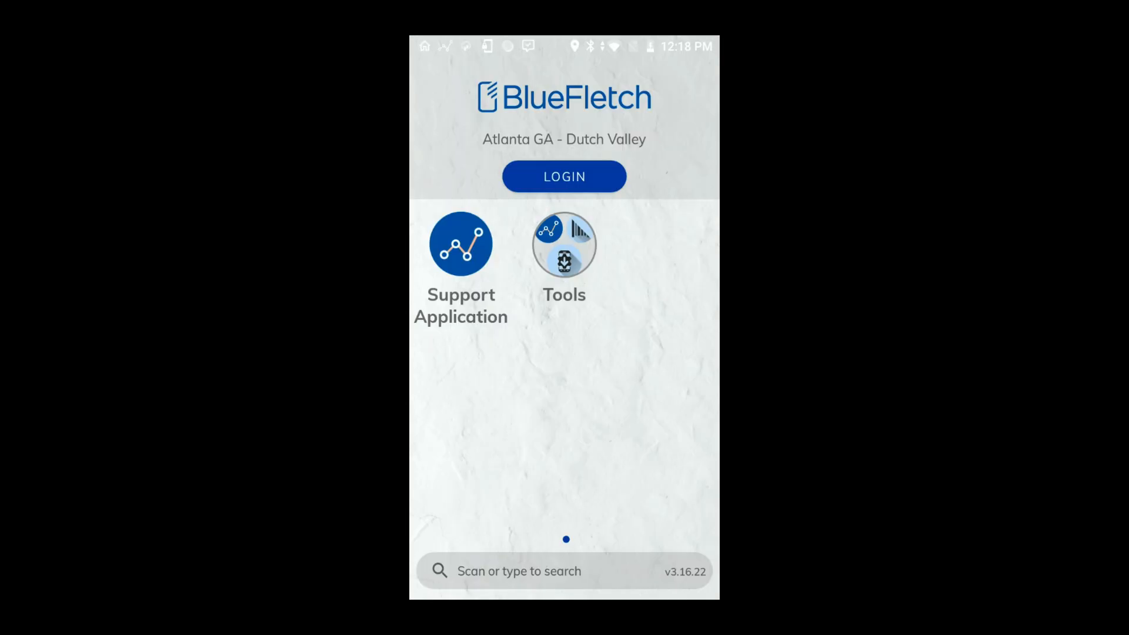
# - Sign back into the launcher with the suggested account, password and confirmation PIN, then reopen Teams
pyautogui.click(563, 177)
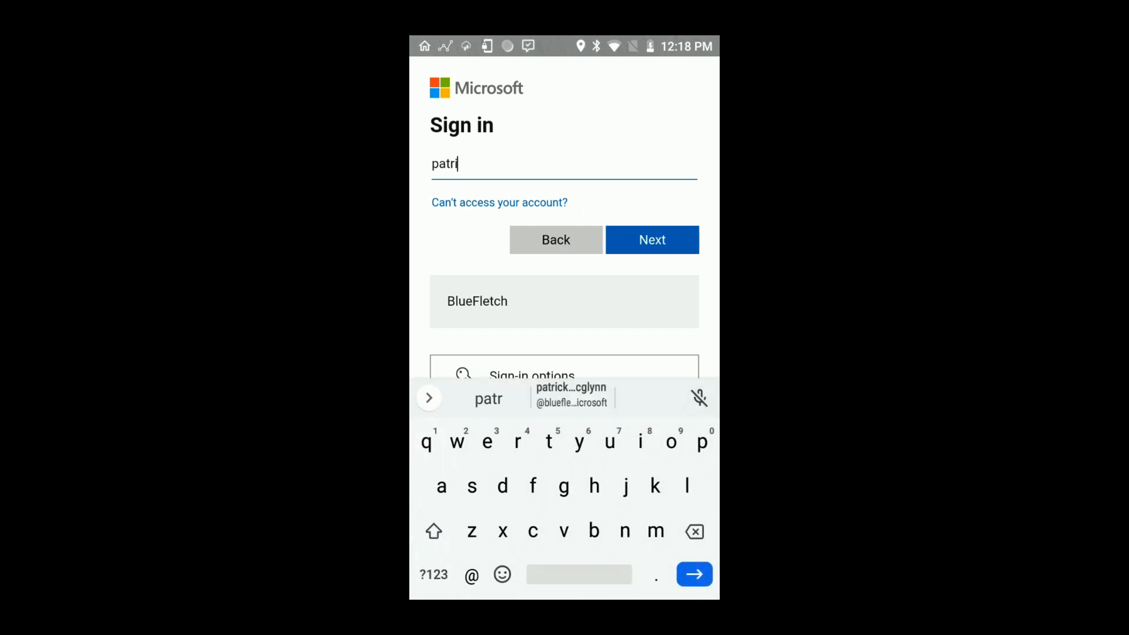
pyautogui.click(570, 392)
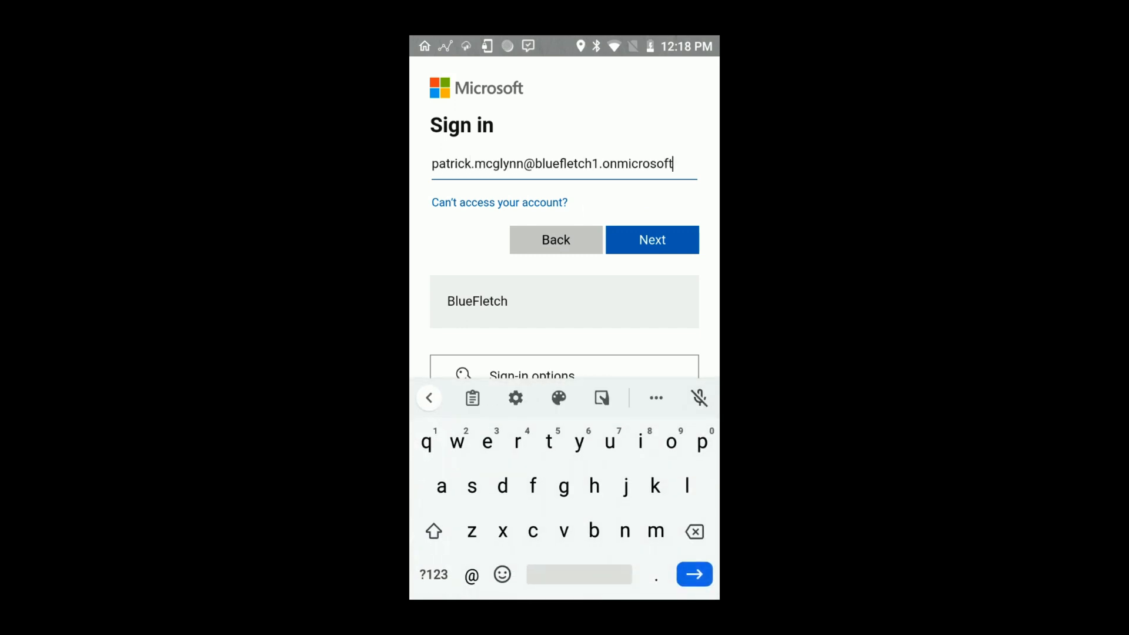
pyautogui.click(650, 239)
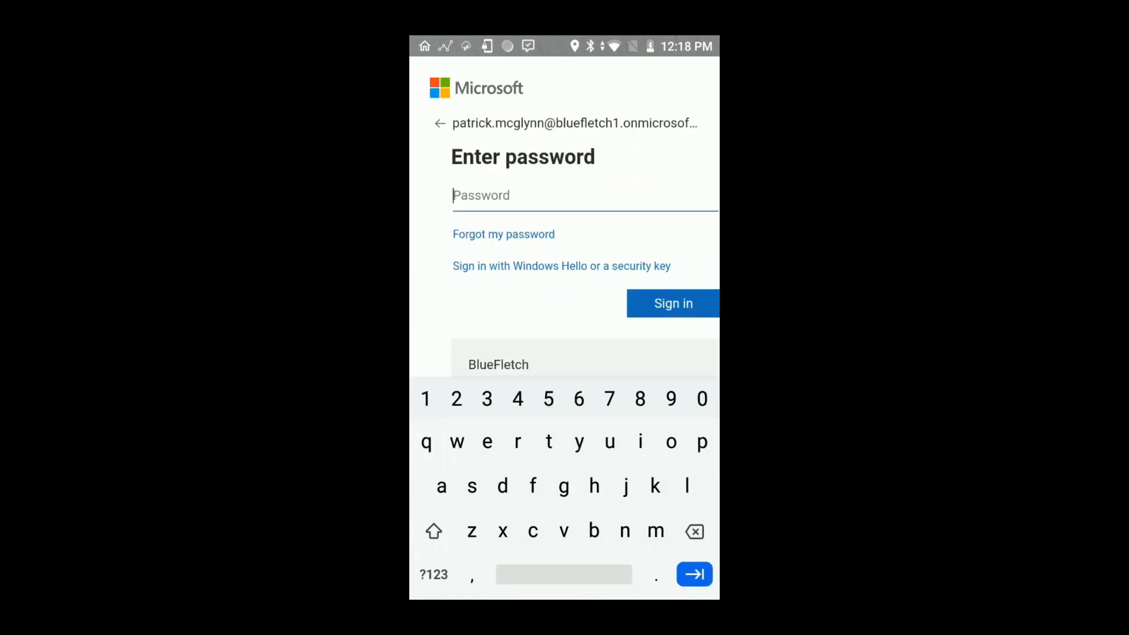
pyautogui.write('g')
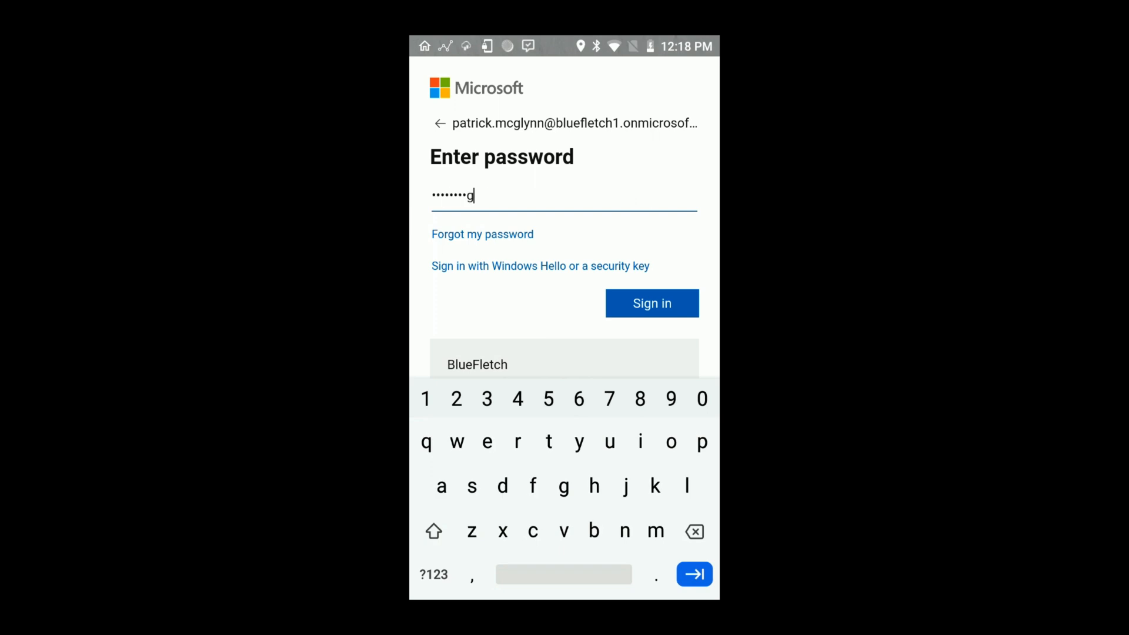
pyautogui.click(651, 304)
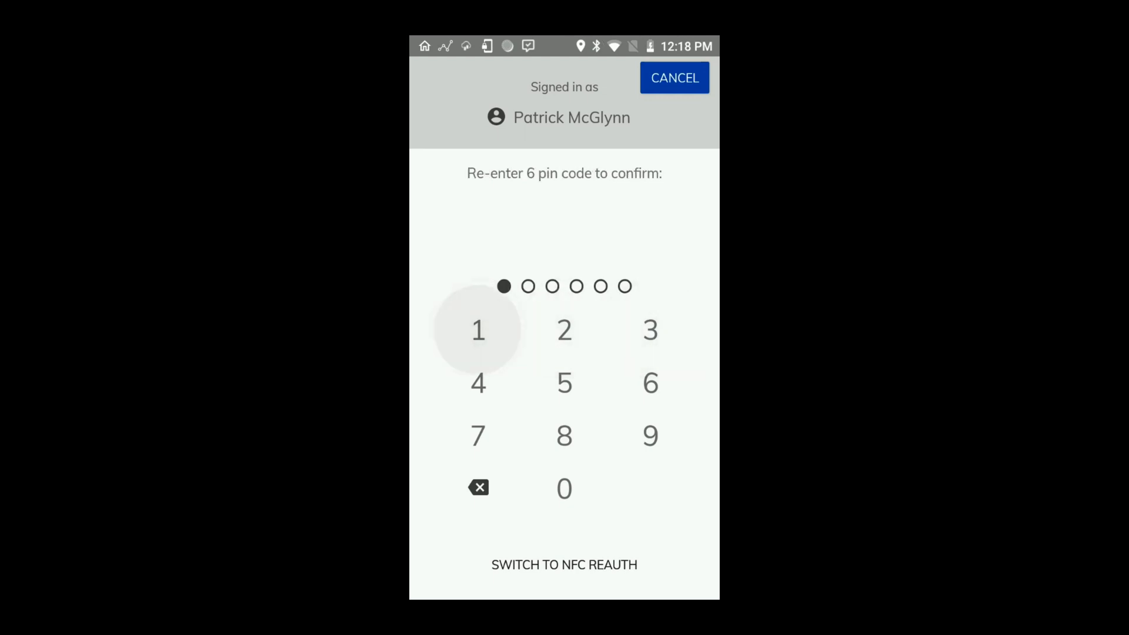
pyautogui.click(477, 329)
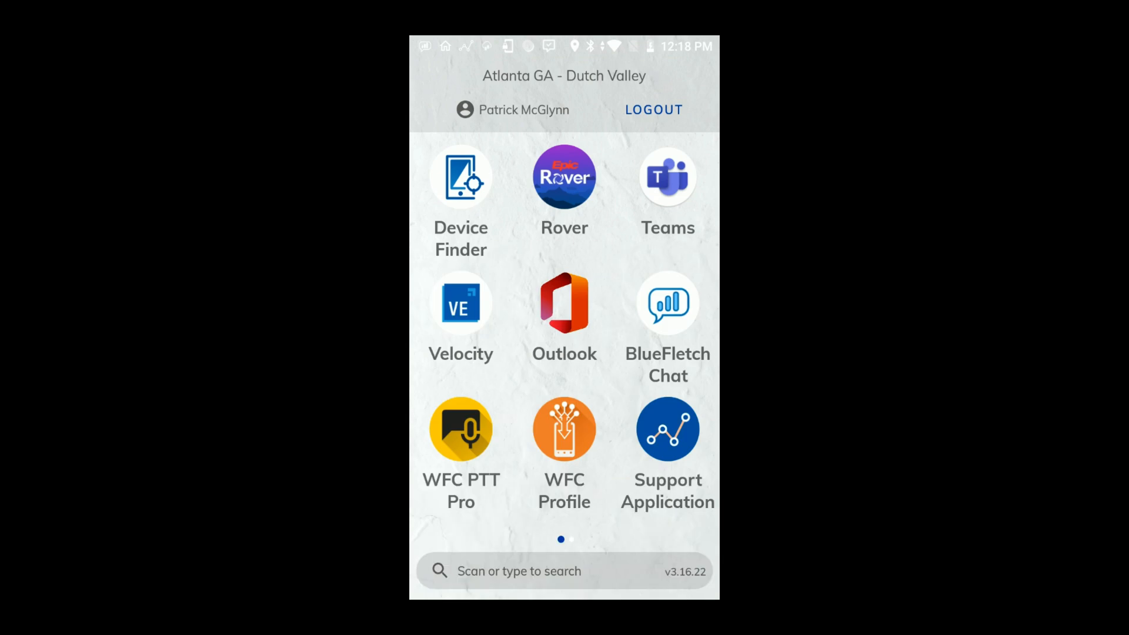
pyautogui.click(666, 176)
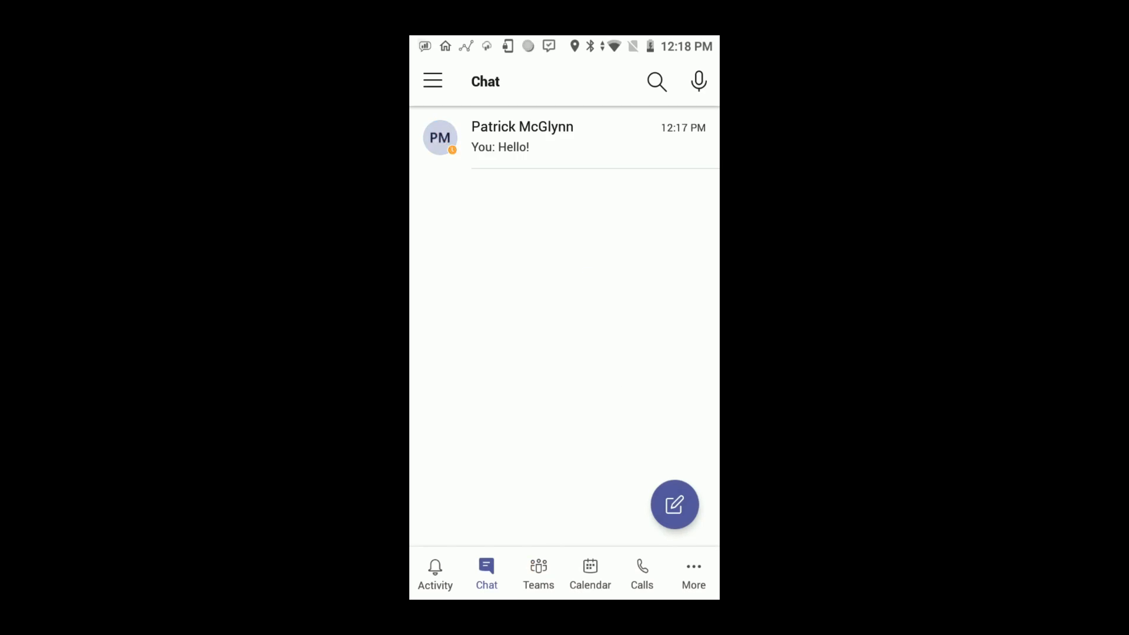
# - Return from the Teams chat list to the launcher home
pyautogui.click(431, 81)
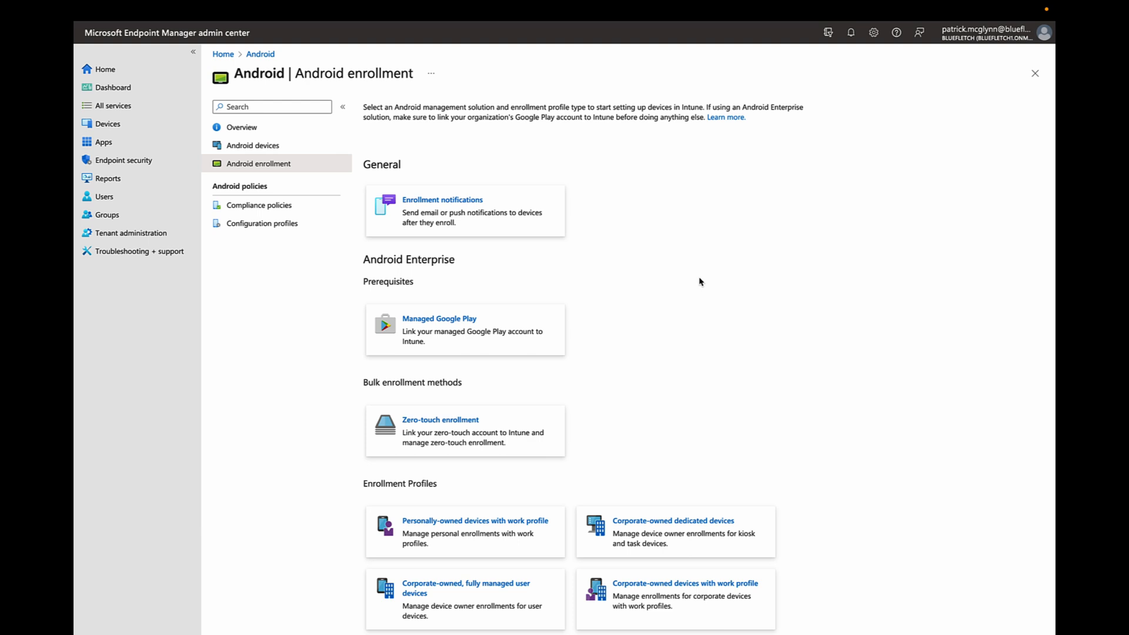
pyautogui.moveTo(579, 275)
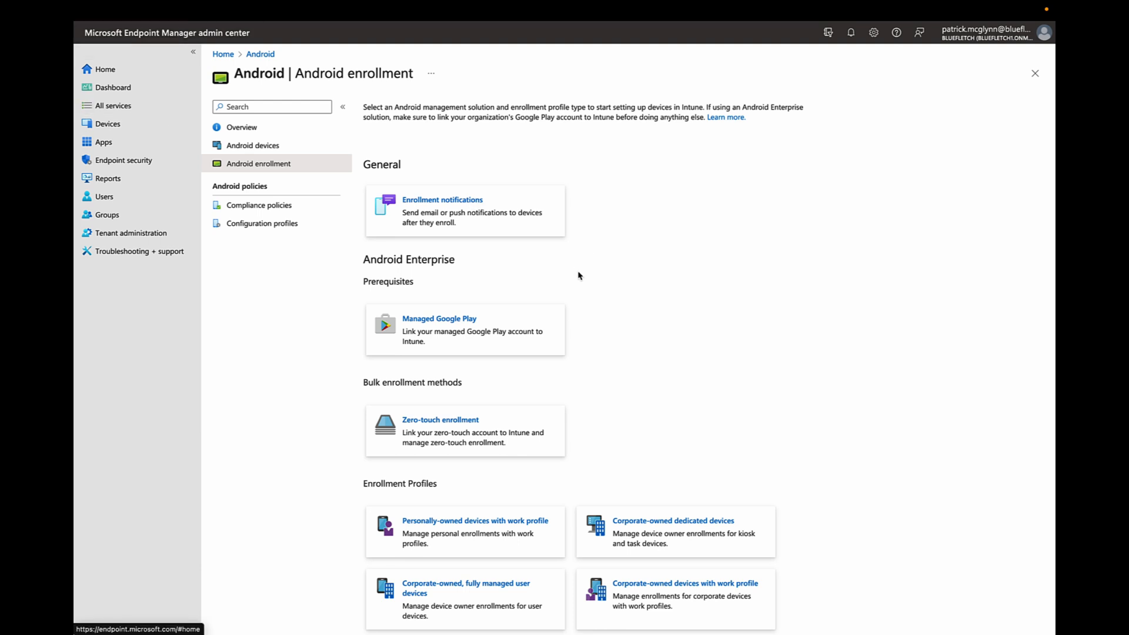
pyautogui.moveTo(260, 183)
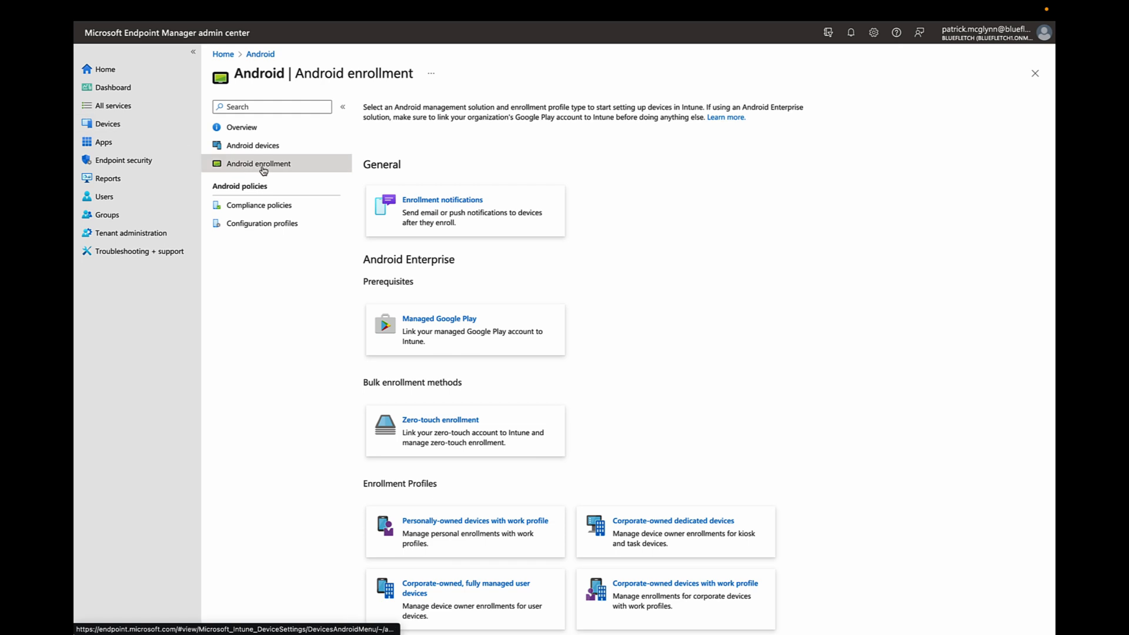
pyautogui.moveTo(630, 532)
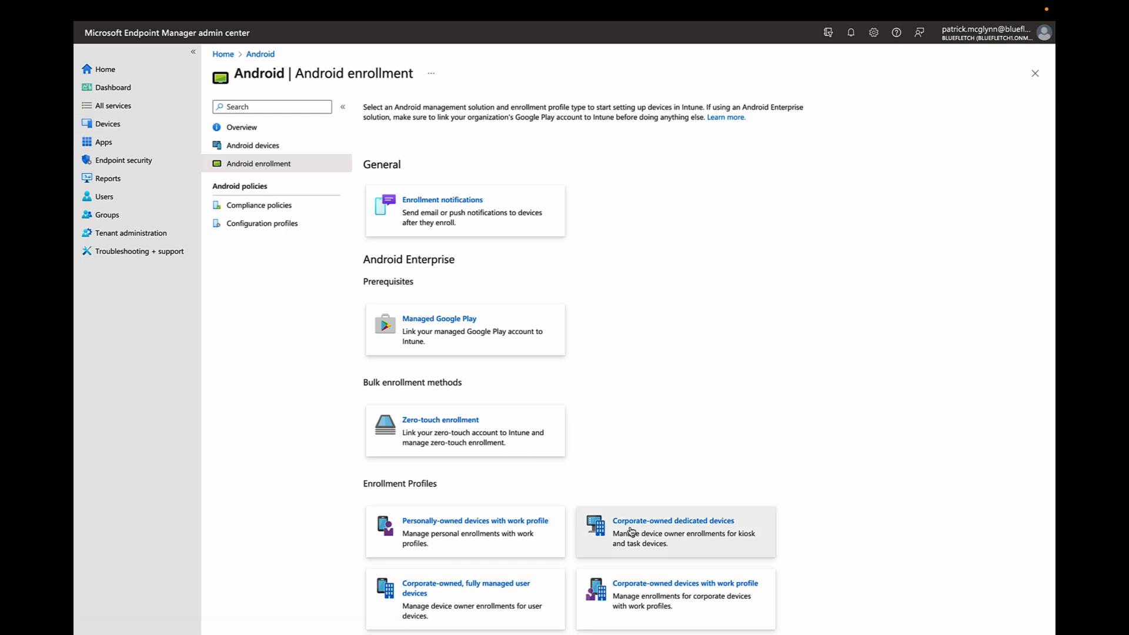
pyautogui.moveTo(736, 528)
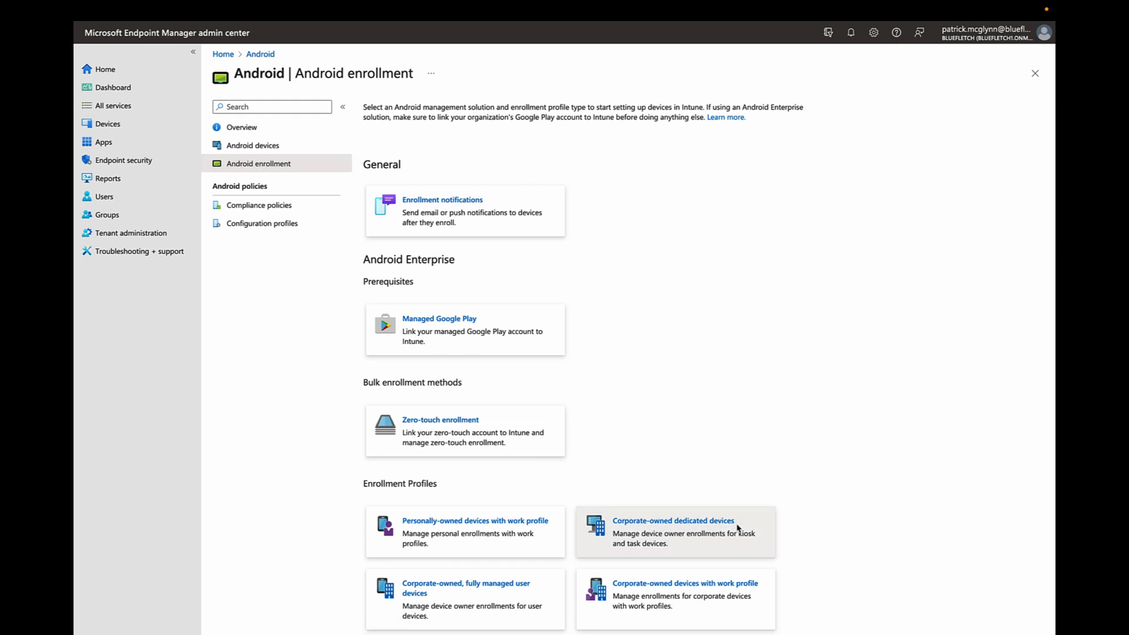
# - Show the Corporate-owned dedicated devices enrollment profiles list
pyautogui.click(672, 521)
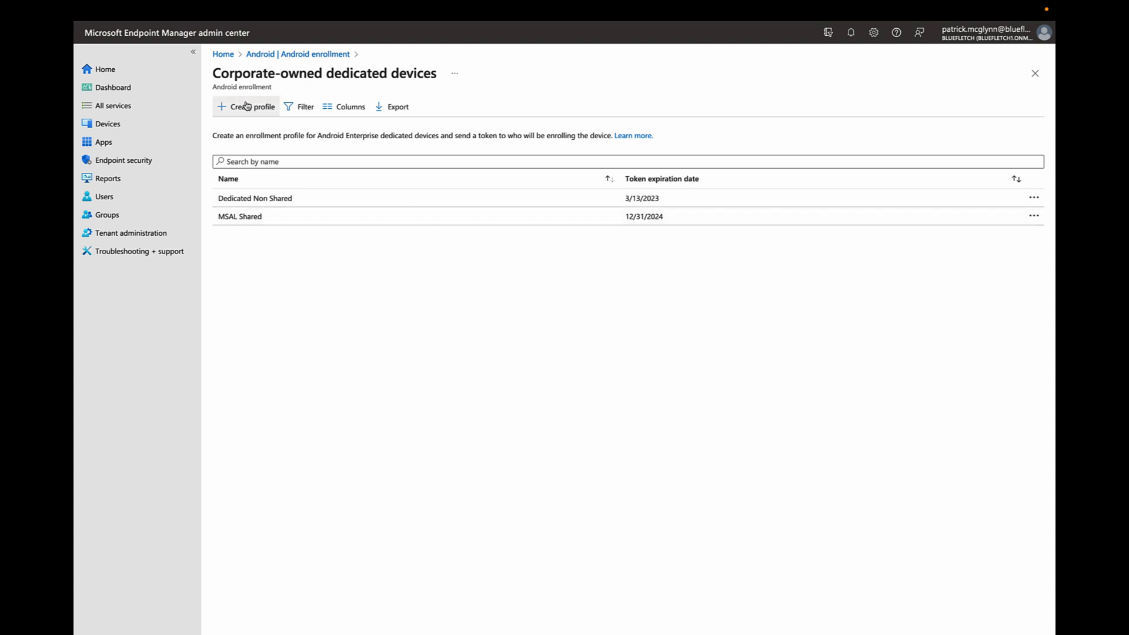
# - Create a new profile named Shared Device with the Azure AD shared mode token type
pyautogui.click(251, 107)
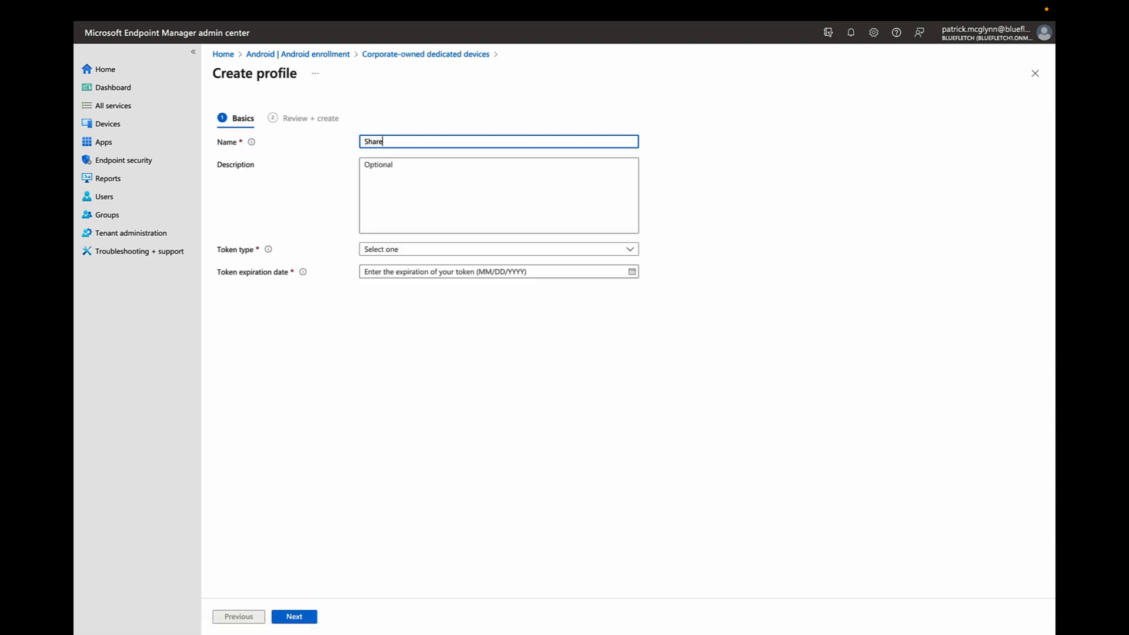
pyautogui.write('d Device')
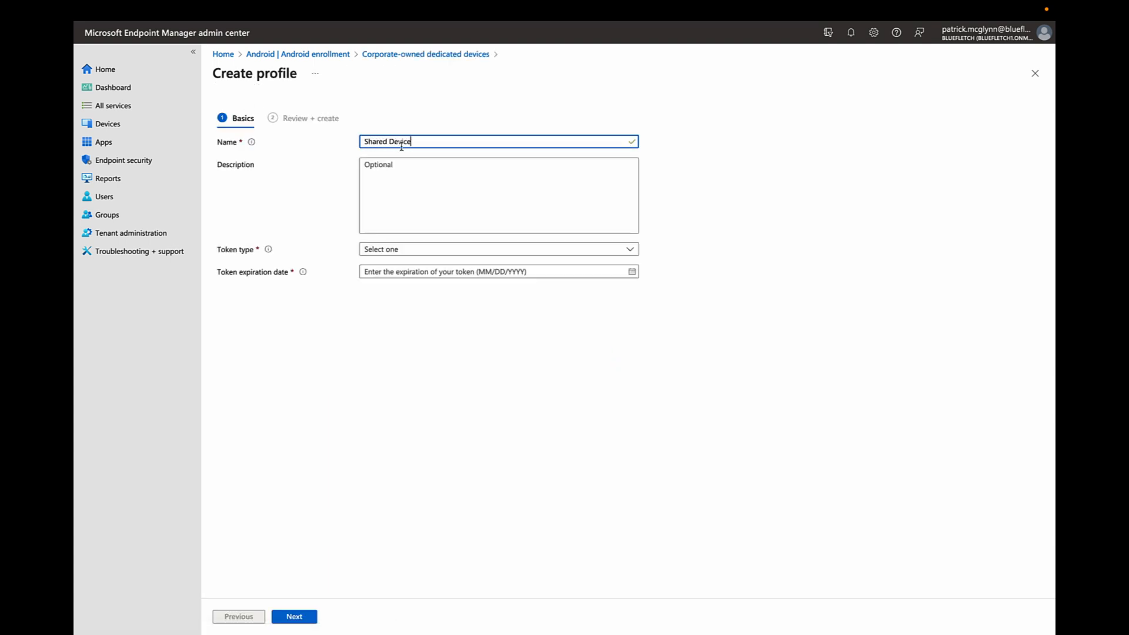
pyautogui.click(497, 249)
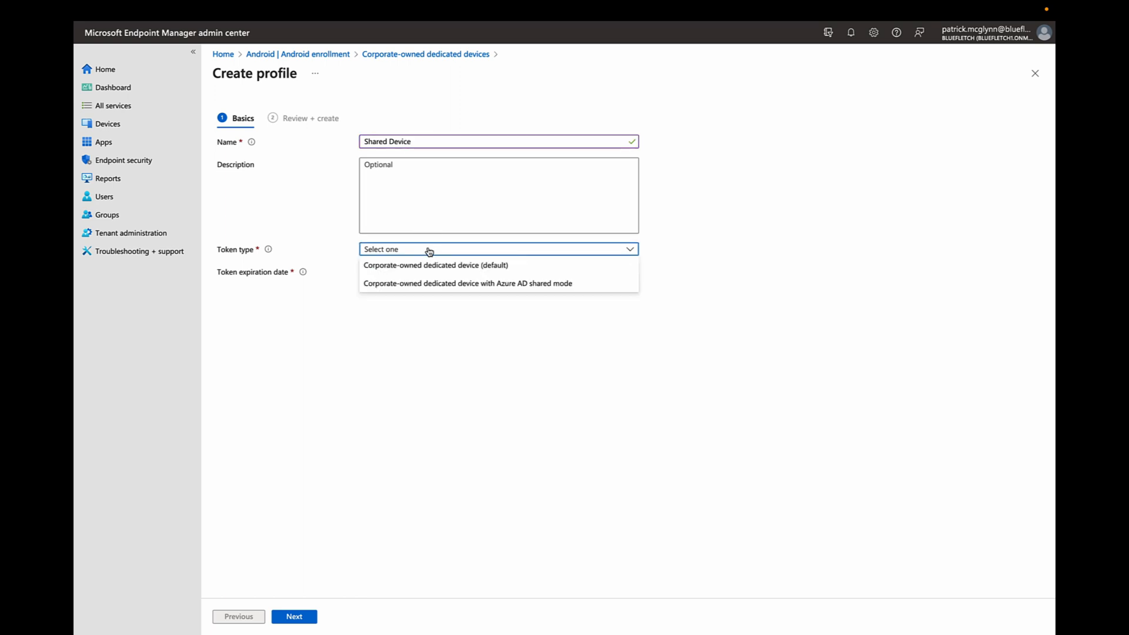
pyautogui.moveTo(502, 283)
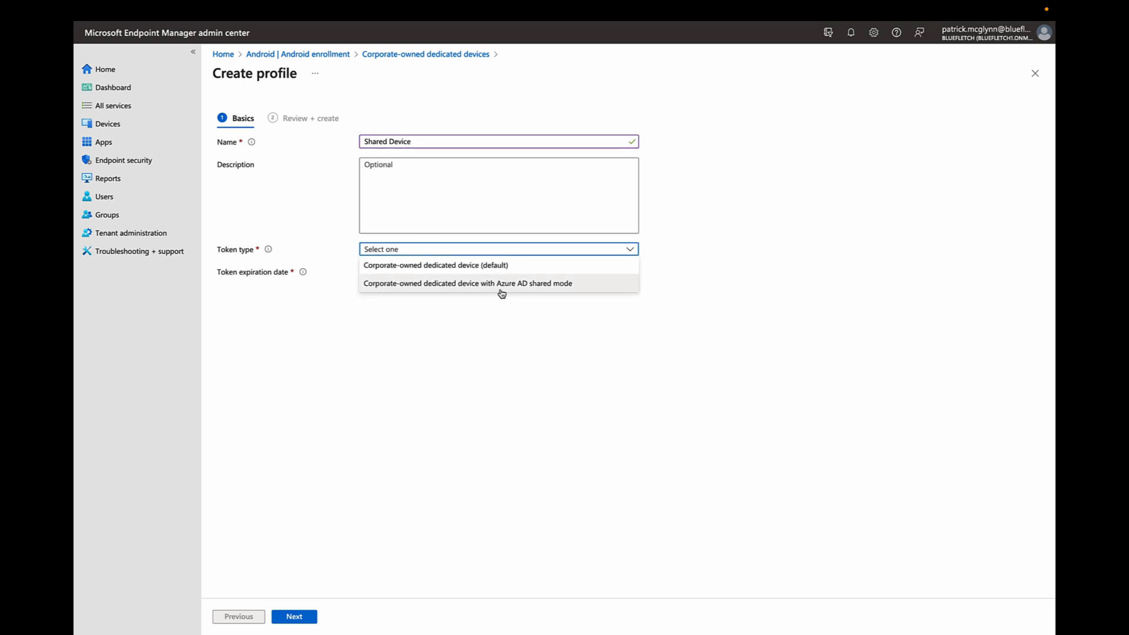
pyautogui.click(467, 283)
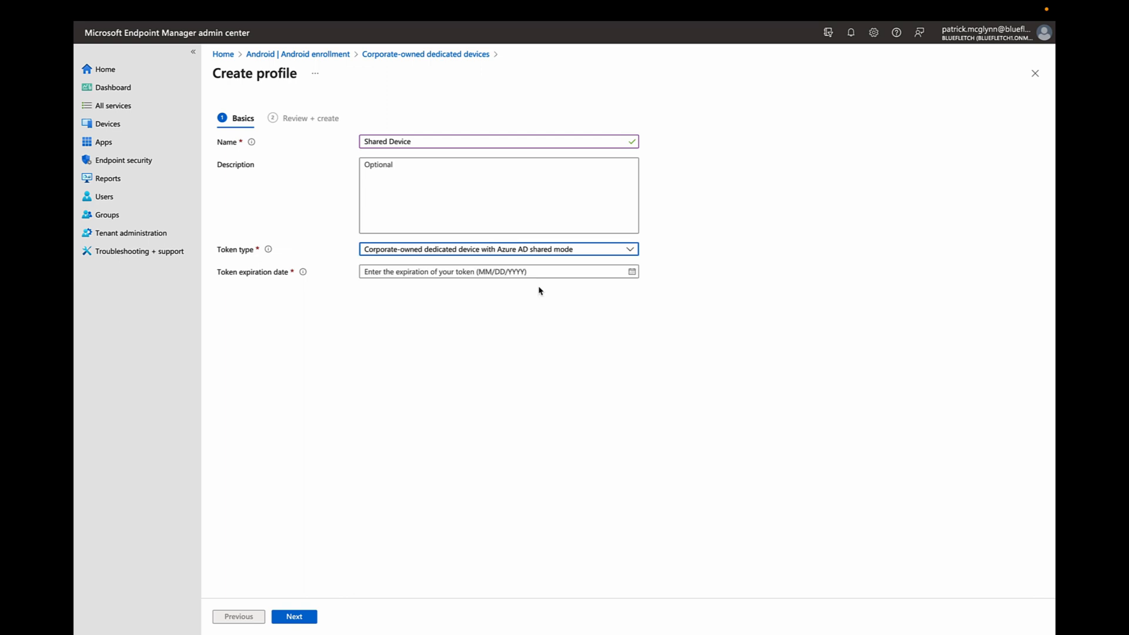
pyautogui.moveTo(520, 257)
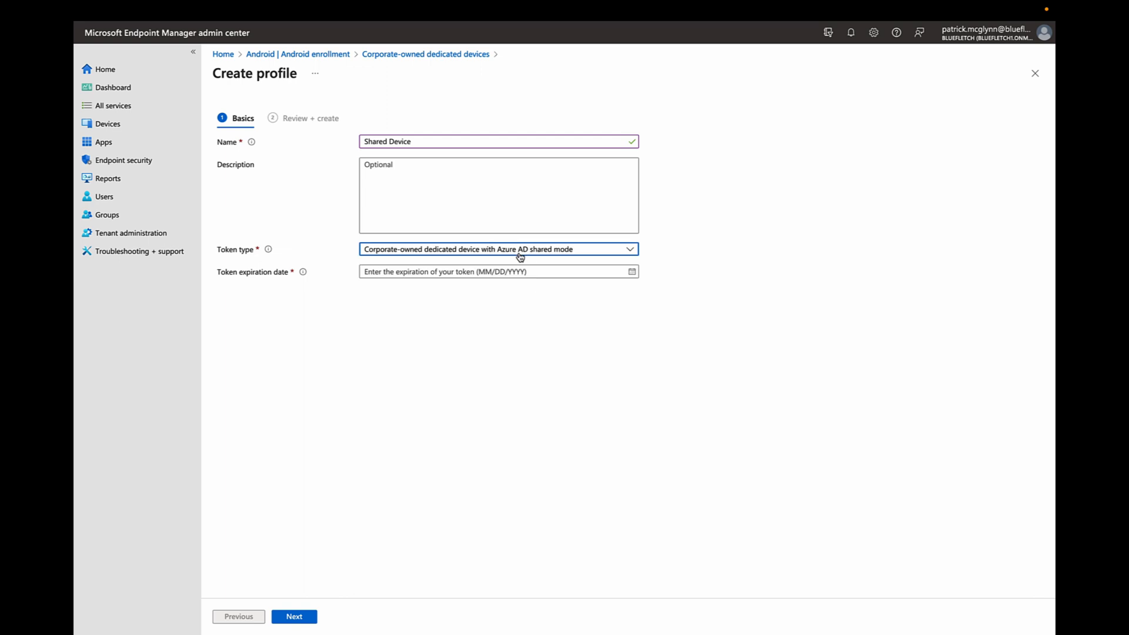
# - Set the token expiration date to 04/01/2025, review and create the profile
pyautogui.click(632, 271)
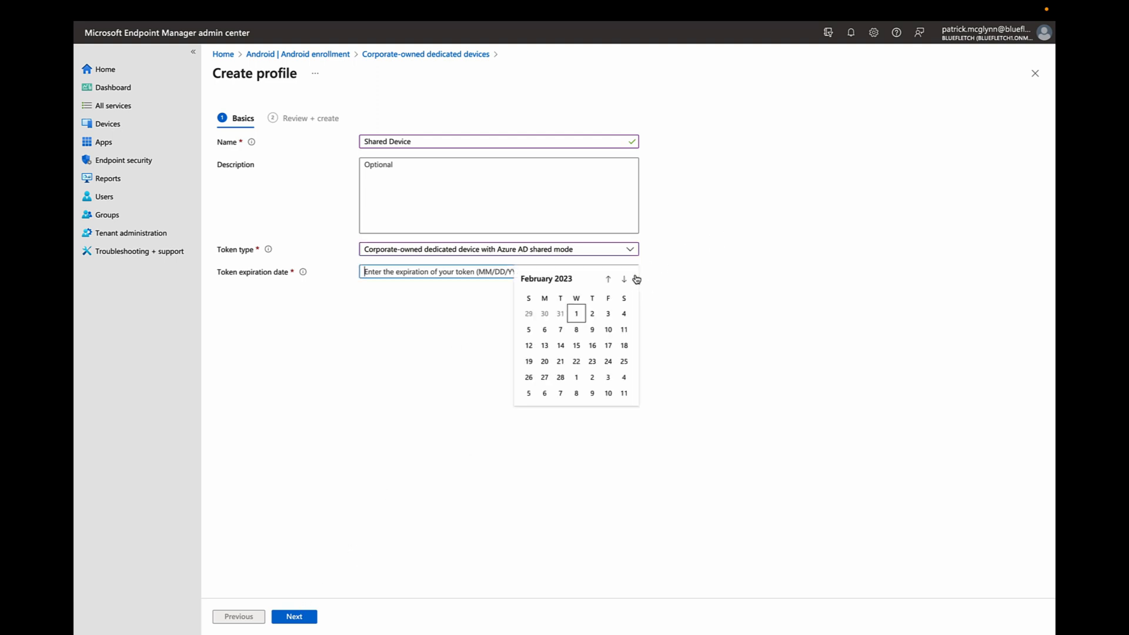
pyautogui.click(623, 279)
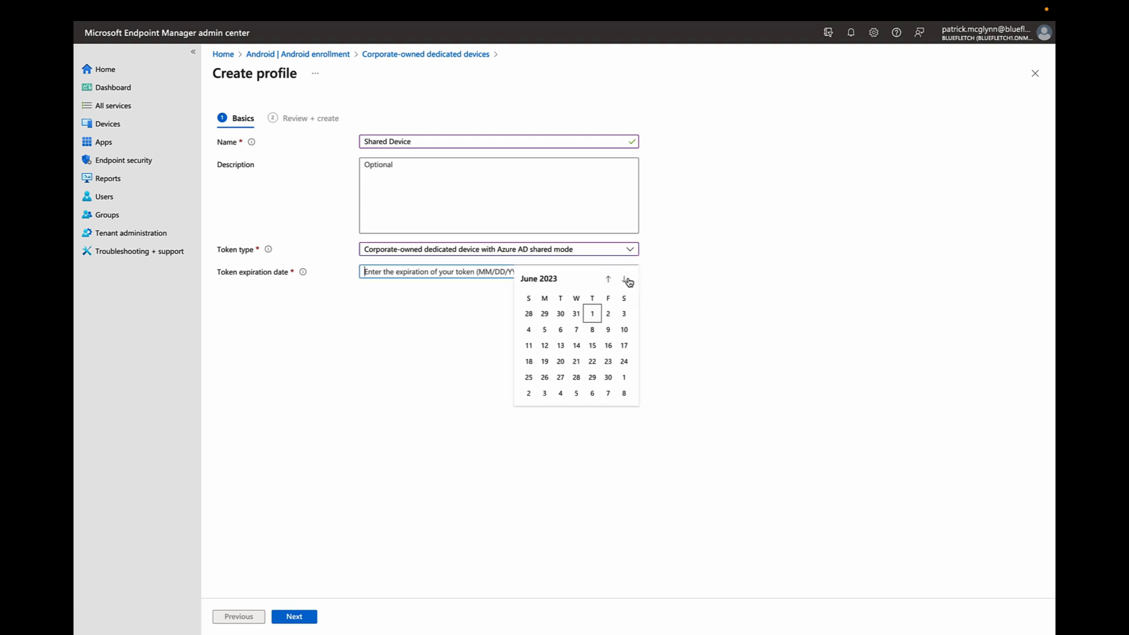
pyautogui.click(628, 280)
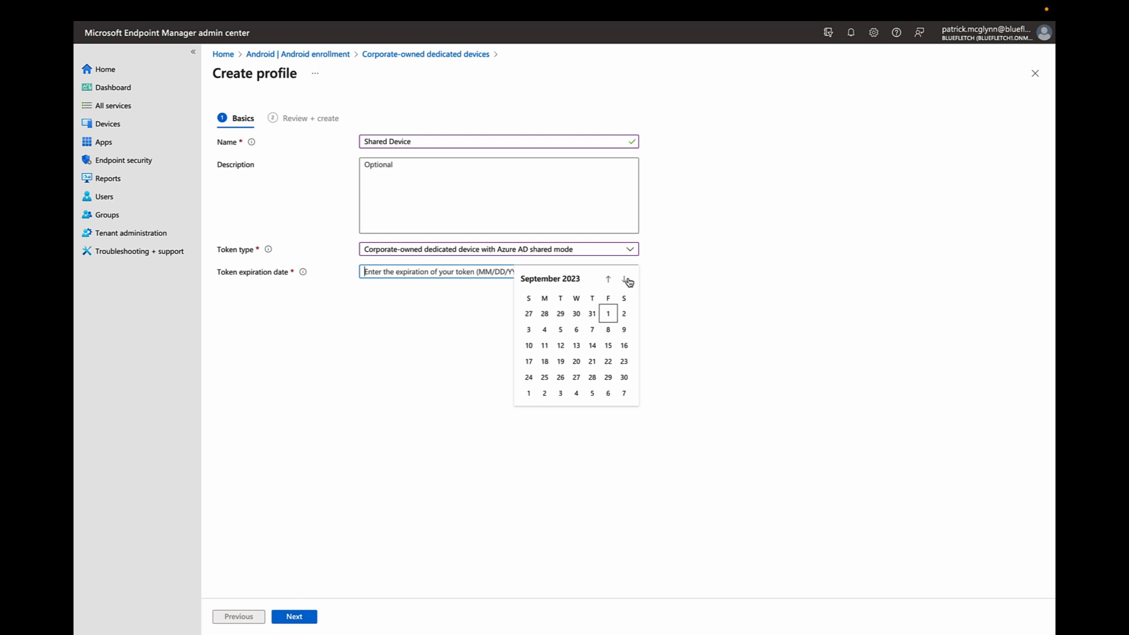
pyautogui.click(626, 281)
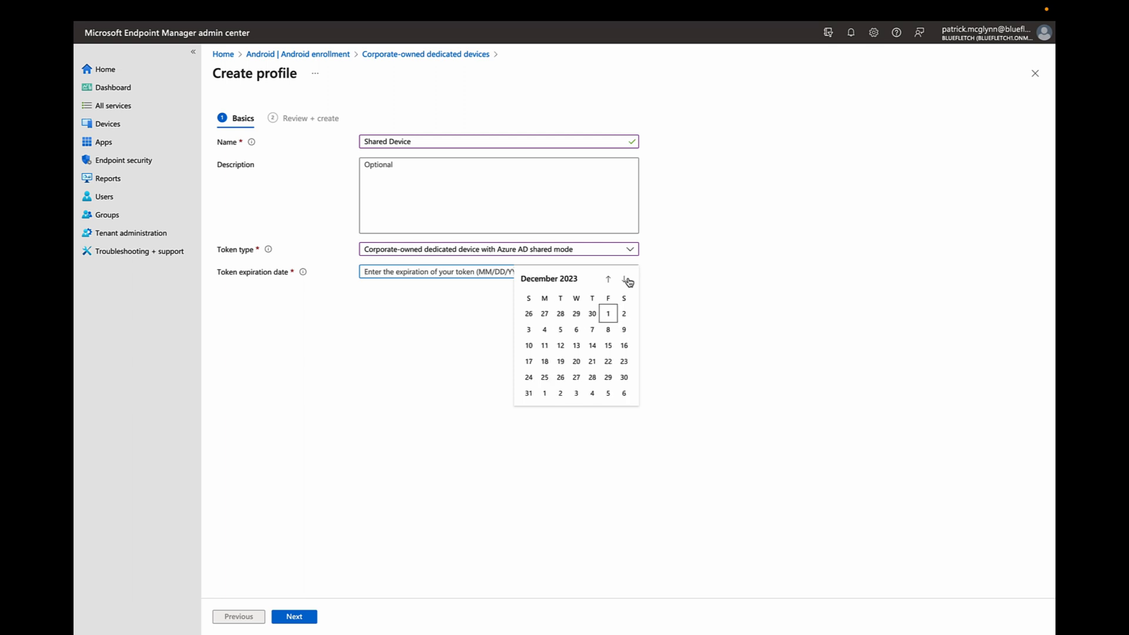
pyautogui.click(627, 280)
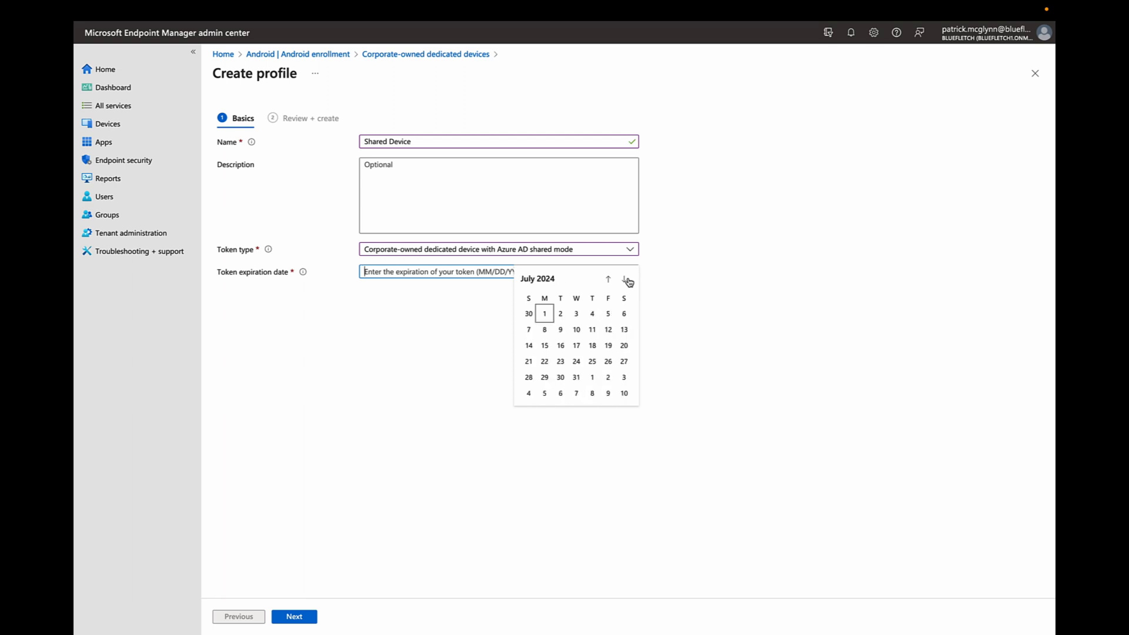
pyautogui.click(626, 280)
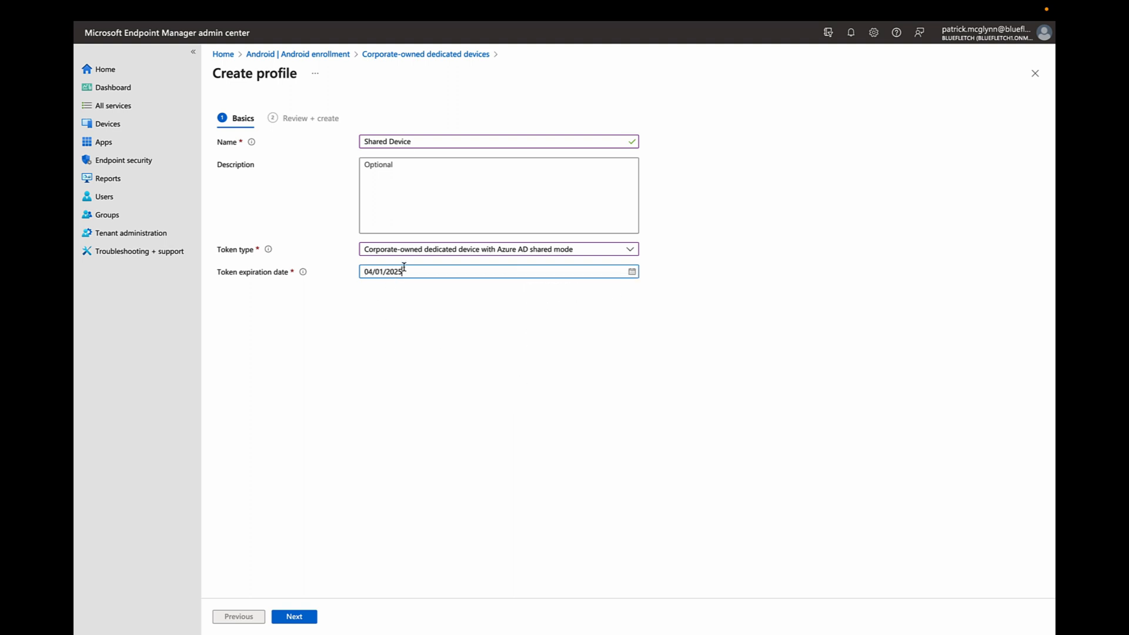
pyautogui.moveTo(294, 616)
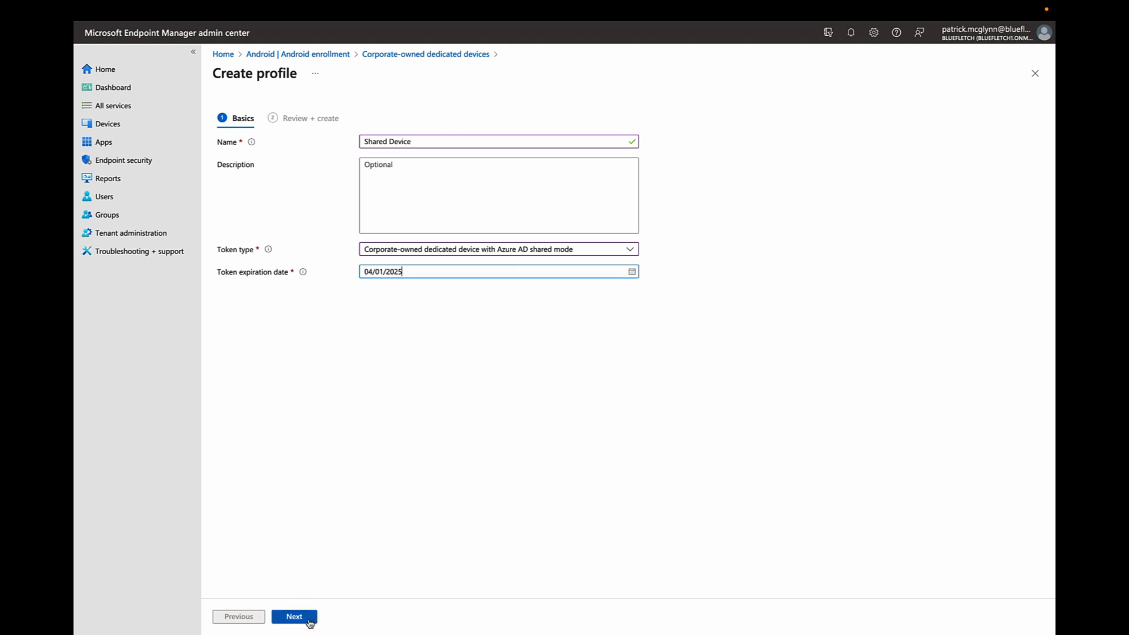
pyautogui.click(293, 616)
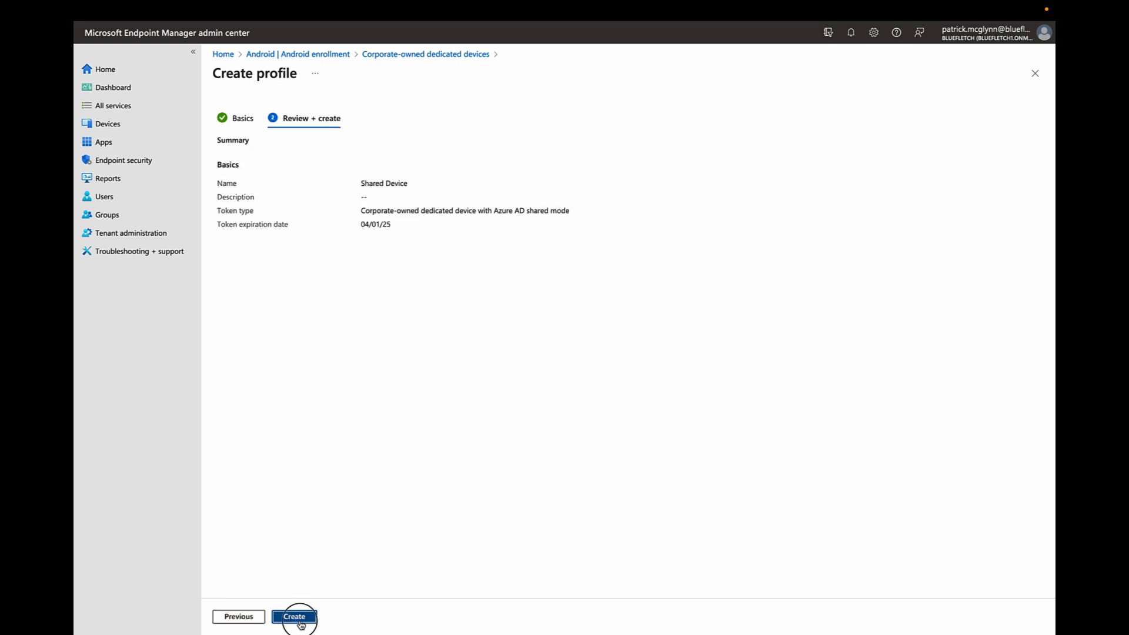
pyautogui.click(293, 616)
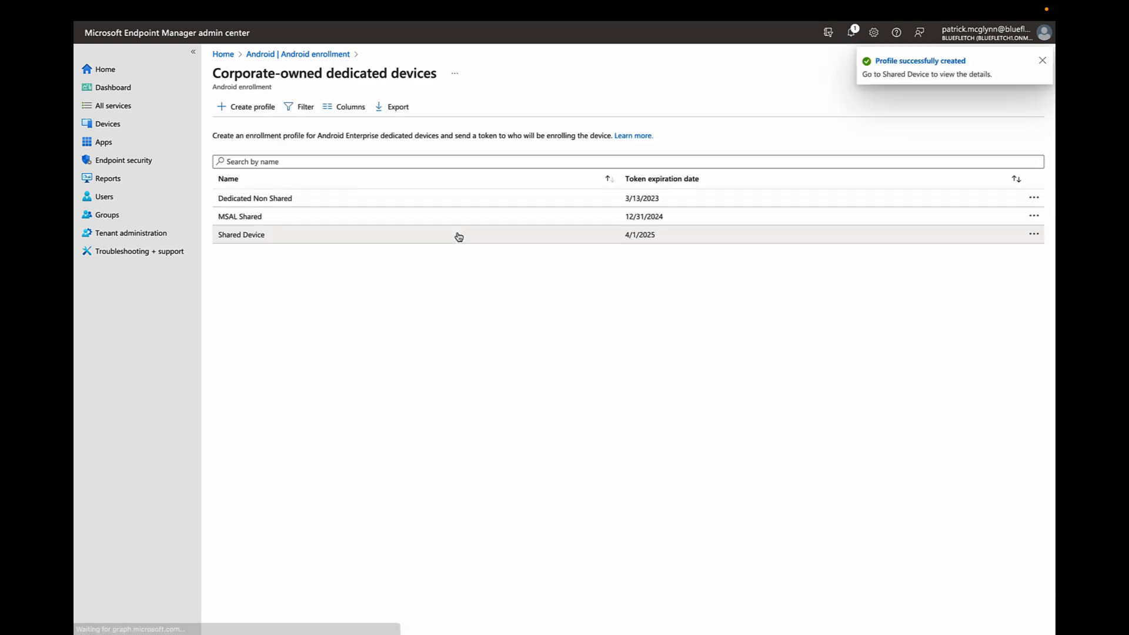
# - Show the Shared Device profile's enrollment token and QR code, dismissing the created notification
pyautogui.click(241, 234)
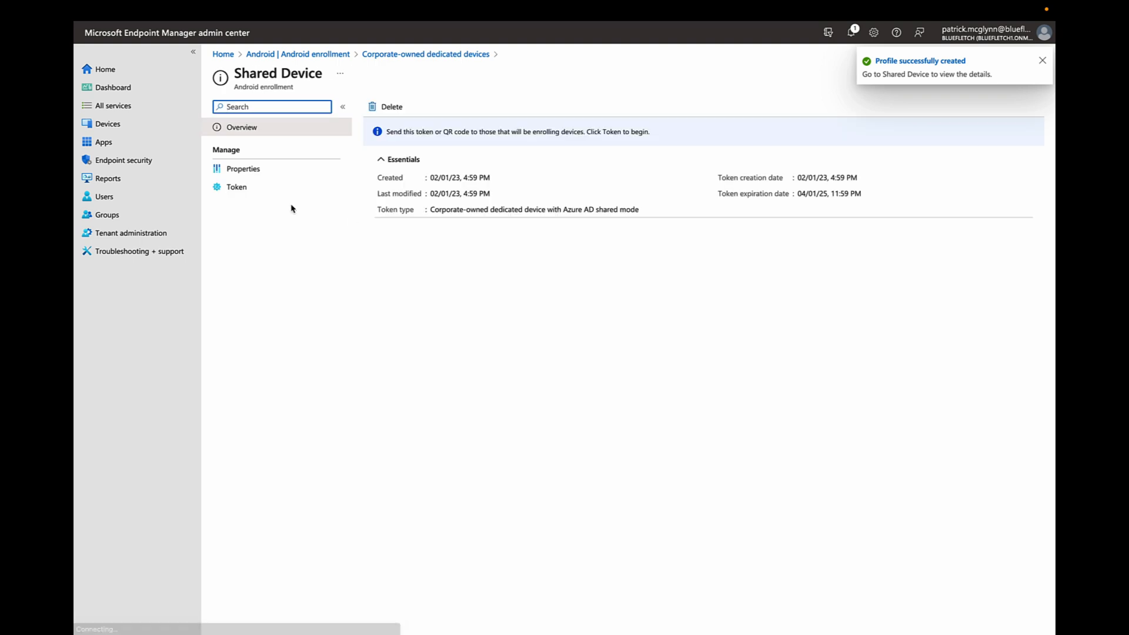
pyautogui.click(236, 187)
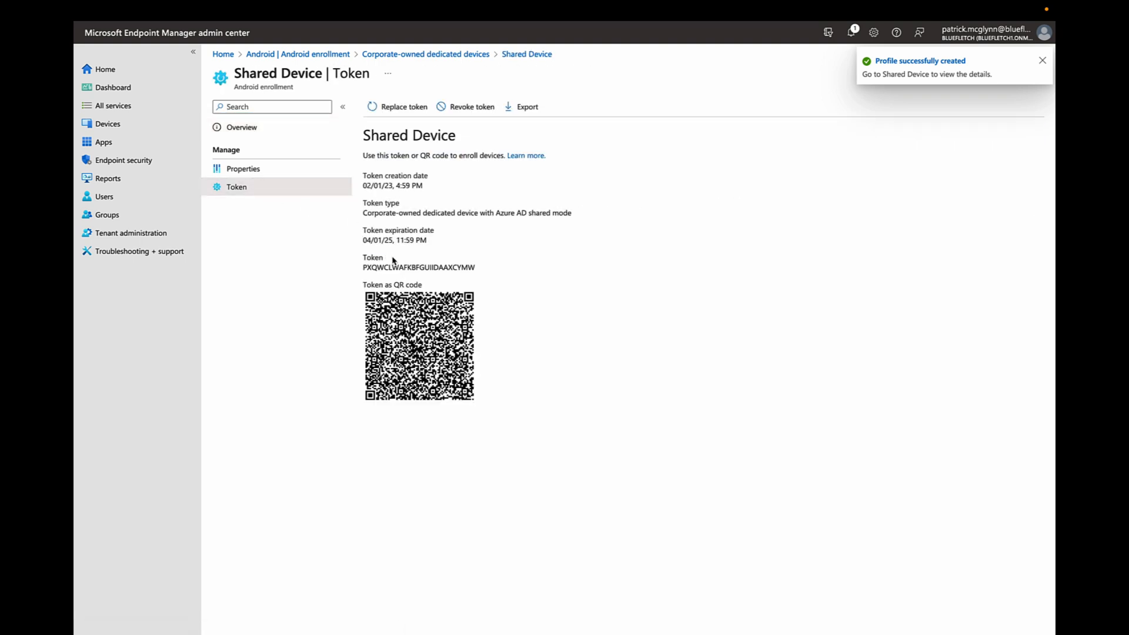
pyautogui.click(1040, 60)
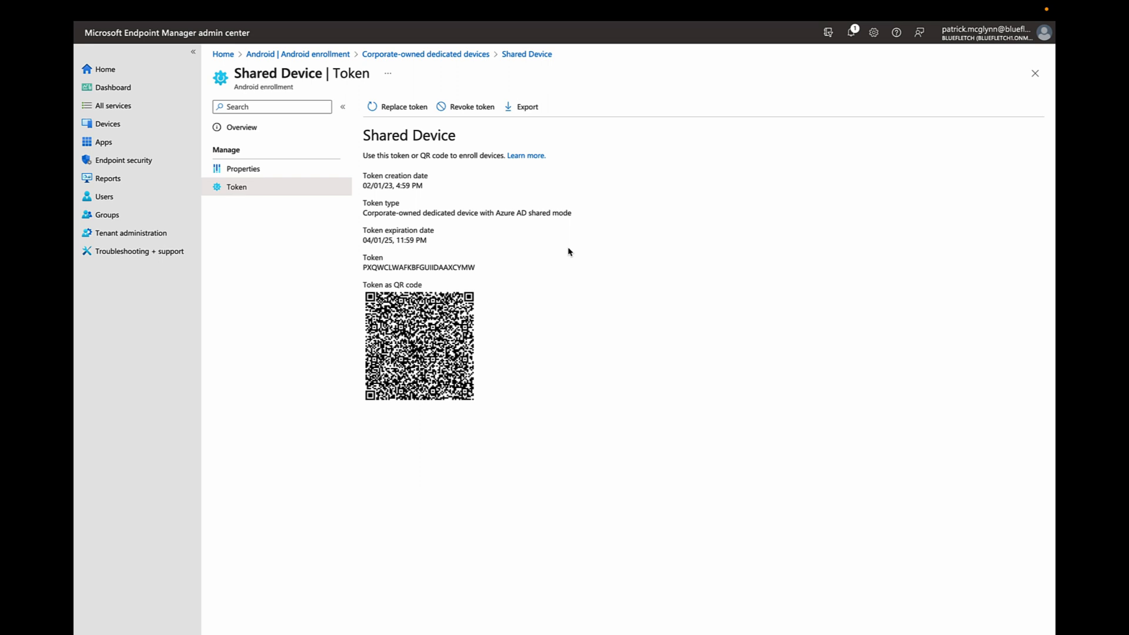
pyautogui.moveTo(557, 255)
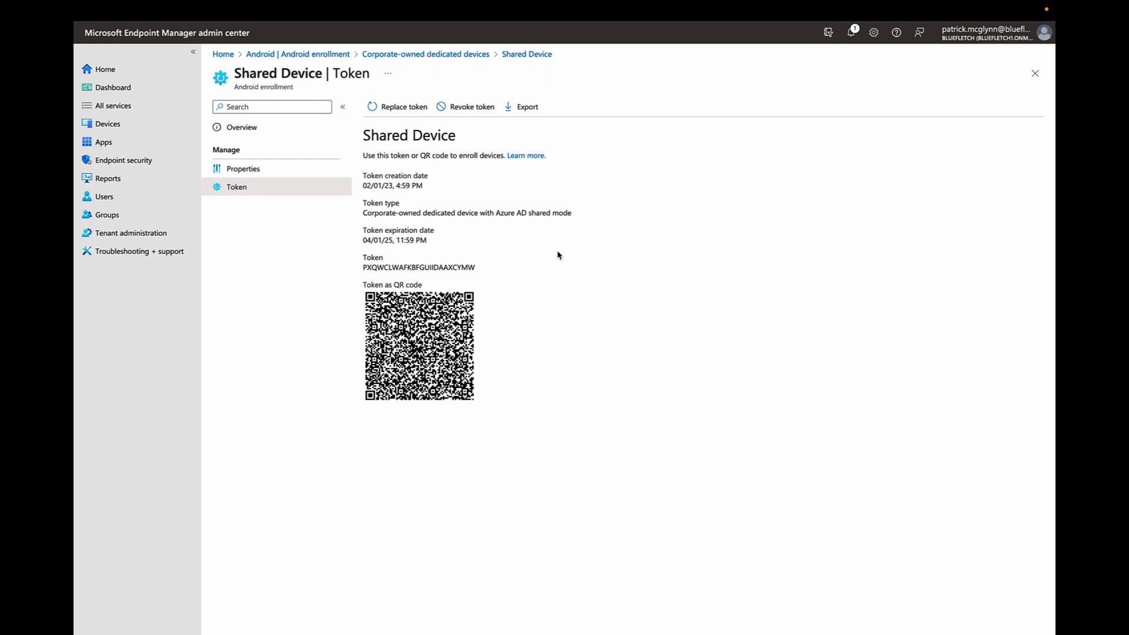
pyautogui.moveTo(533, 387)
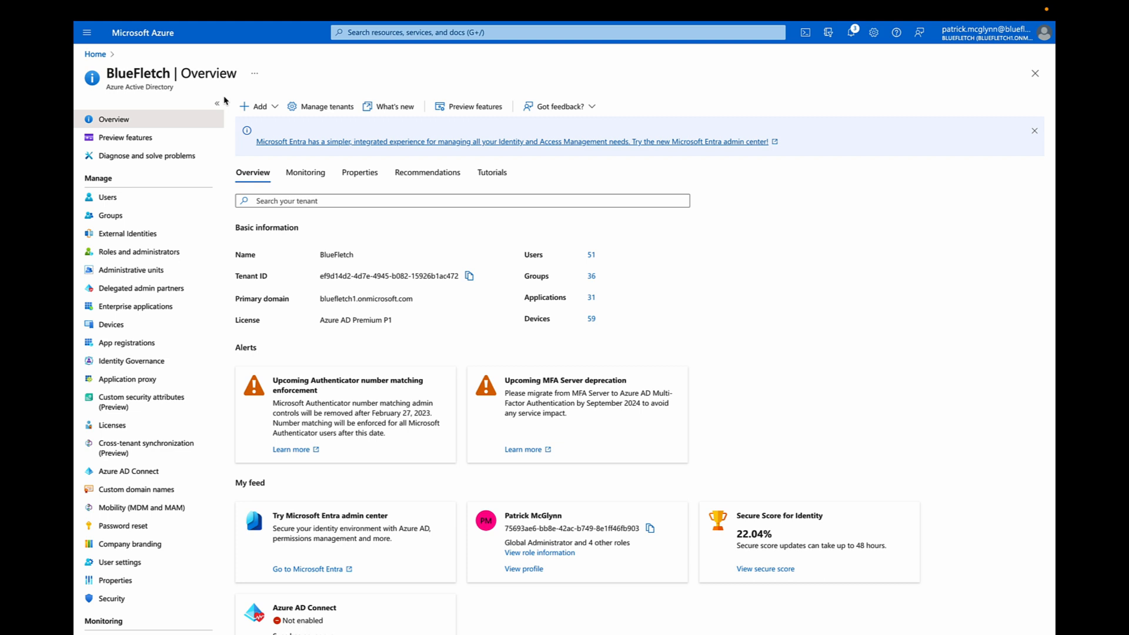
pyautogui.moveTo(127, 342)
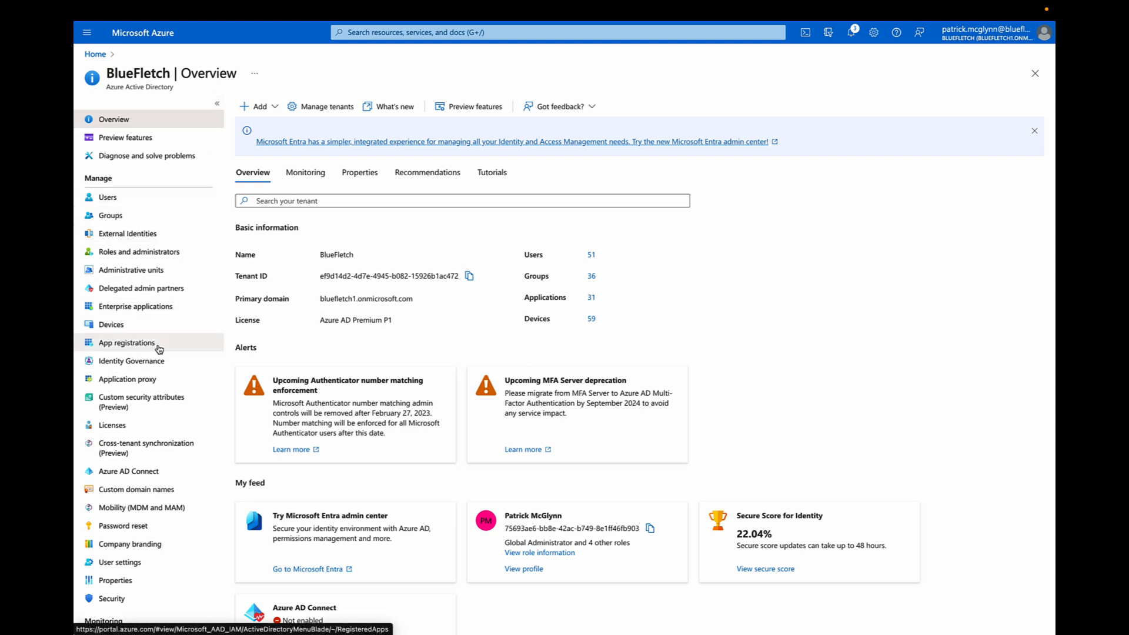
# - Register a new single-tenant application named 'BlueFletch MSAL Test' under App registrations
pyautogui.click(127, 342)
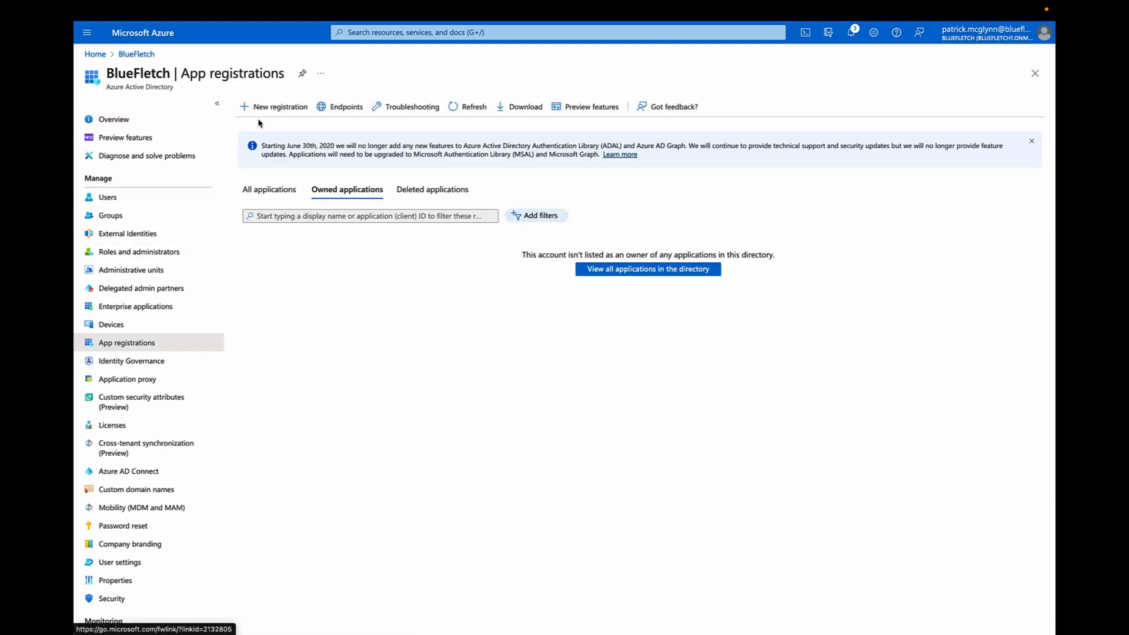
pyautogui.click(278, 107)
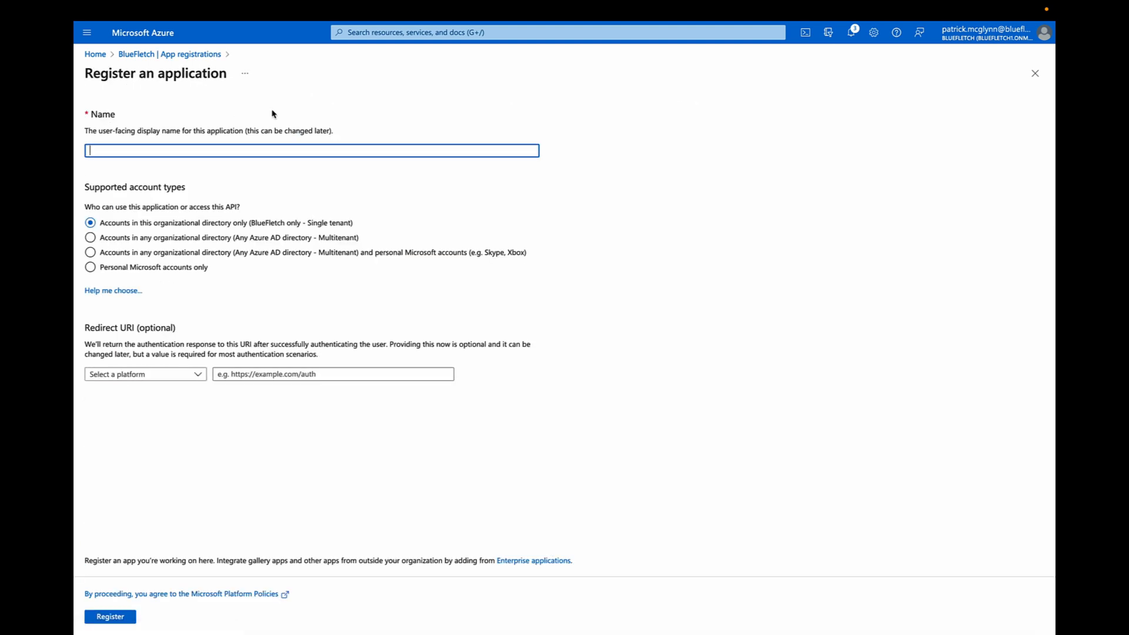
pyautogui.write('BlueFletch')
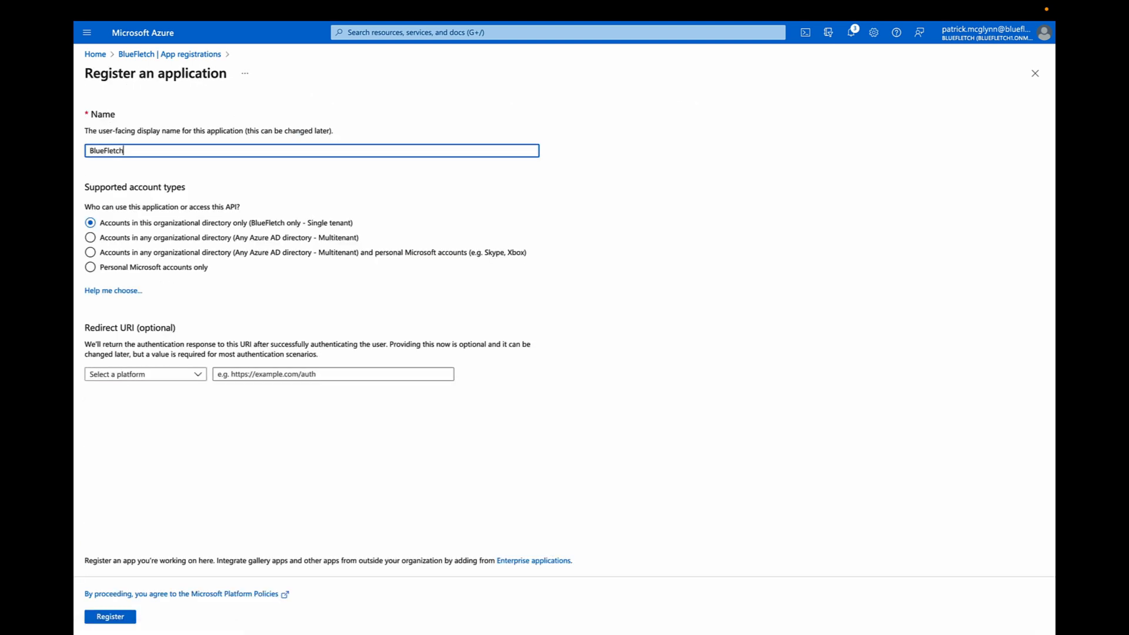
pyautogui.write('MSAL Test')
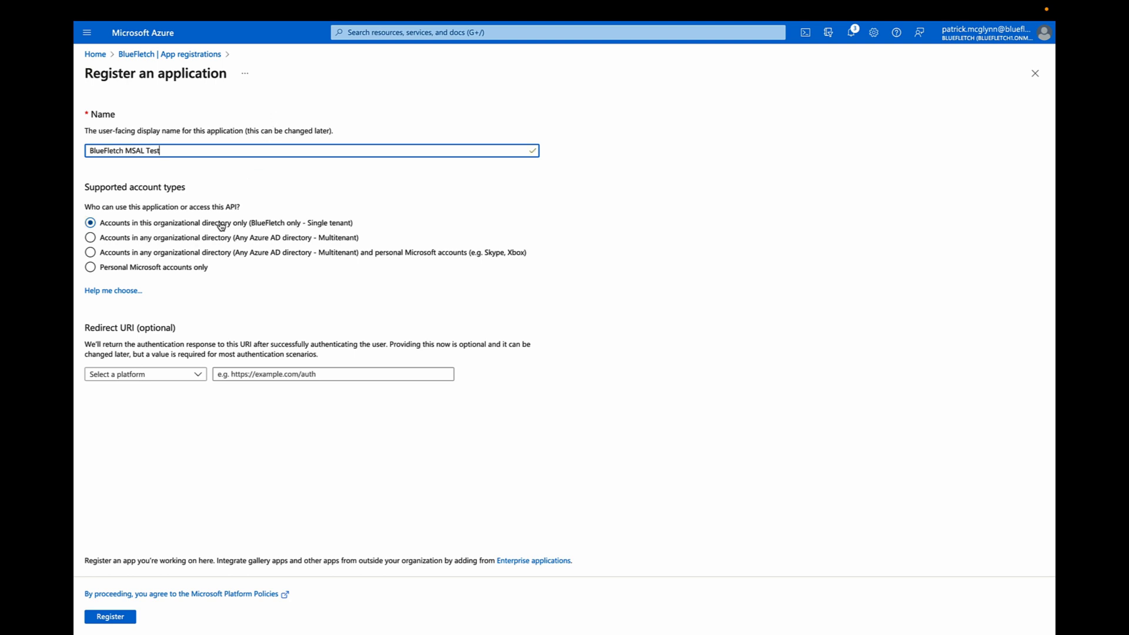
pyautogui.moveTo(110, 629)
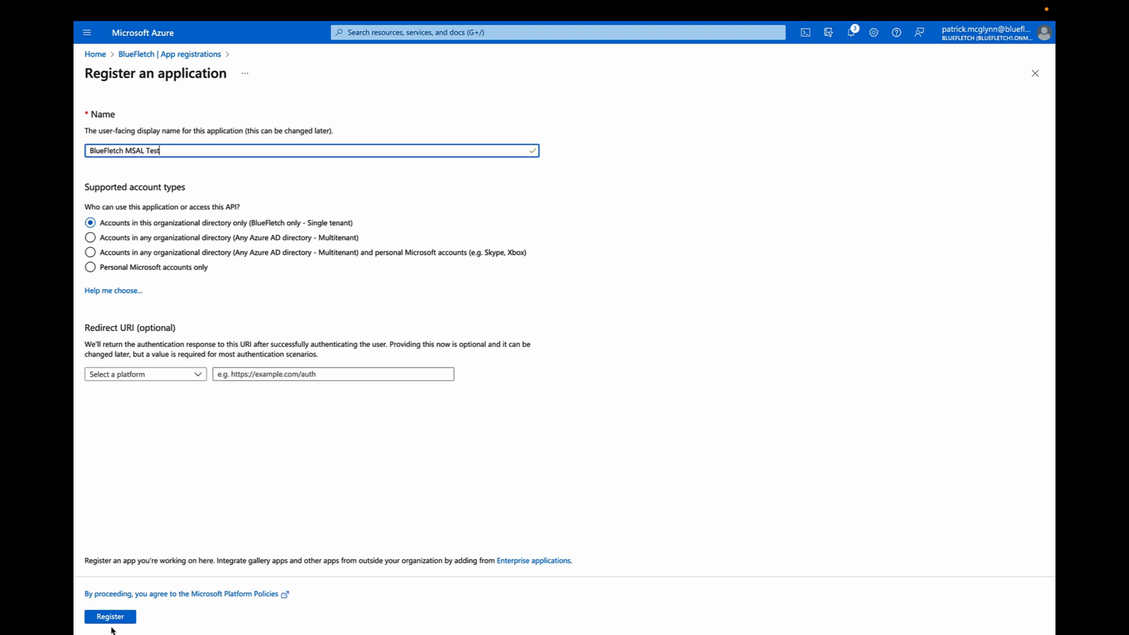
pyautogui.click(110, 616)
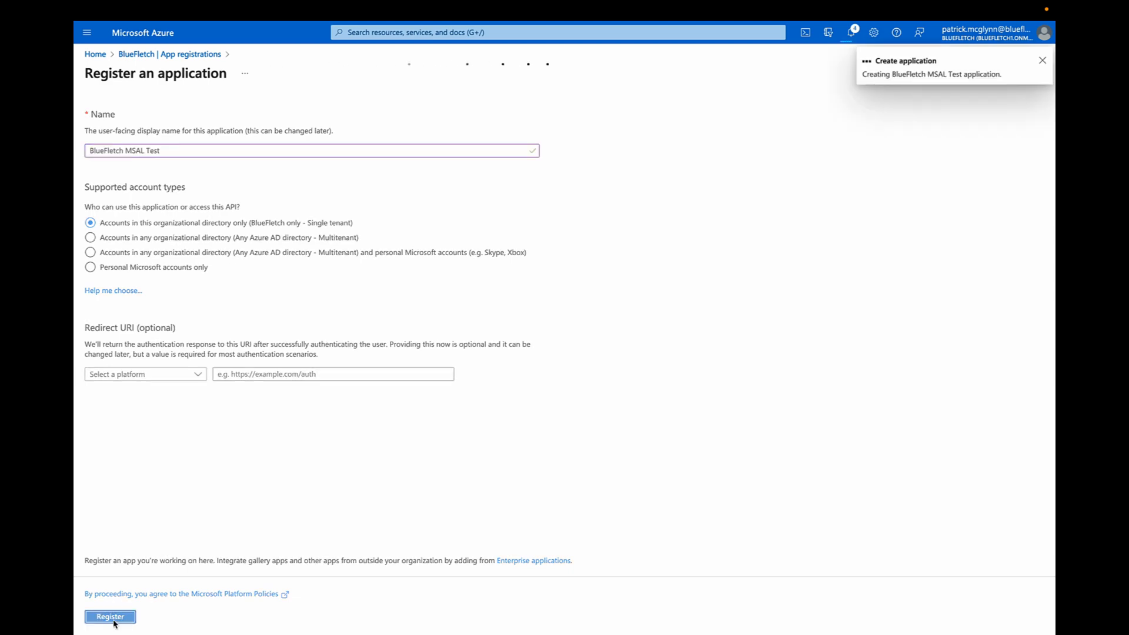
pyautogui.click(109, 616)
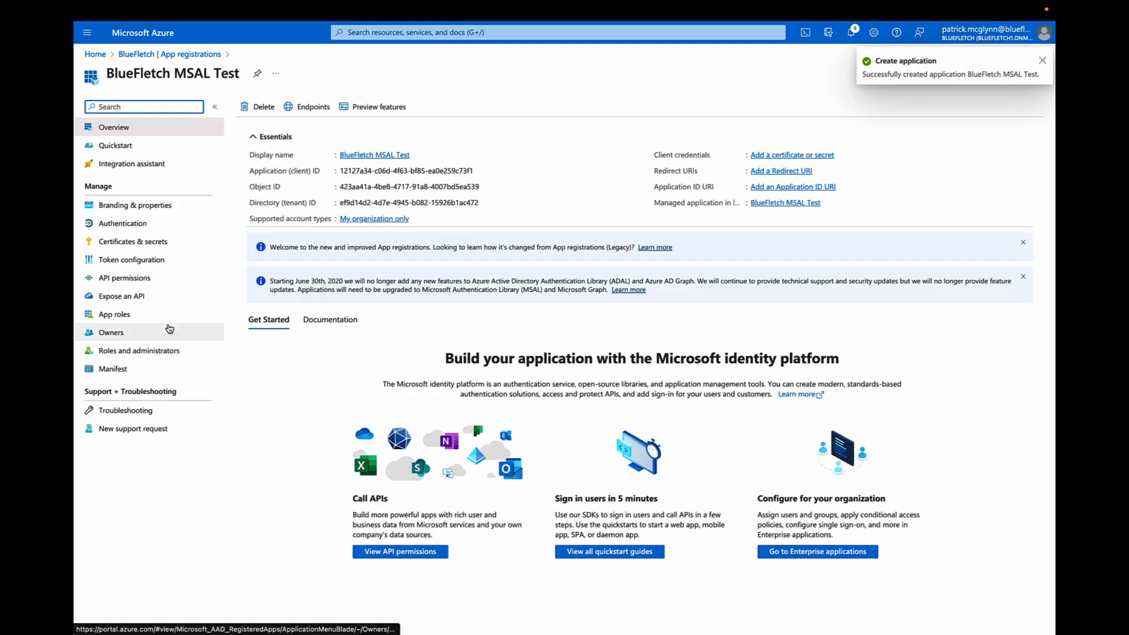
# - Add an Android platform to Authentication with package name com.bluefletch.ems.emm.auth.msal and save it
pyautogui.click(124, 222)
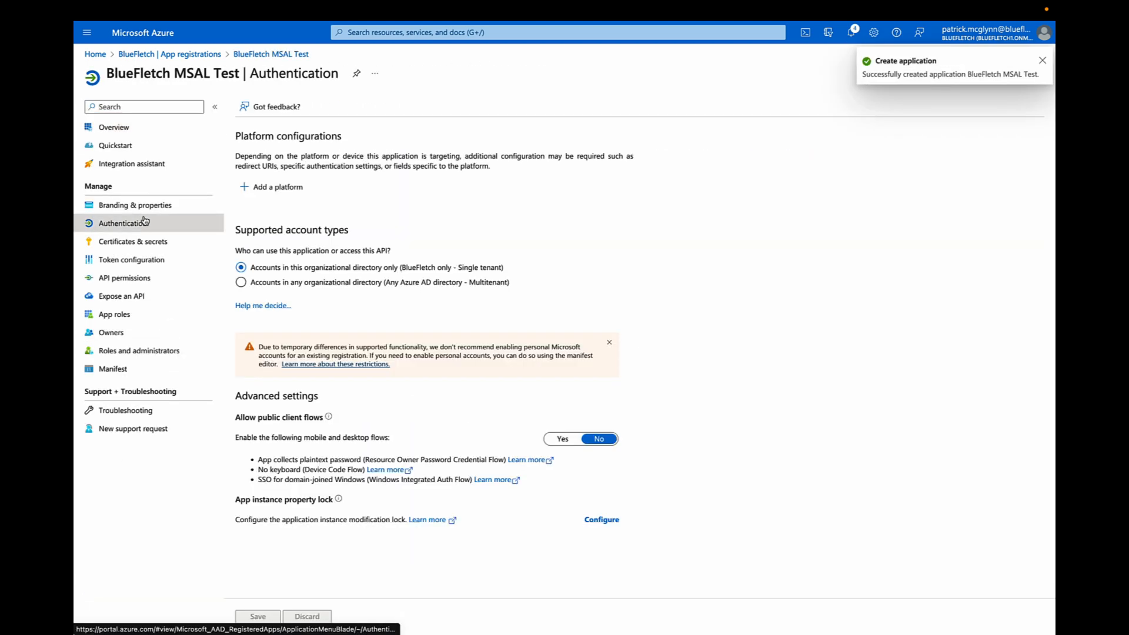
pyautogui.click(1041, 60)
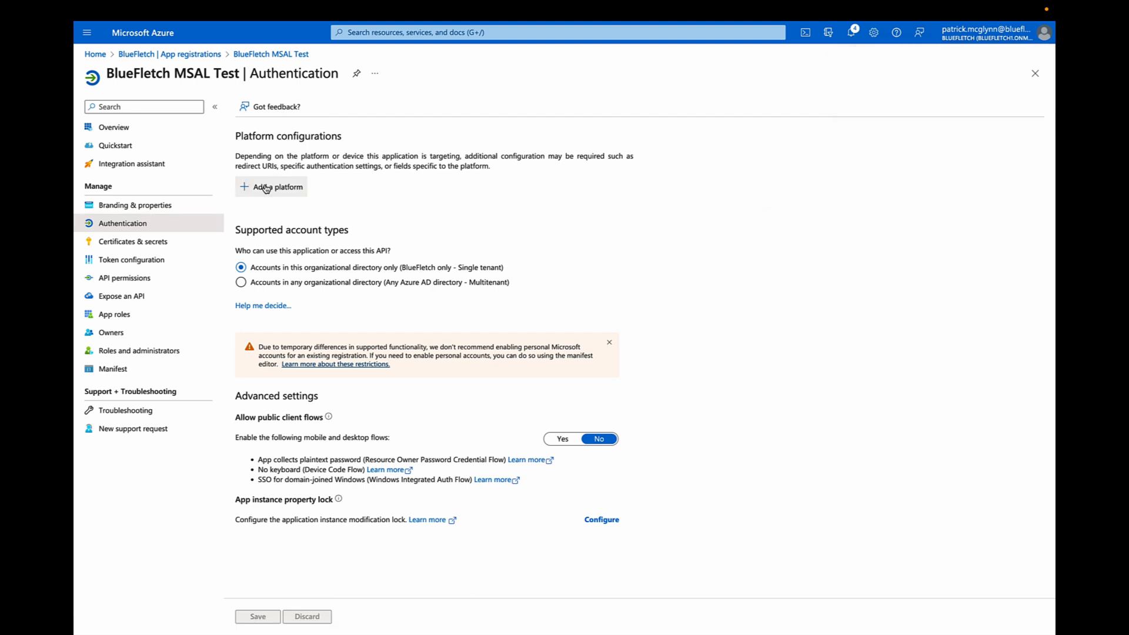
pyautogui.moveTo(152, 229)
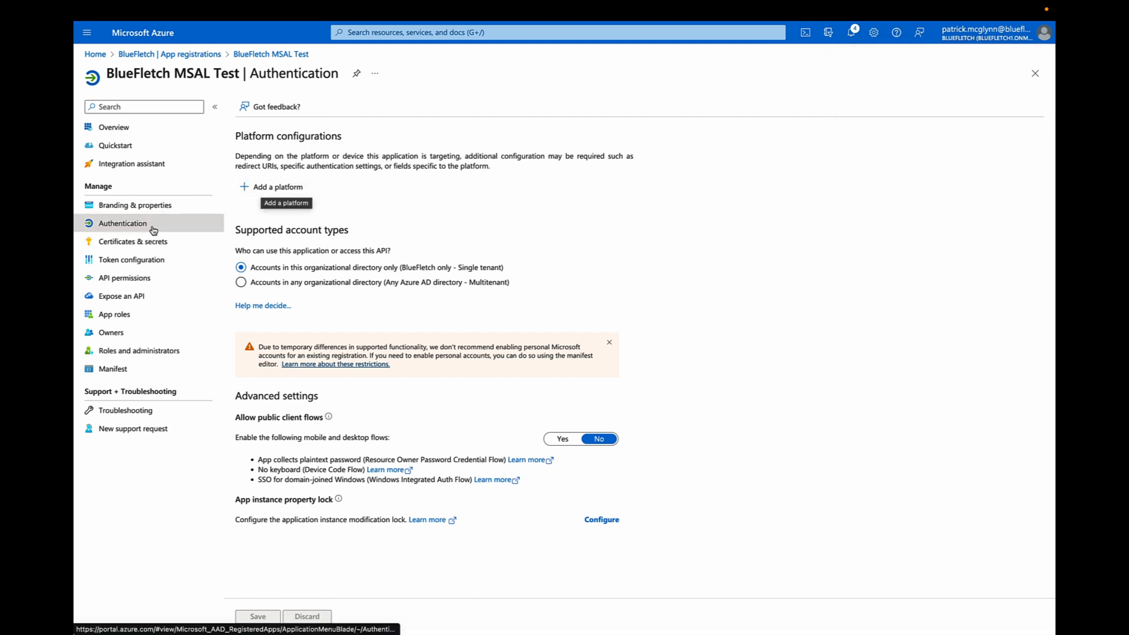
pyautogui.click(277, 187)
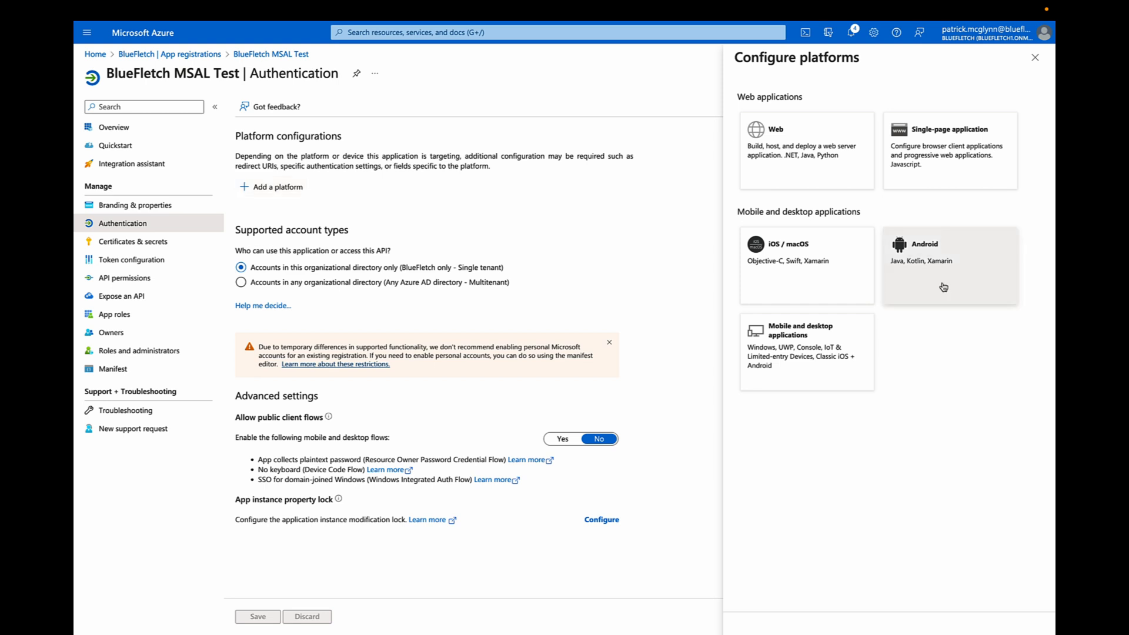
pyautogui.click(950, 265)
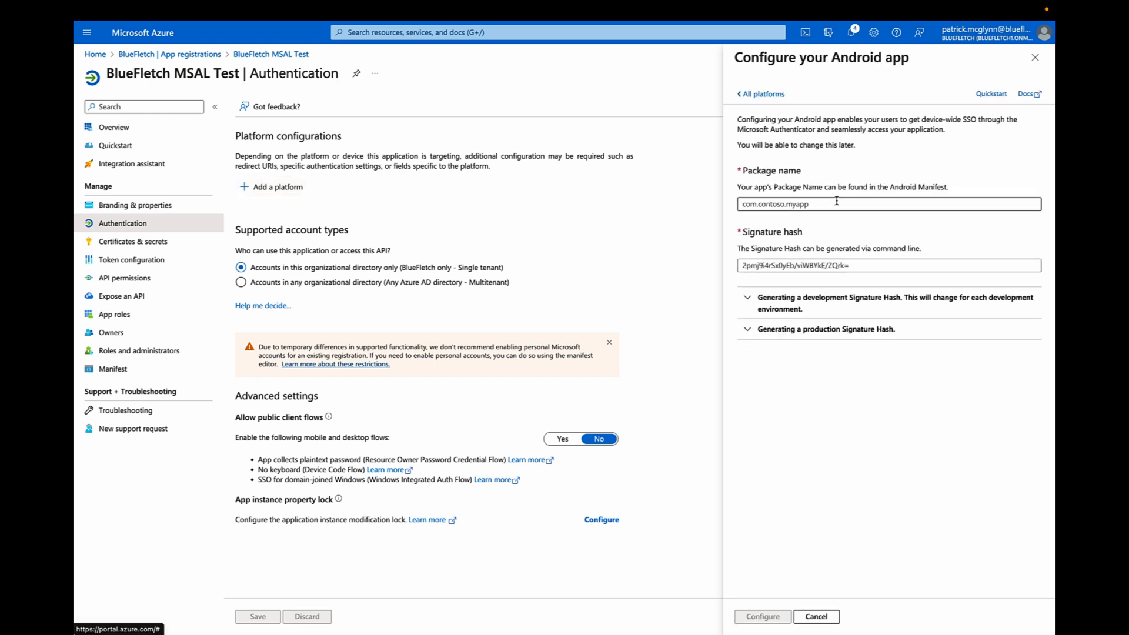
pyautogui.write('comb')
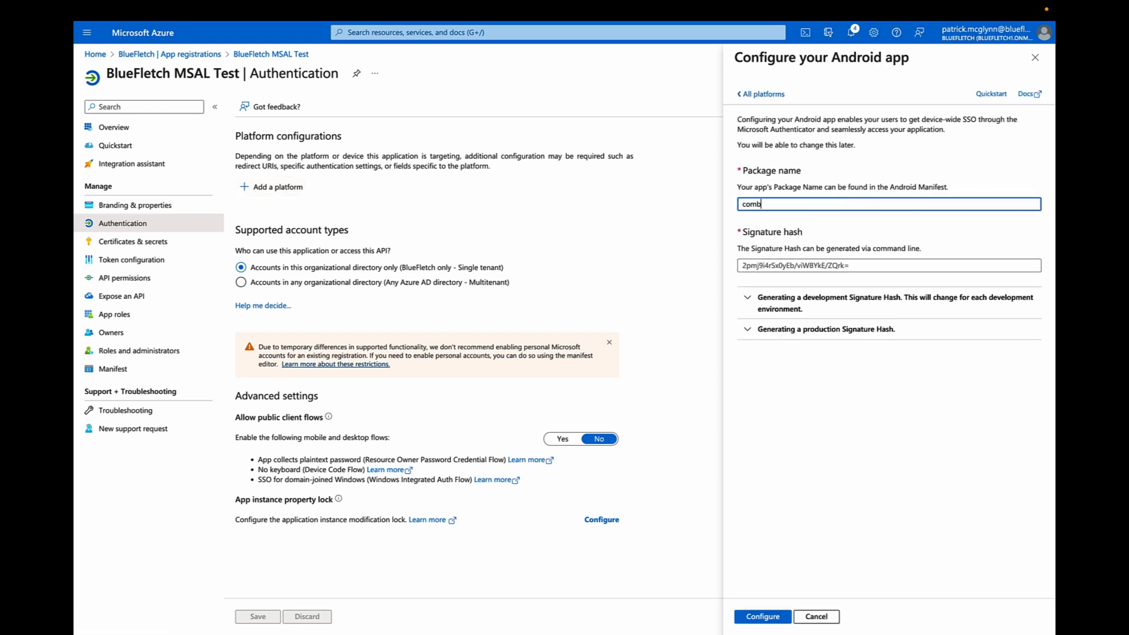
pyautogui.write('com.bluefletch')
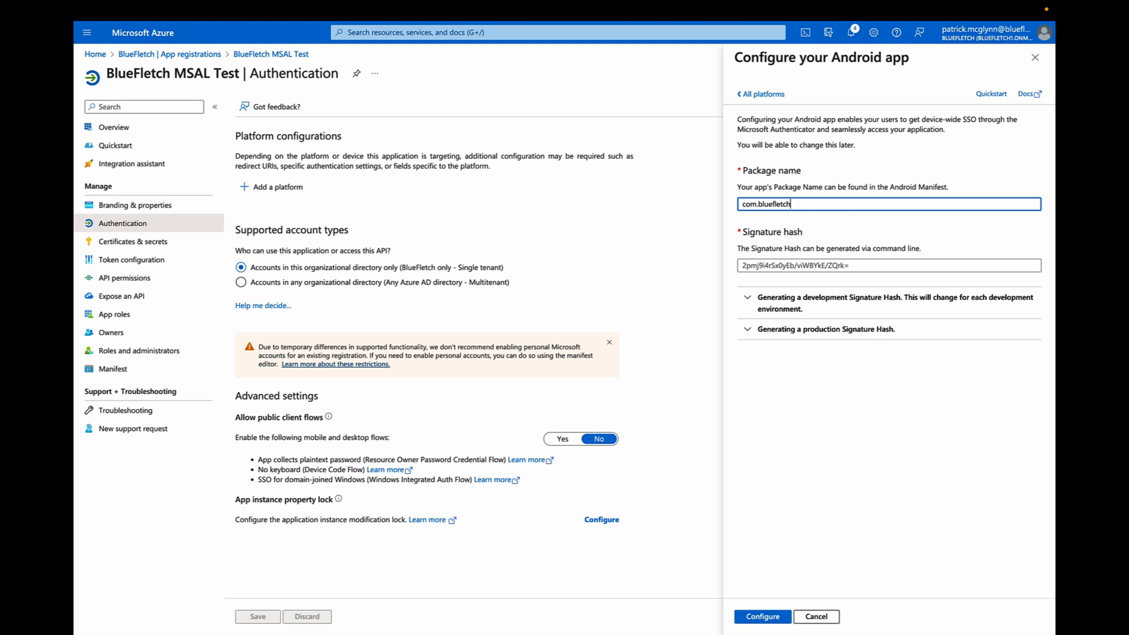
pyautogui.write('.ems.emm.')
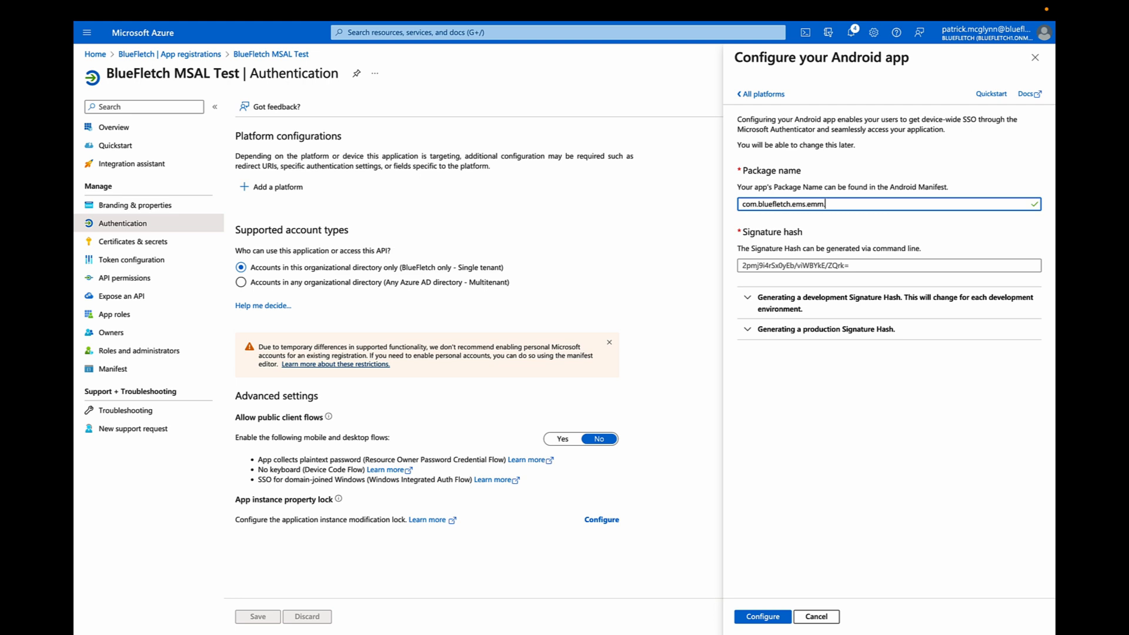
pyautogui.write('auth.msal')
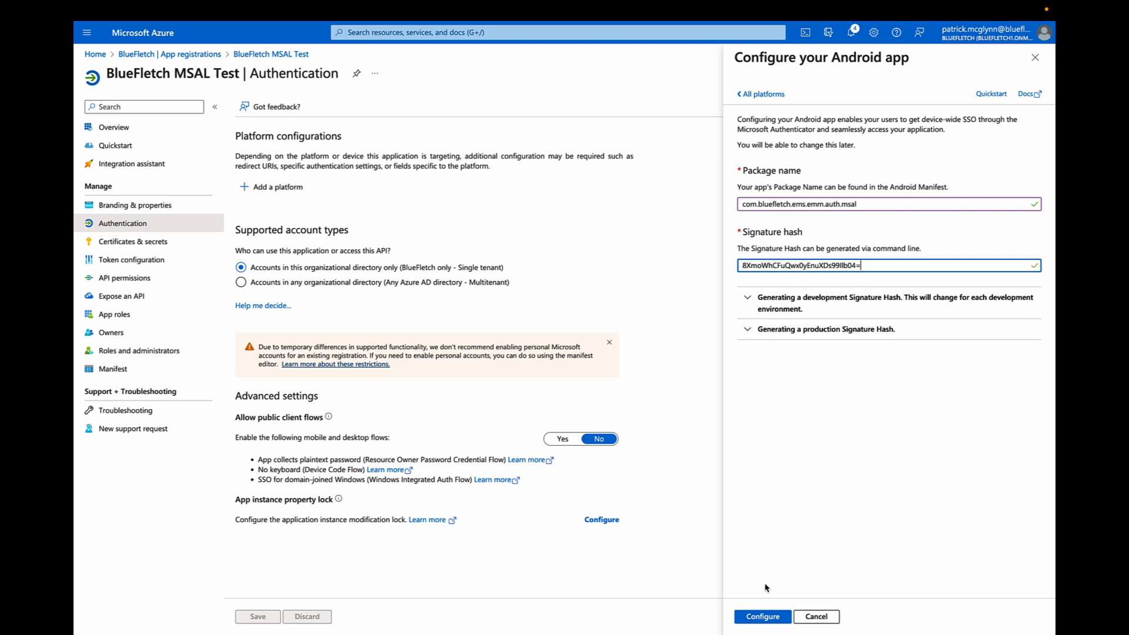
pyautogui.click(761, 616)
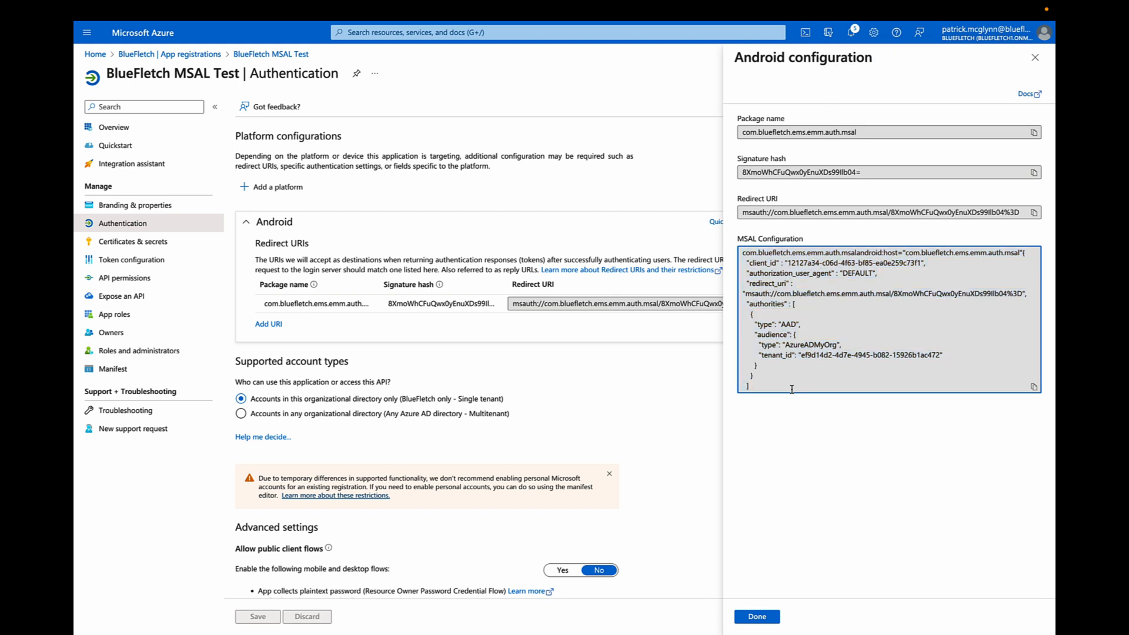
# - Review the MSAL Configuration JSON's tenant_id and finish the Android configuration
pyautogui.doubleClick(762, 263)
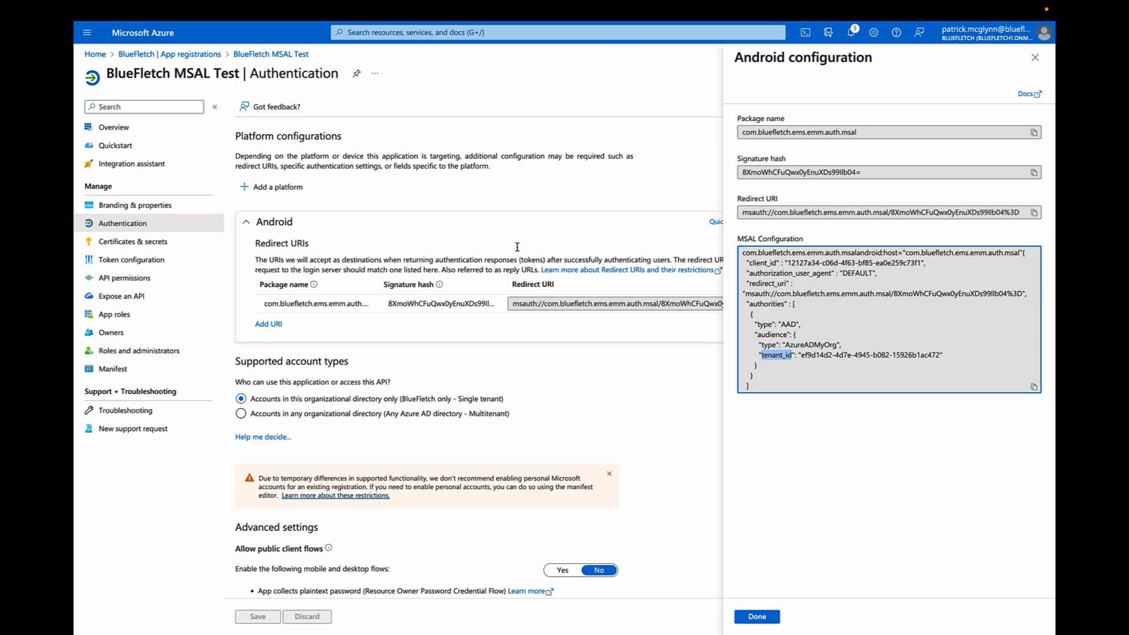
pyautogui.moveTo(345, 247)
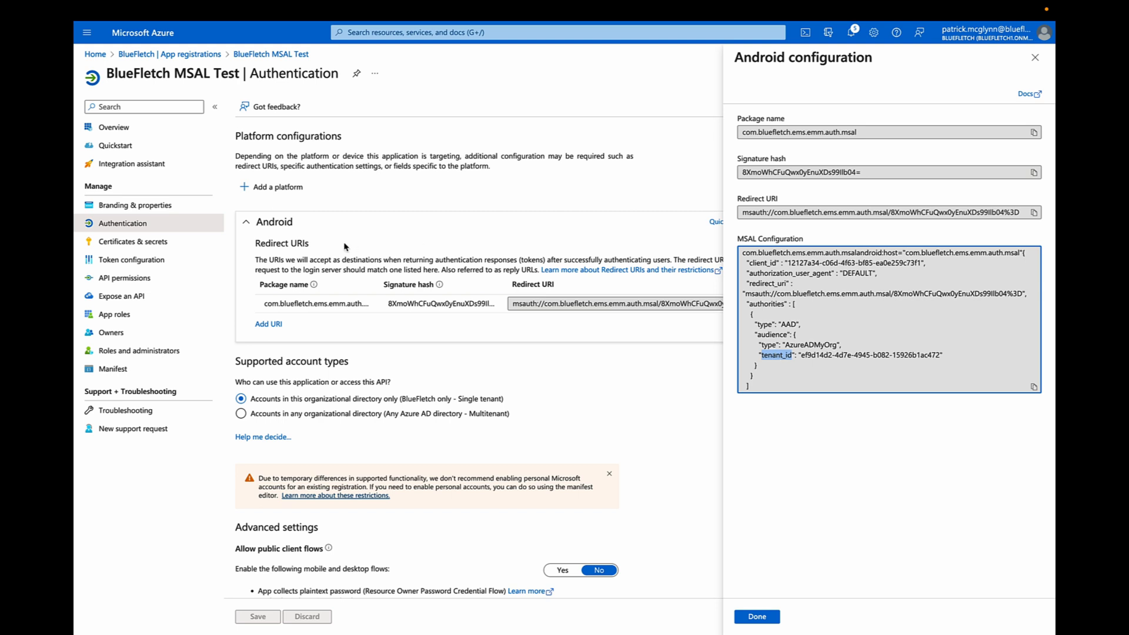
pyautogui.click(756, 616)
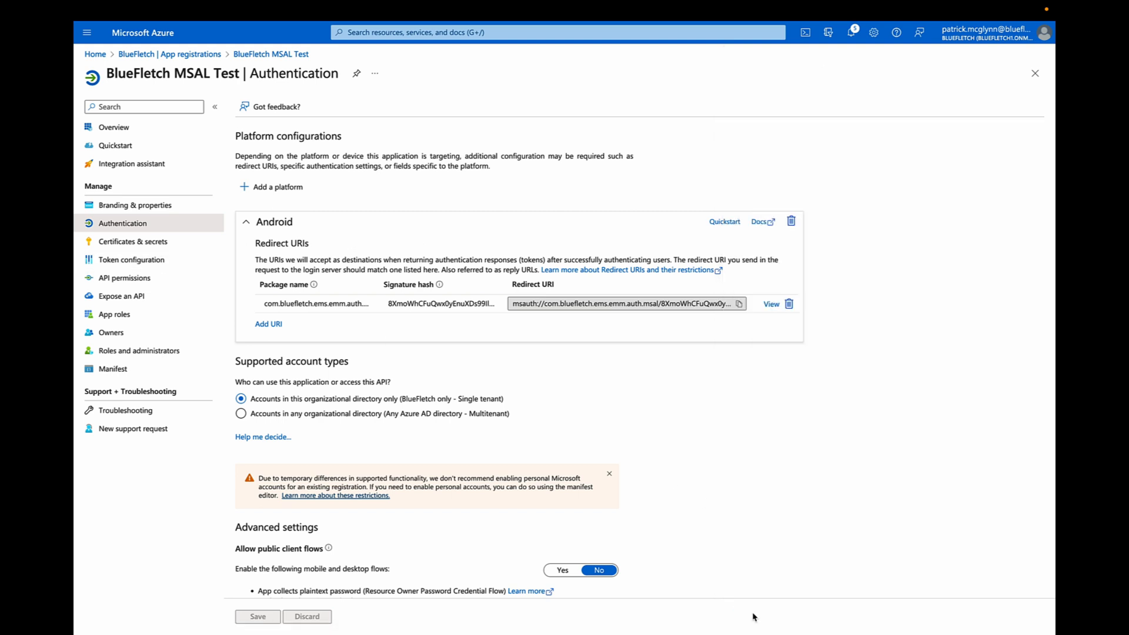
# - Add delegated Microsoft Graph permissions email, offline_access, openid and profile to the app
pyautogui.click(123, 277)
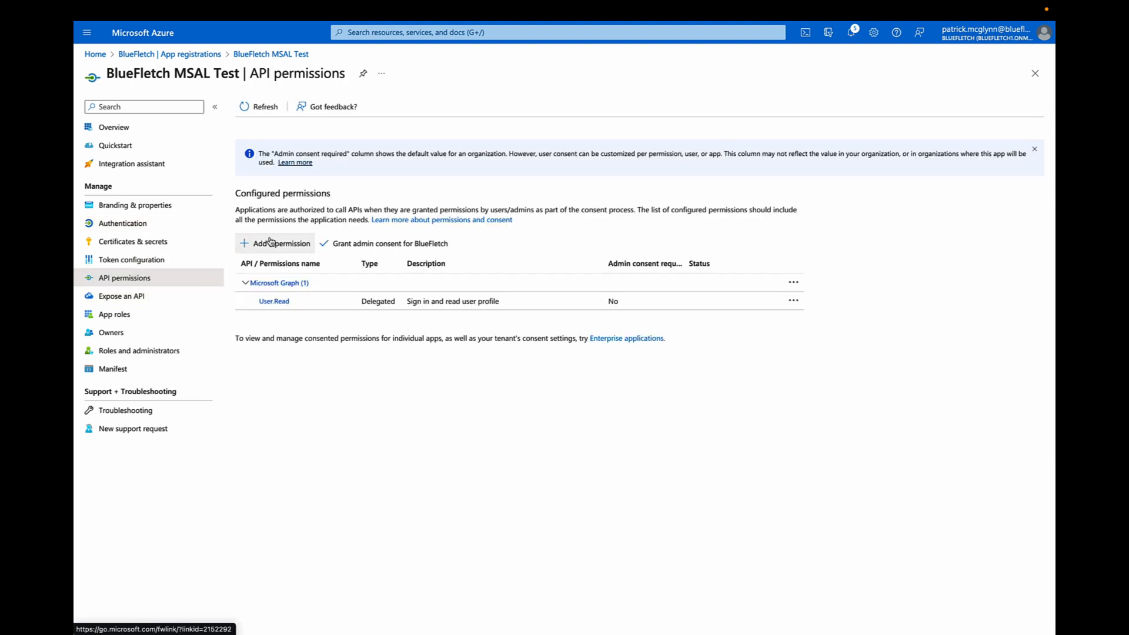
pyautogui.moveTo(275, 249)
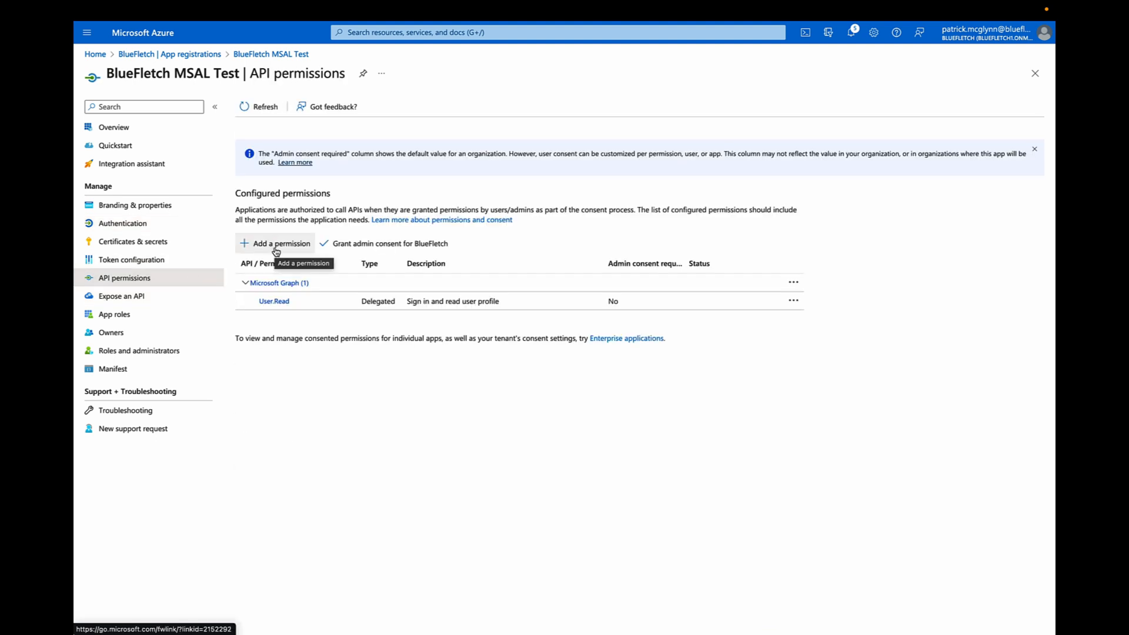
pyautogui.click(280, 243)
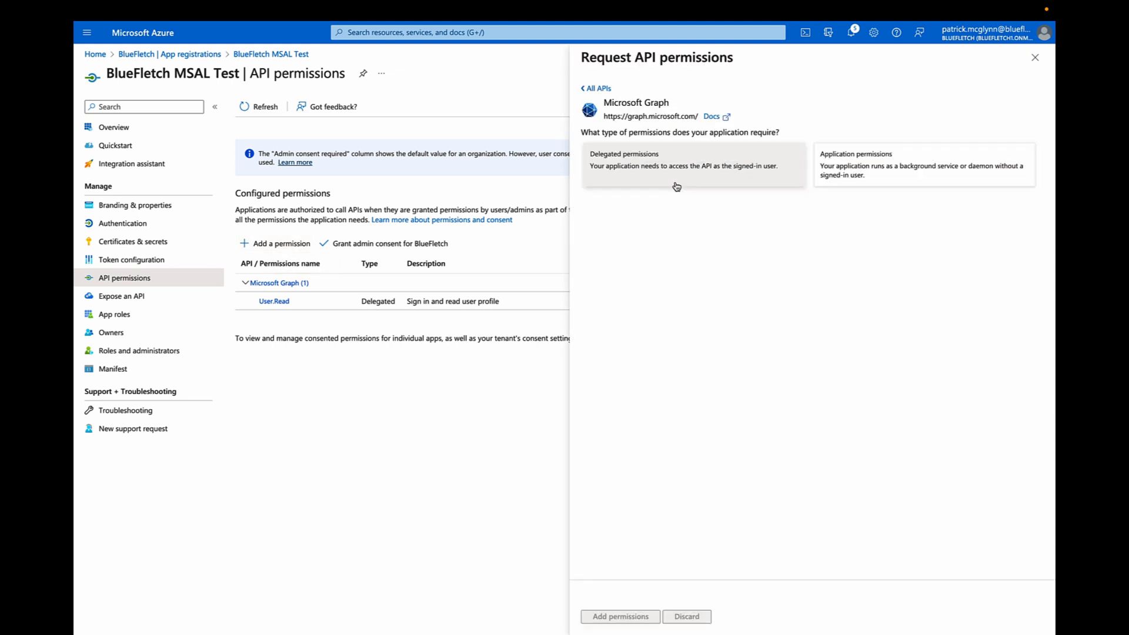
pyautogui.click(691, 160)
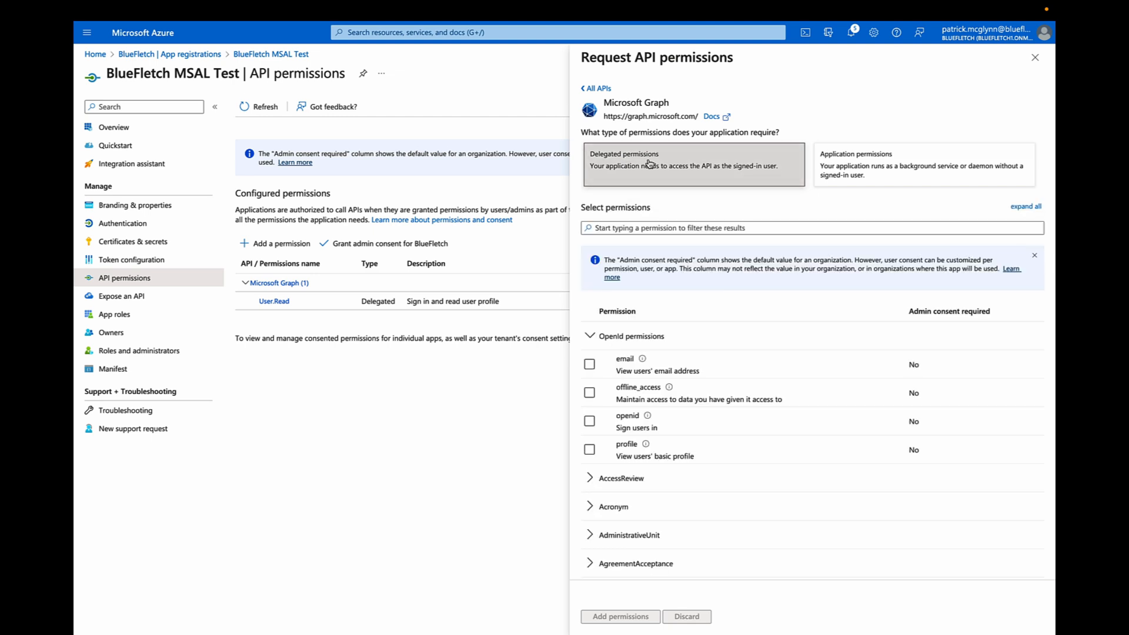
pyautogui.click(589, 365)
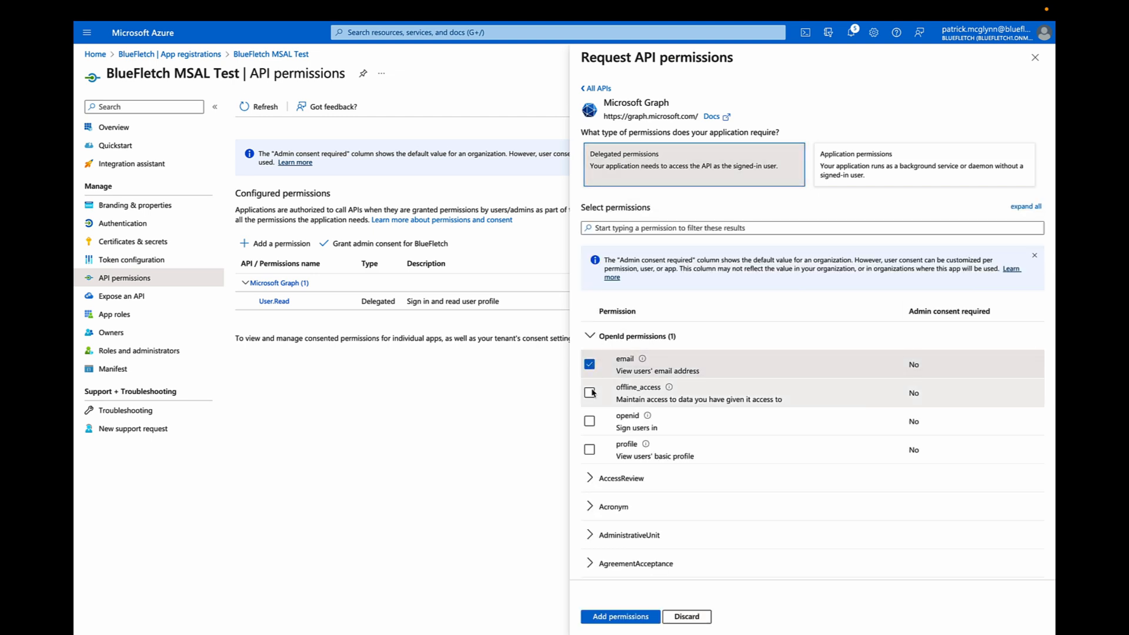
pyautogui.click(589, 421)
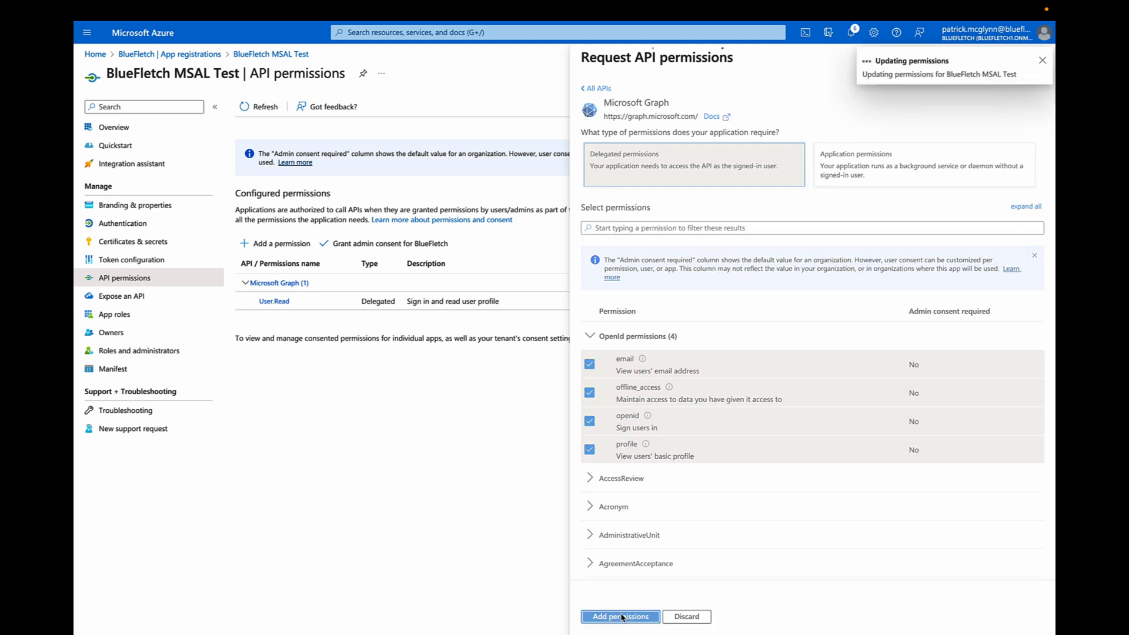
pyautogui.click(619, 616)
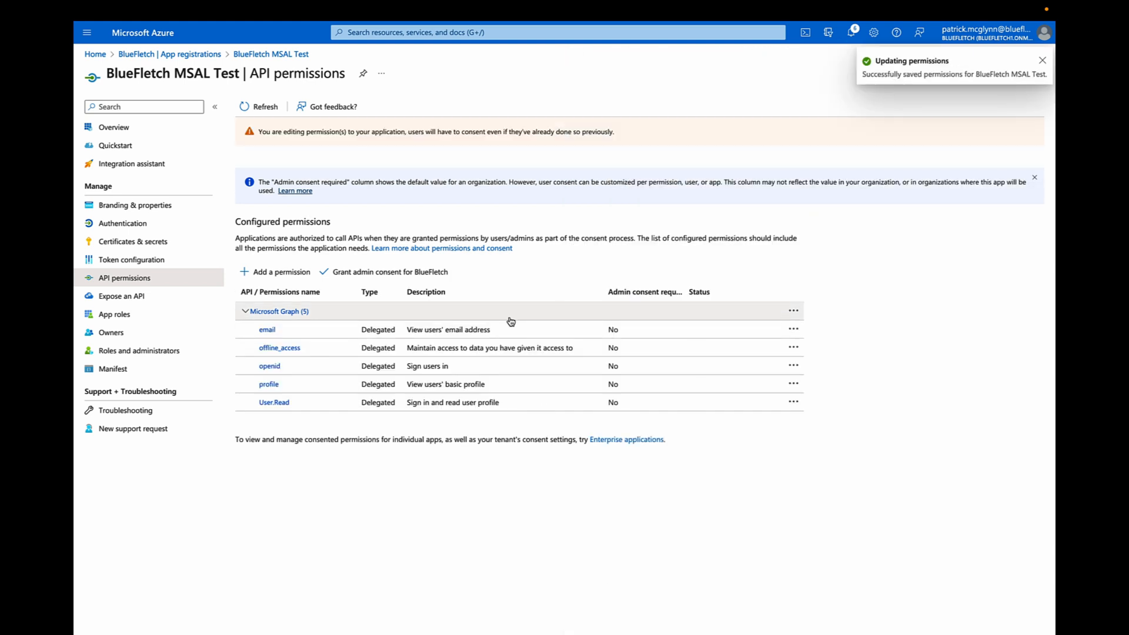
pyautogui.moveTo(489, 315)
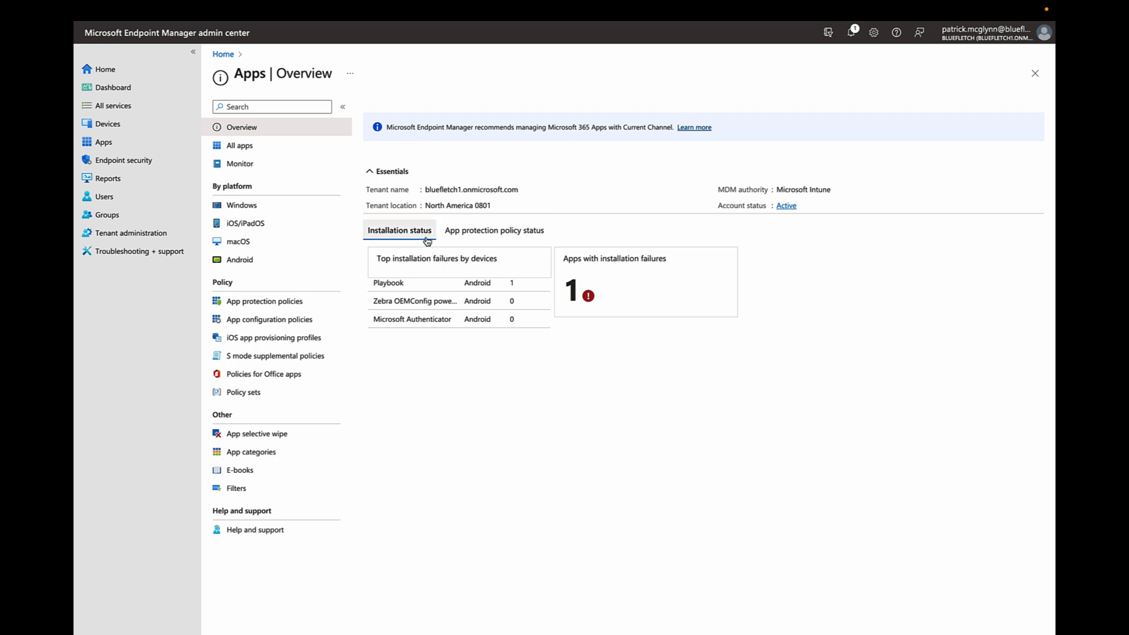
pyautogui.moveTo(108, 123)
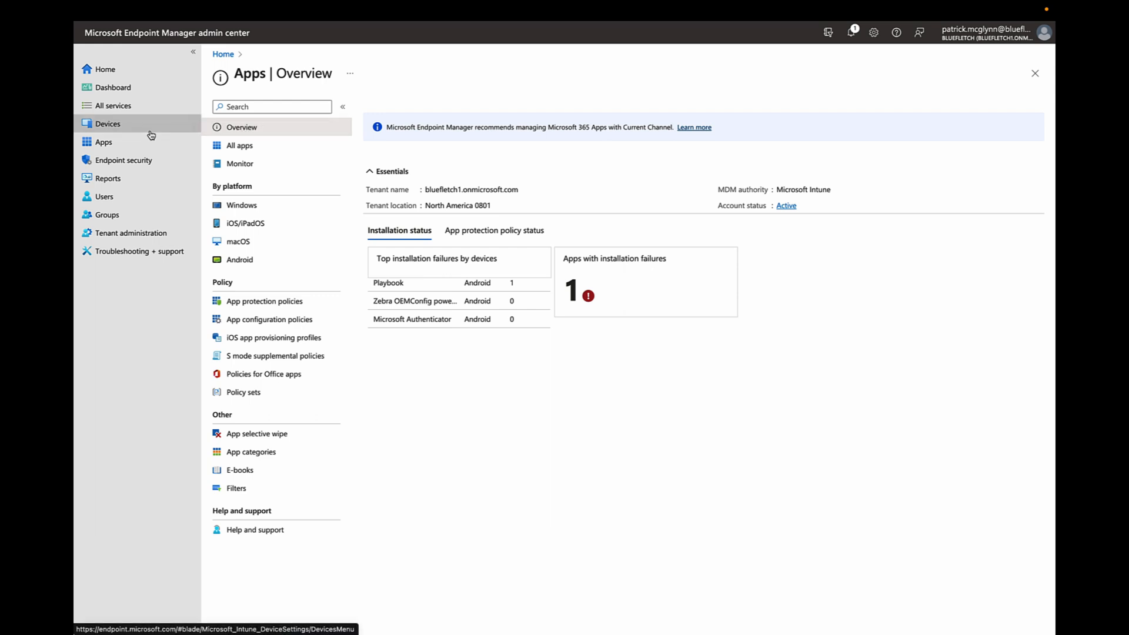
pyautogui.moveTo(281, 278)
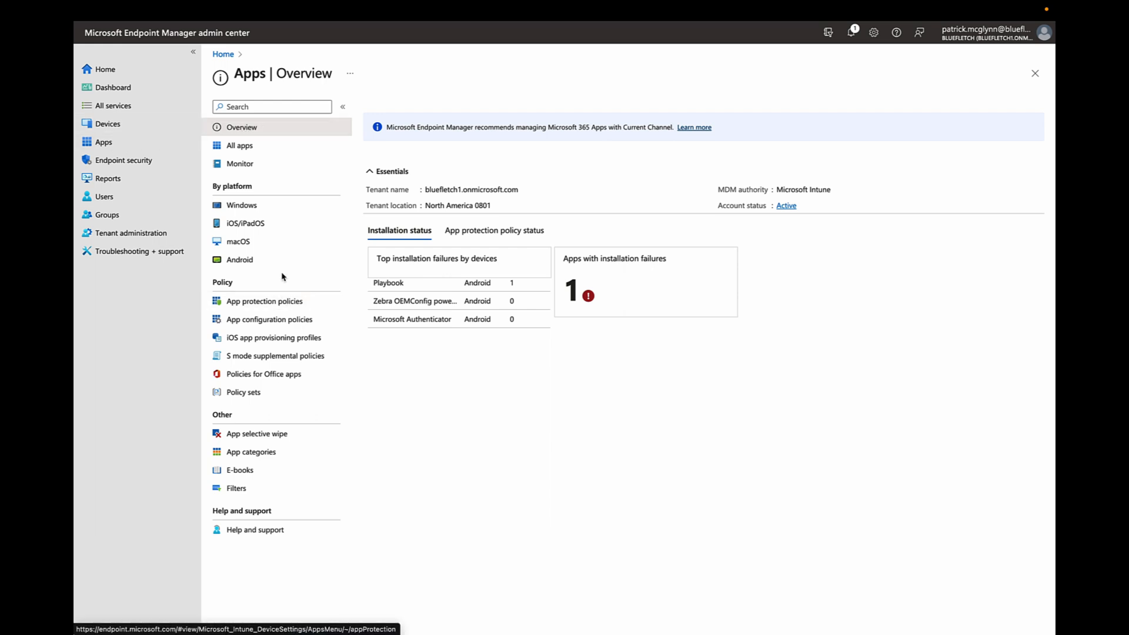
# - Start adding an Android app of type Managed Google Play app, opening the Play store
pyautogui.click(238, 259)
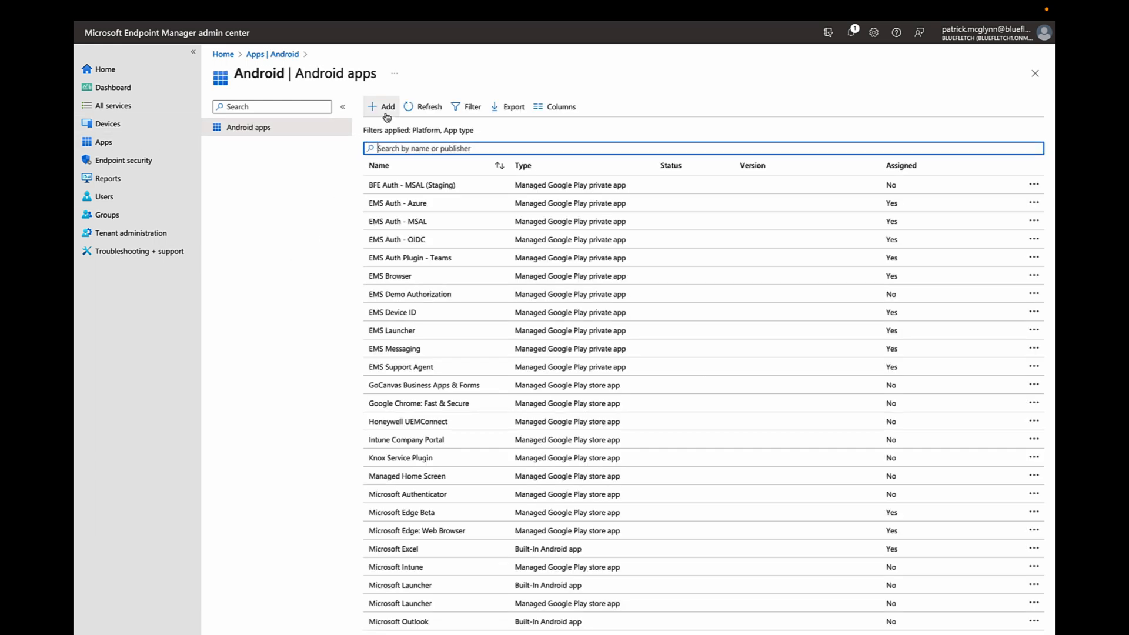
pyautogui.click(382, 107)
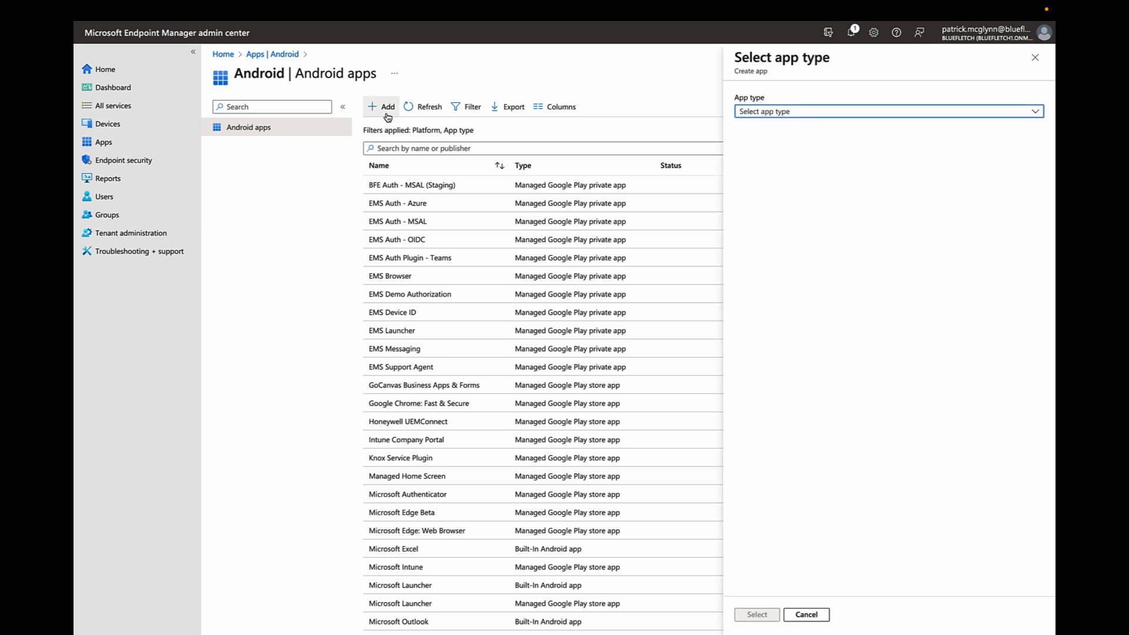
pyautogui.click(887, 111)
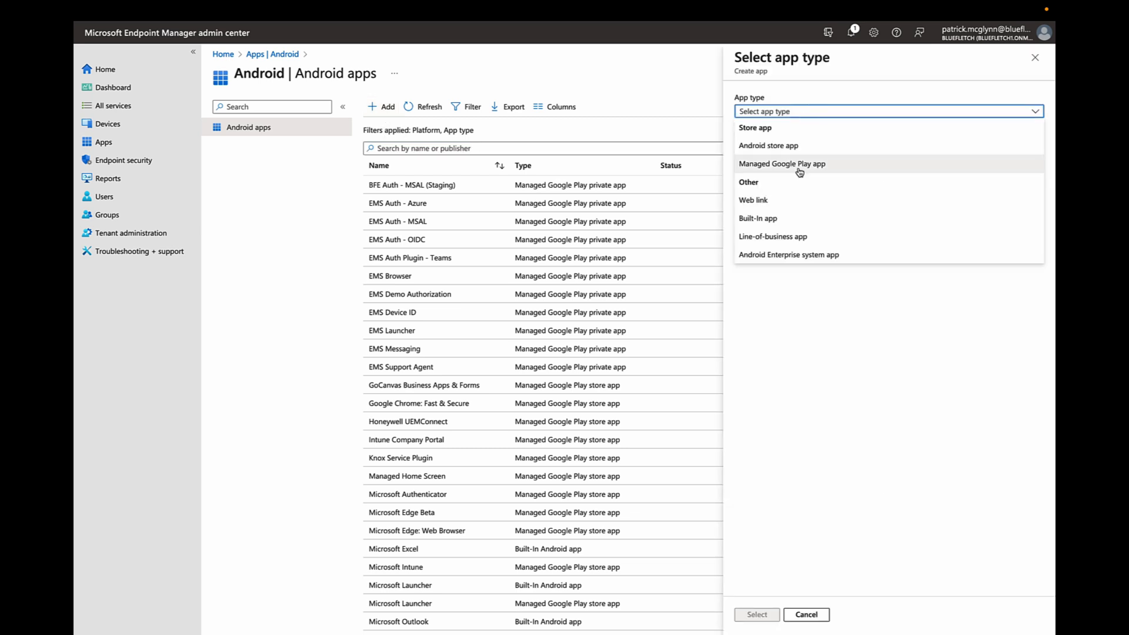
pyautogui.click(782, 163)
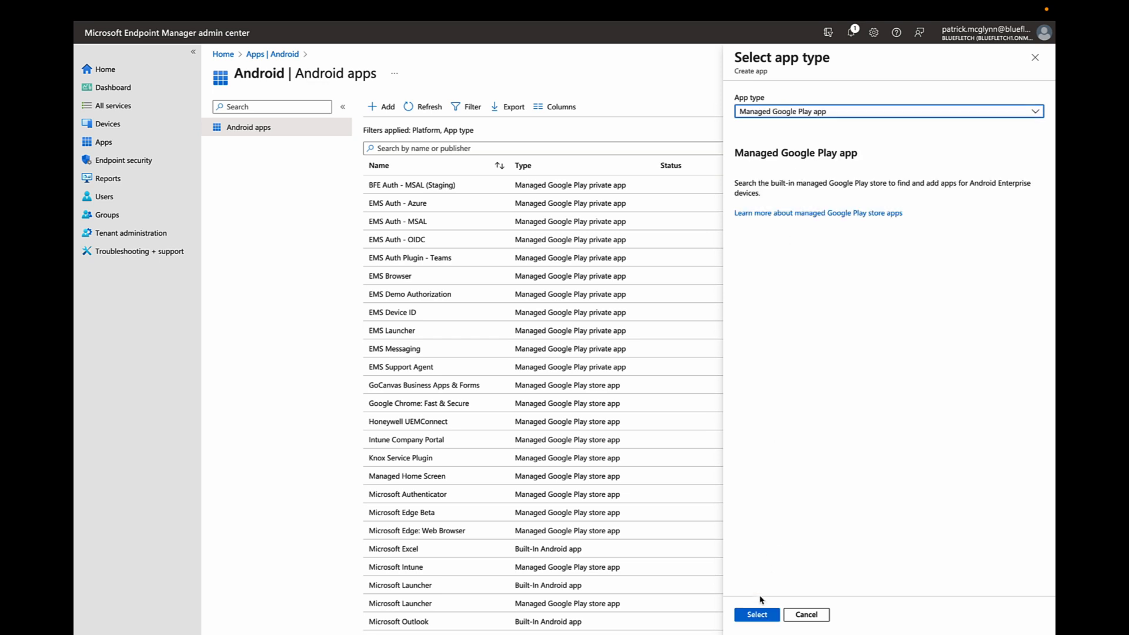
pyautogui.click(755, 614)
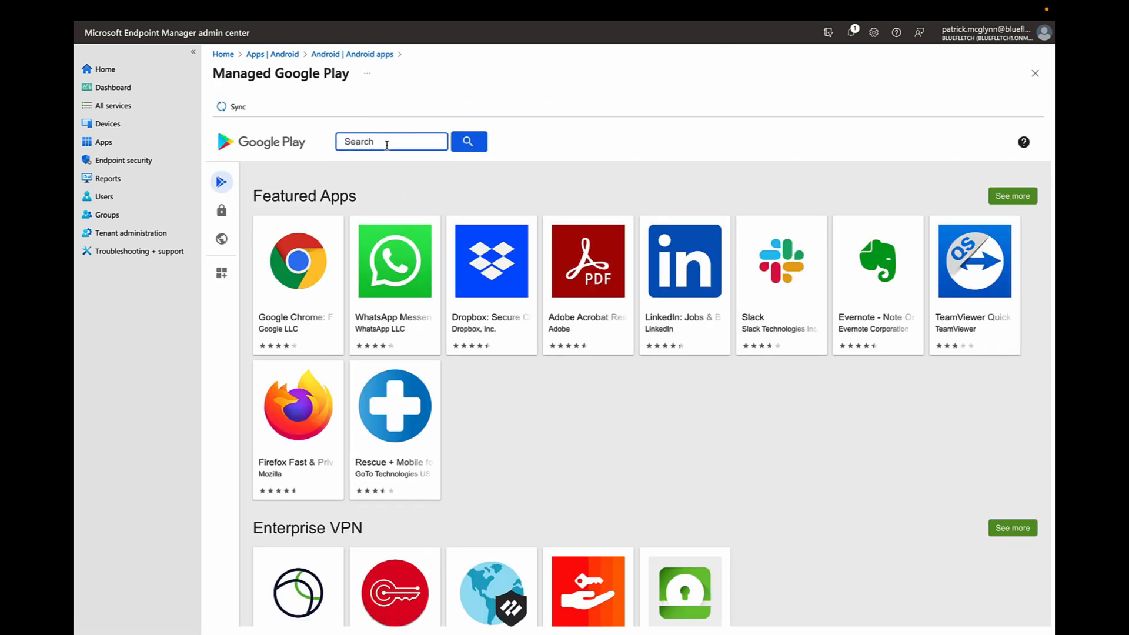
# - Search Managed Google Play for "bluefletch" to list EMS Launcher and other BlueFletch apps
pyautogui.write('"bluefletch')
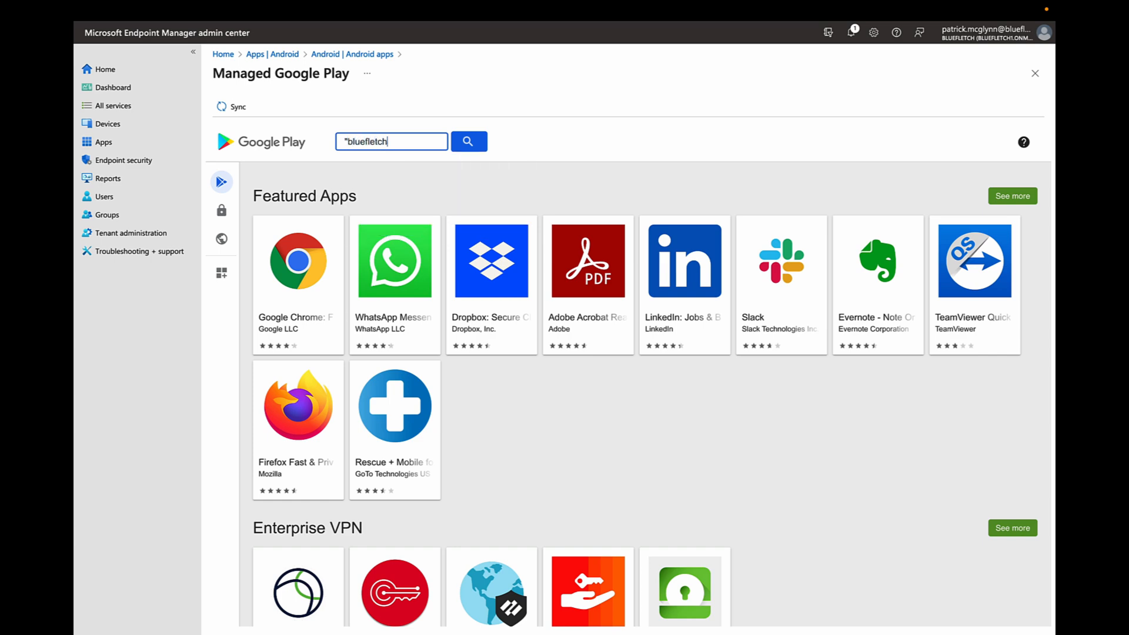
pyautogui.write('"')
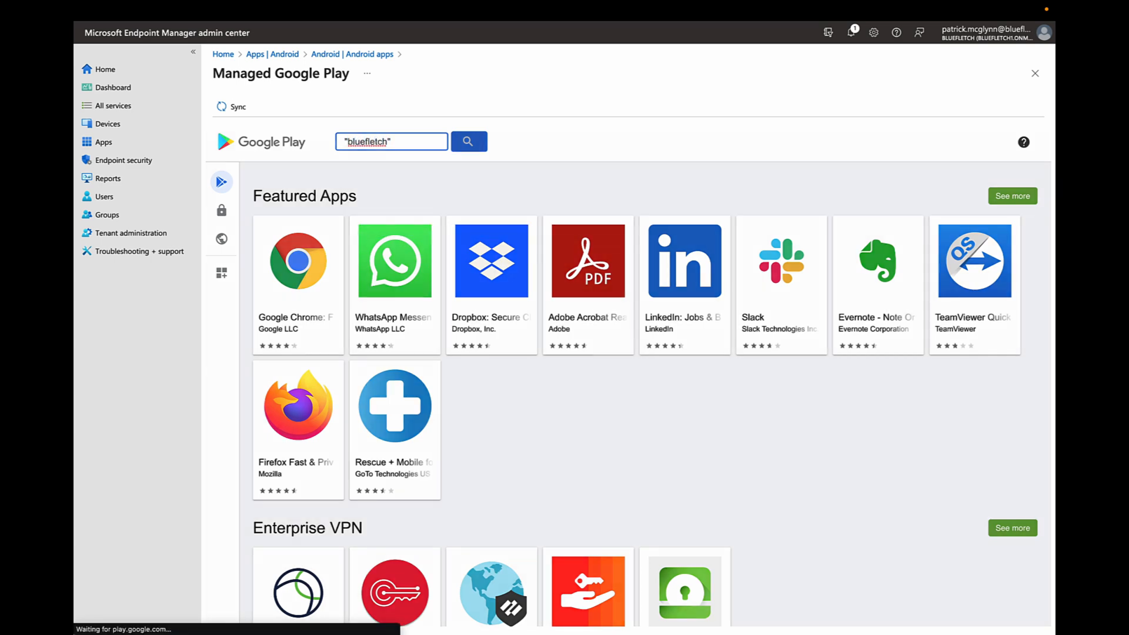
pyautogui.click(468, 141)
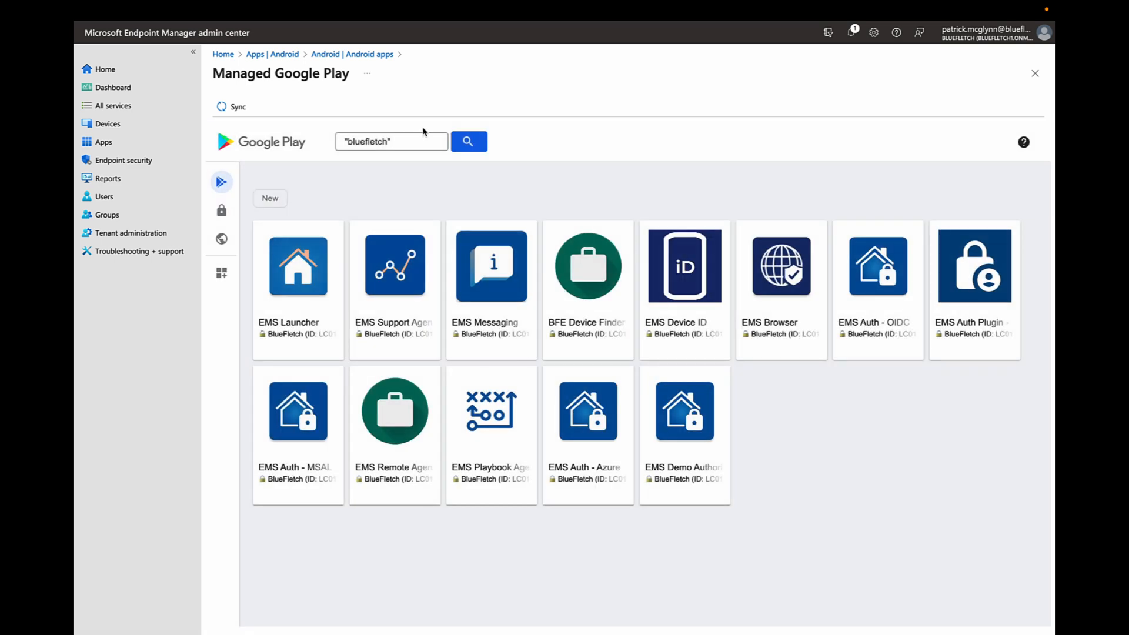
pyautogui.moveTo(482, 179)
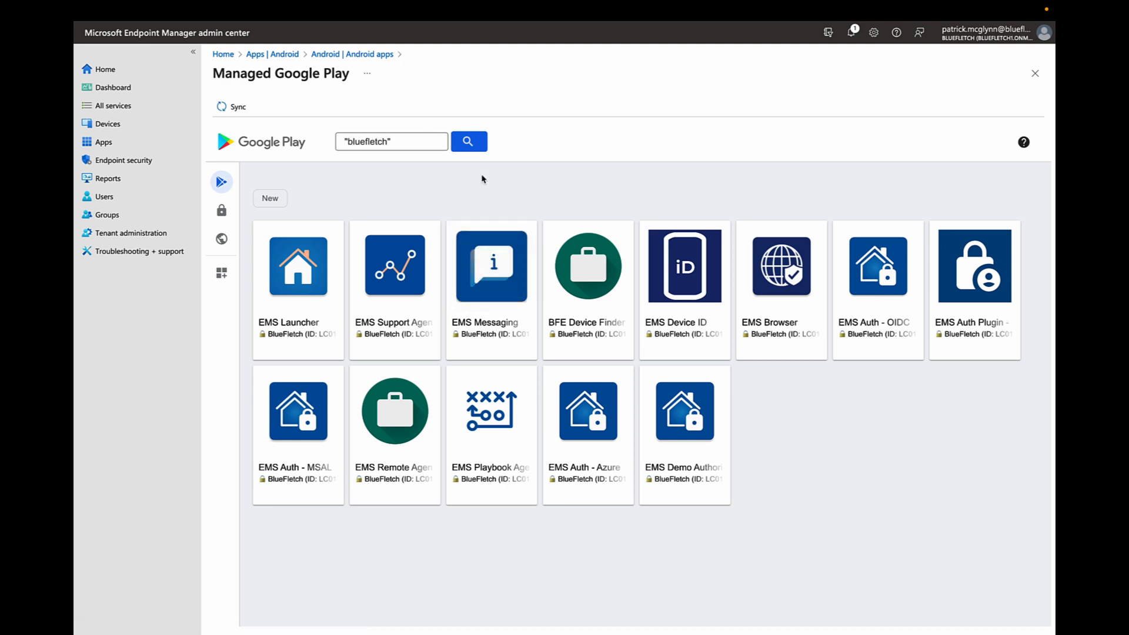
pyautogui.moveTo(302, 144)
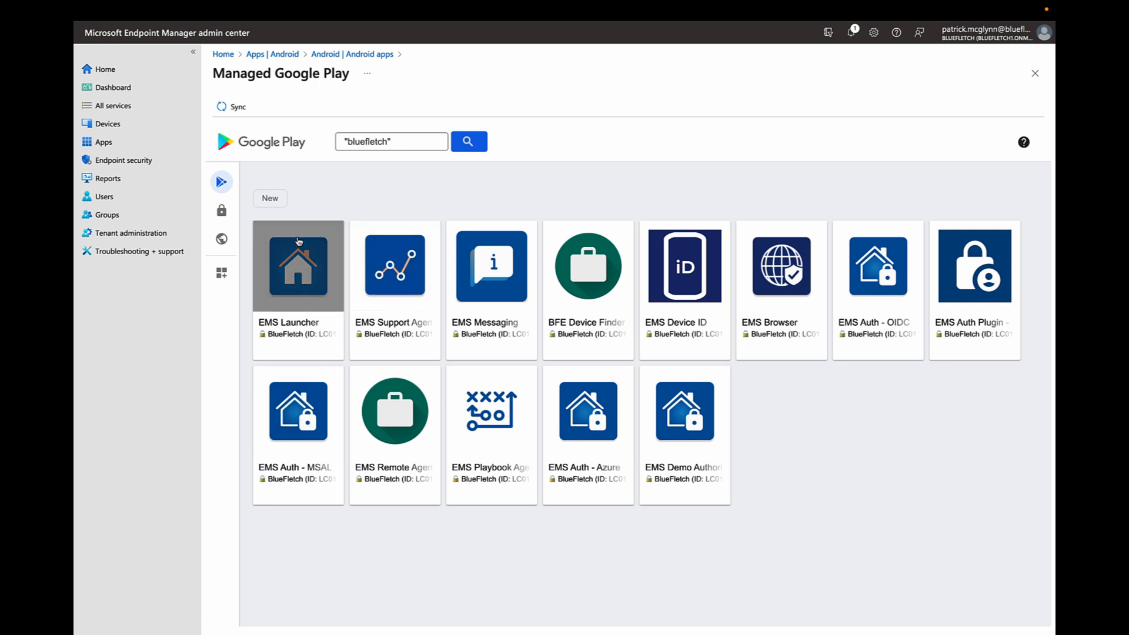
pyautogui.moveTo(333, 521)
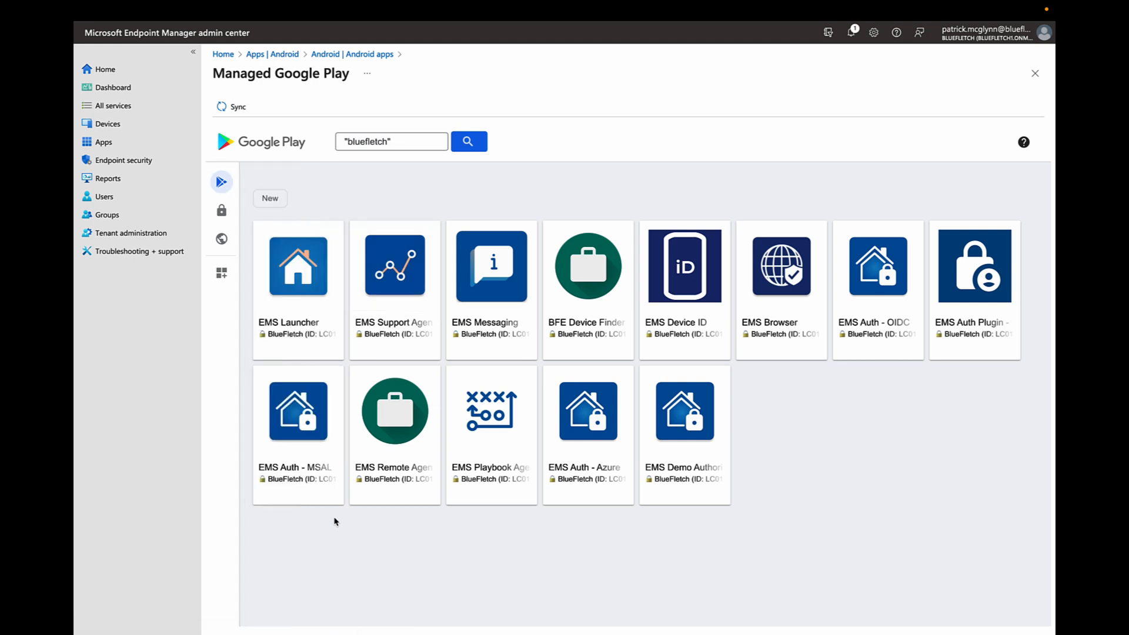
pyautogui.moveTo(298, 322)
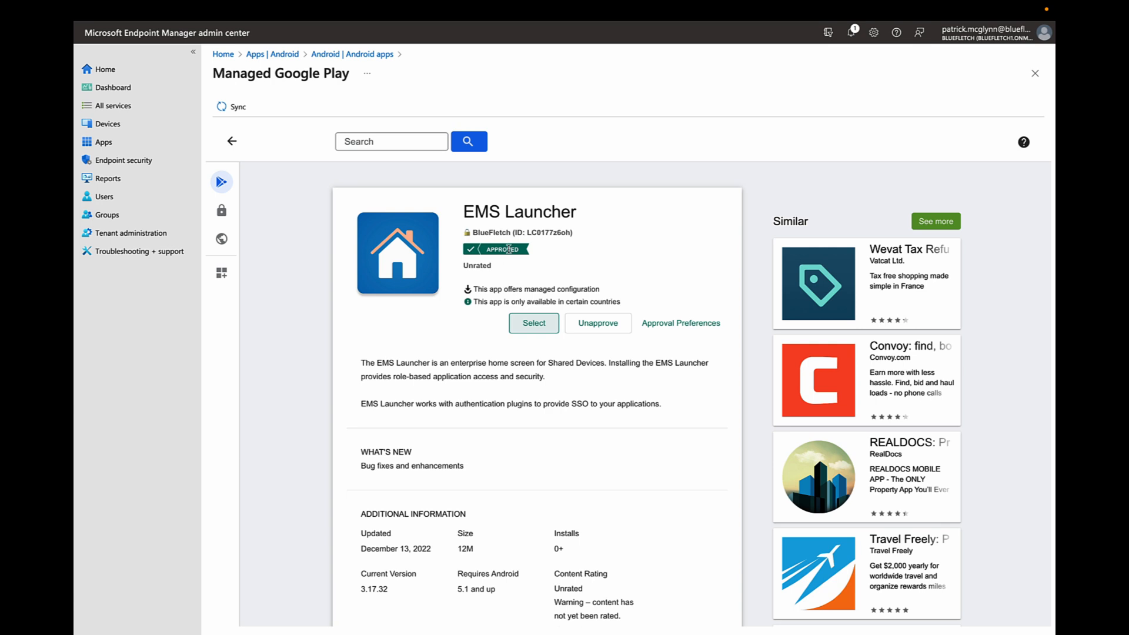
pyautogui.moveTo(275, 162)
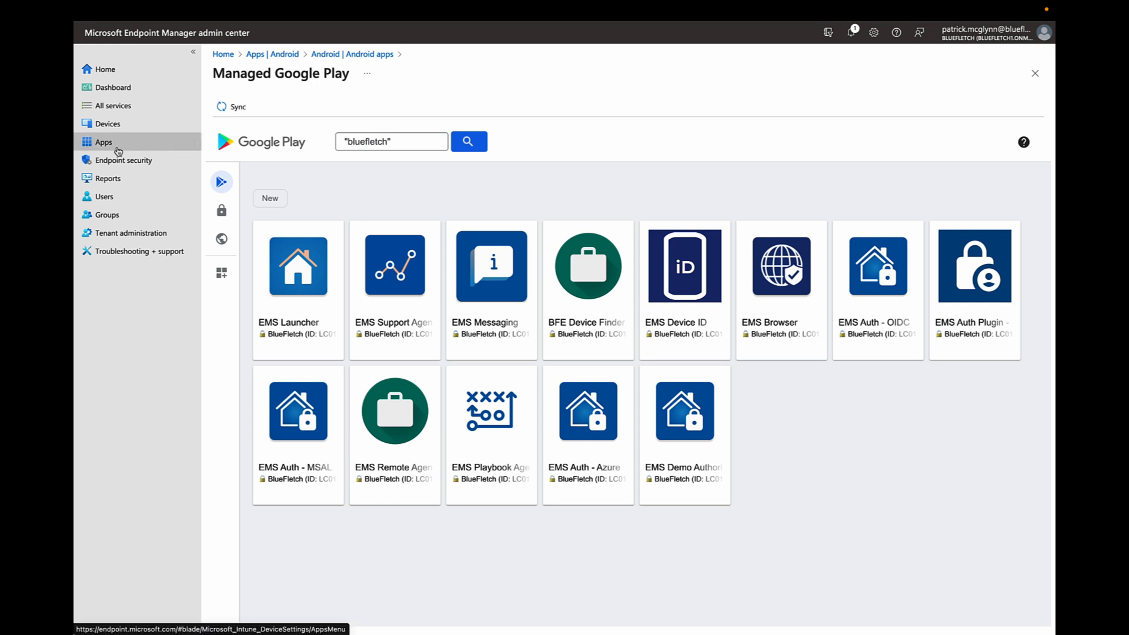
pyautogui.moveTo(104, 143)
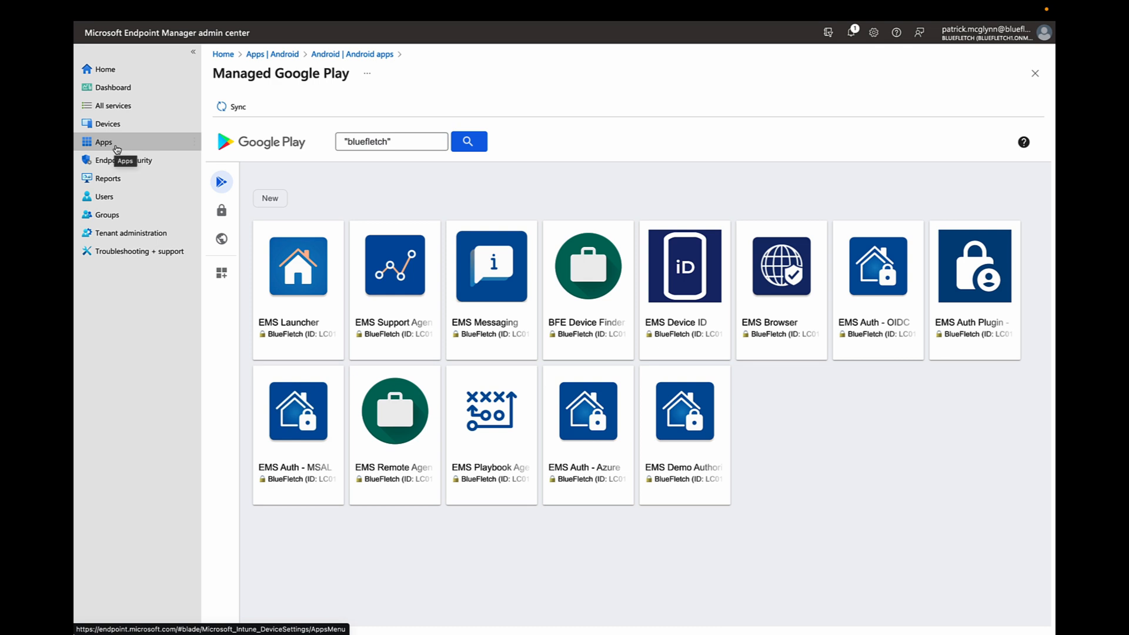
# - Start a managed-devices app configuration policy named 'BlueFletch MSAL Test'
pyautogui.click(103, 142)
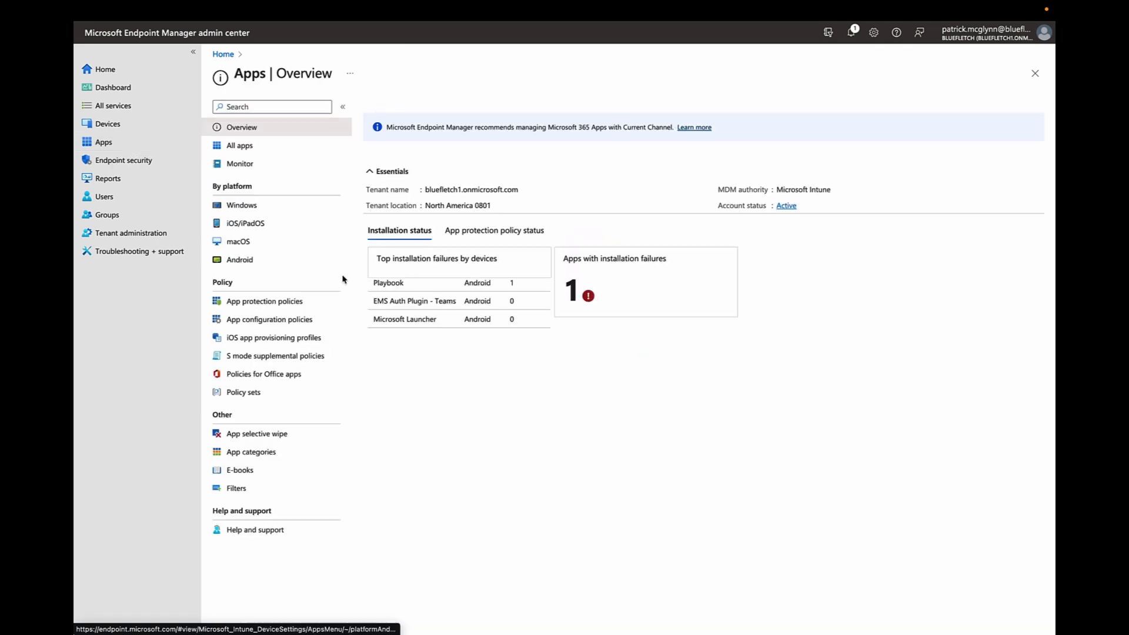
pyautogui.moveTo(269, 318)
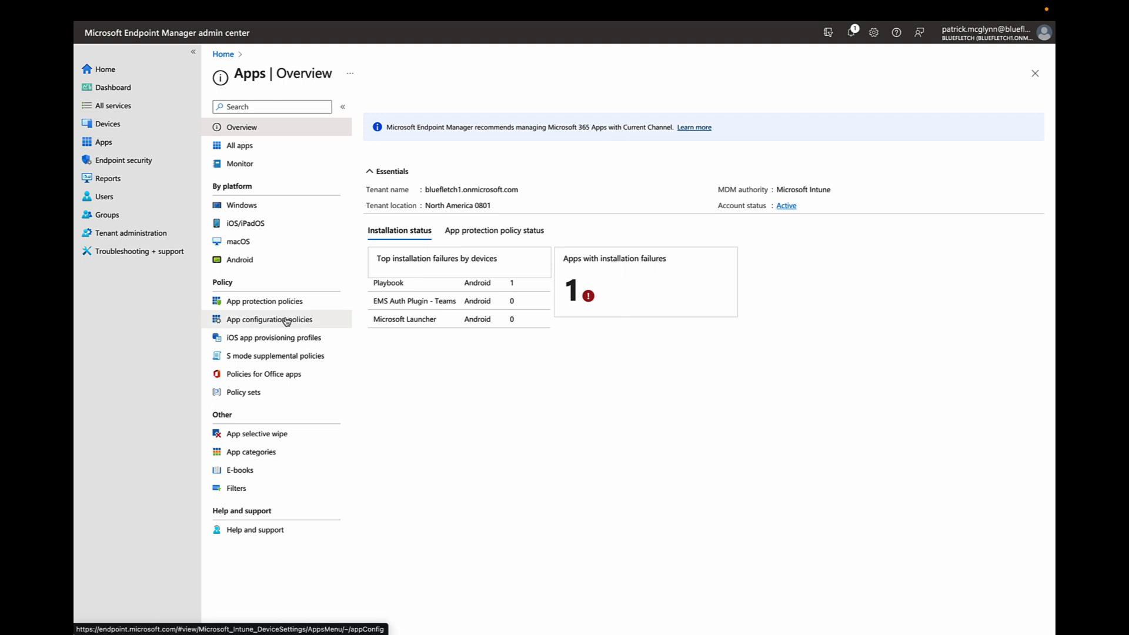
pyautogui.click(269, 318)
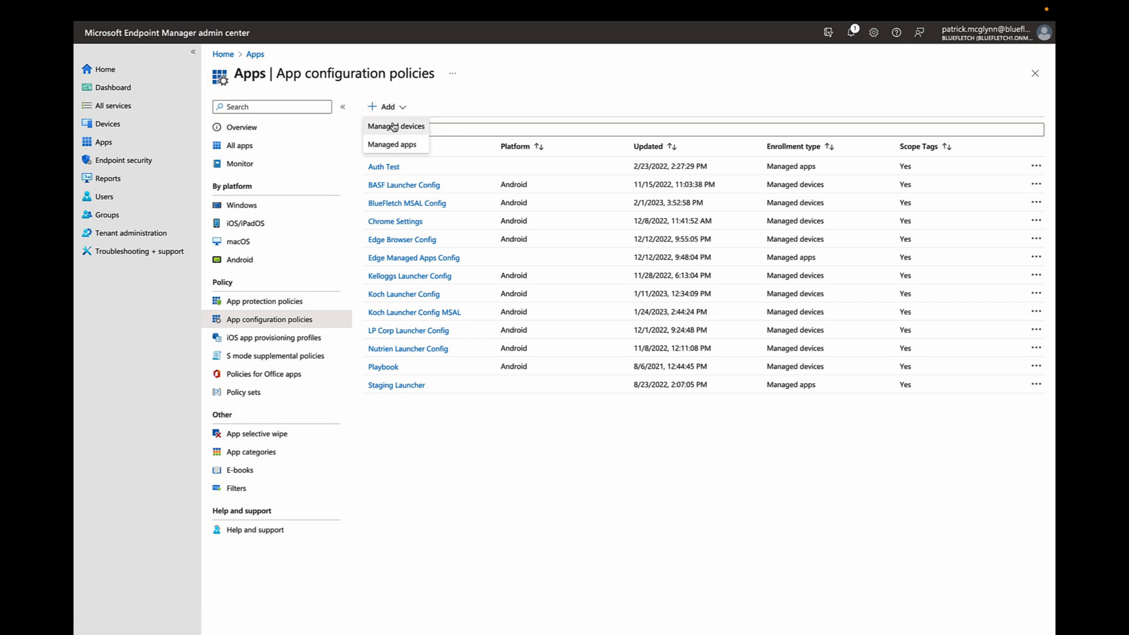
pyautogui.click(395, 126)
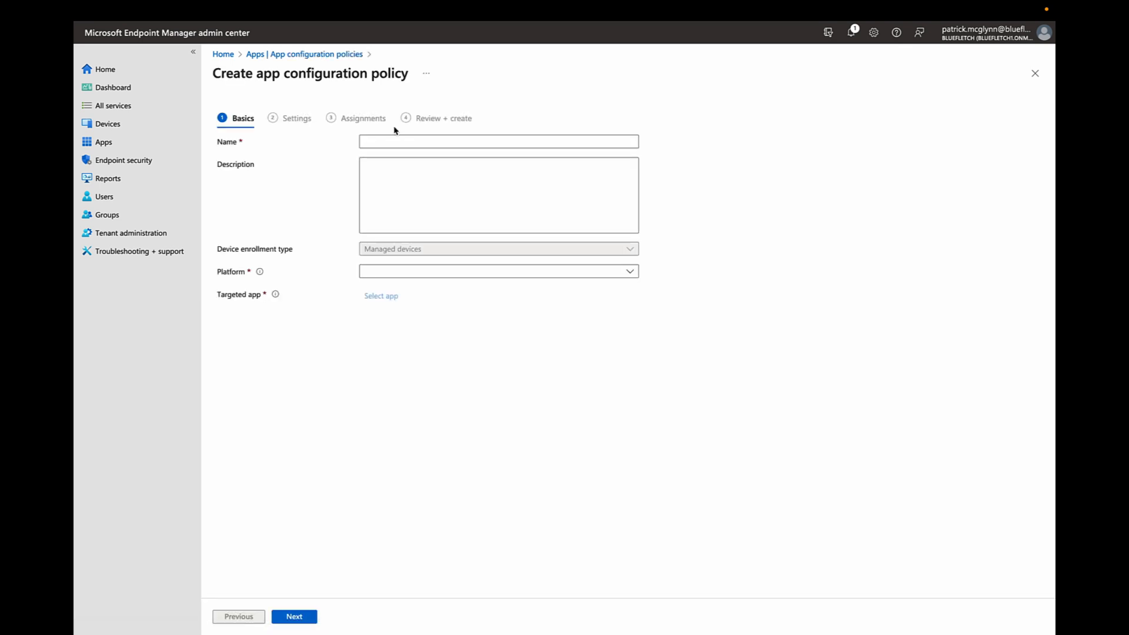
pyautogui.click(498, 141)
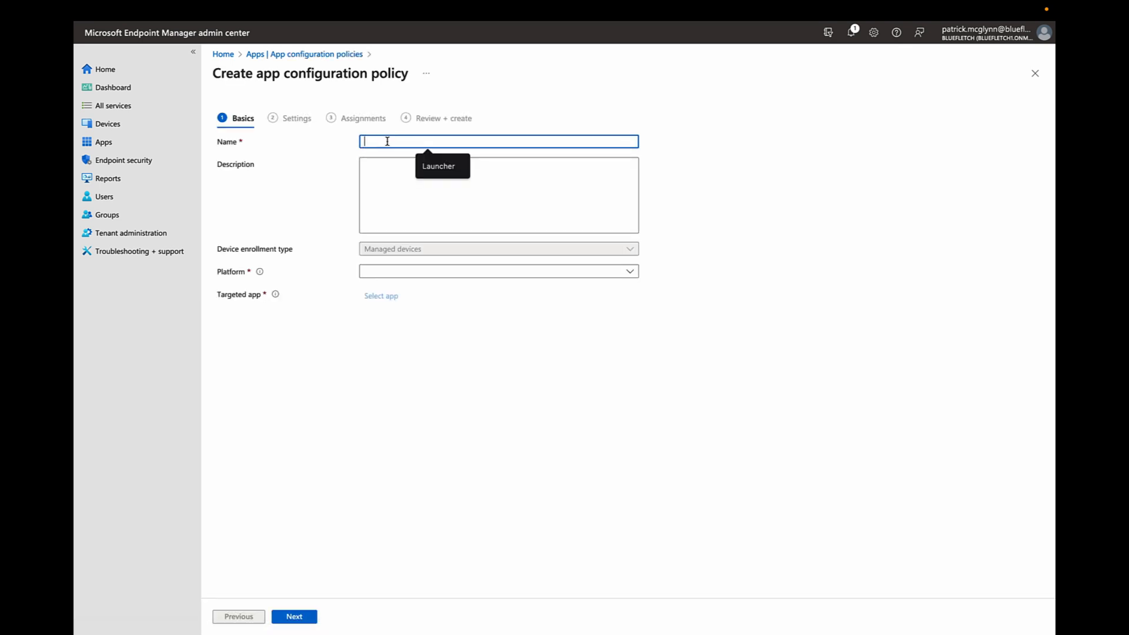
pyautogui.write('BlueFletch')
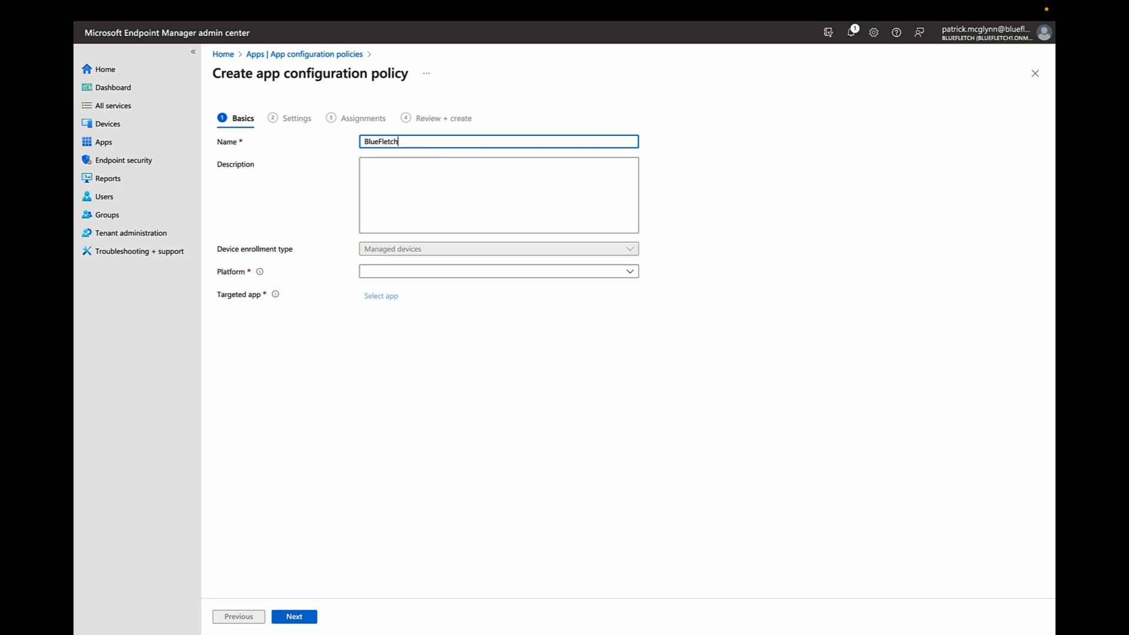
pyautogui.write('MSAL Tes')
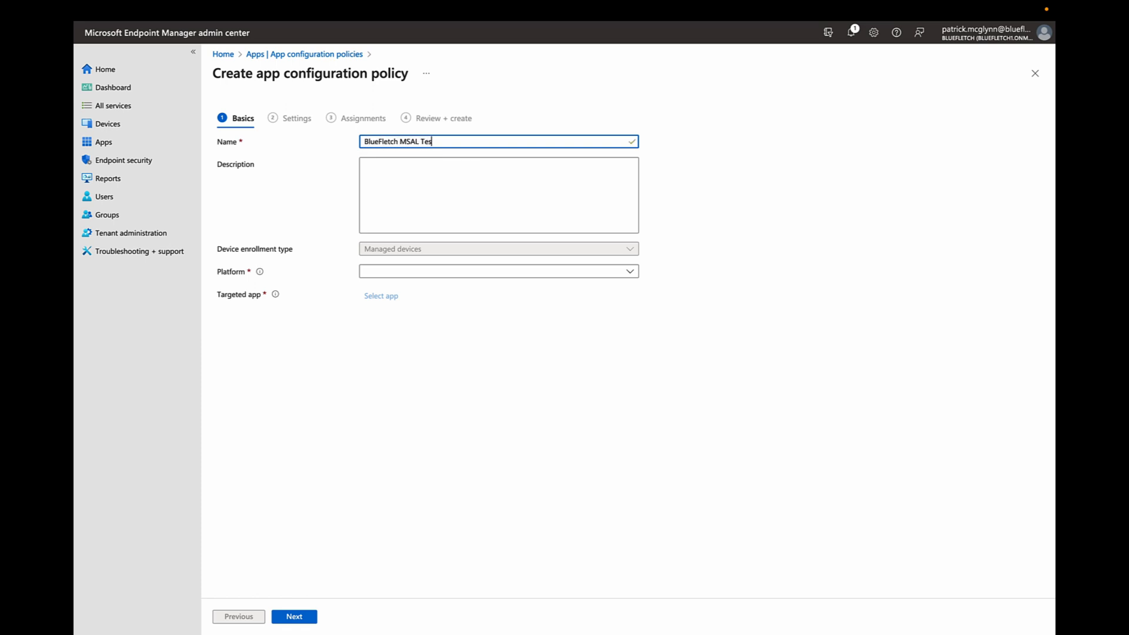
# - Target EMS Launcher on Android Enterprise fully managed profiles and continue to Settings
pyautogui.click(497, 272)
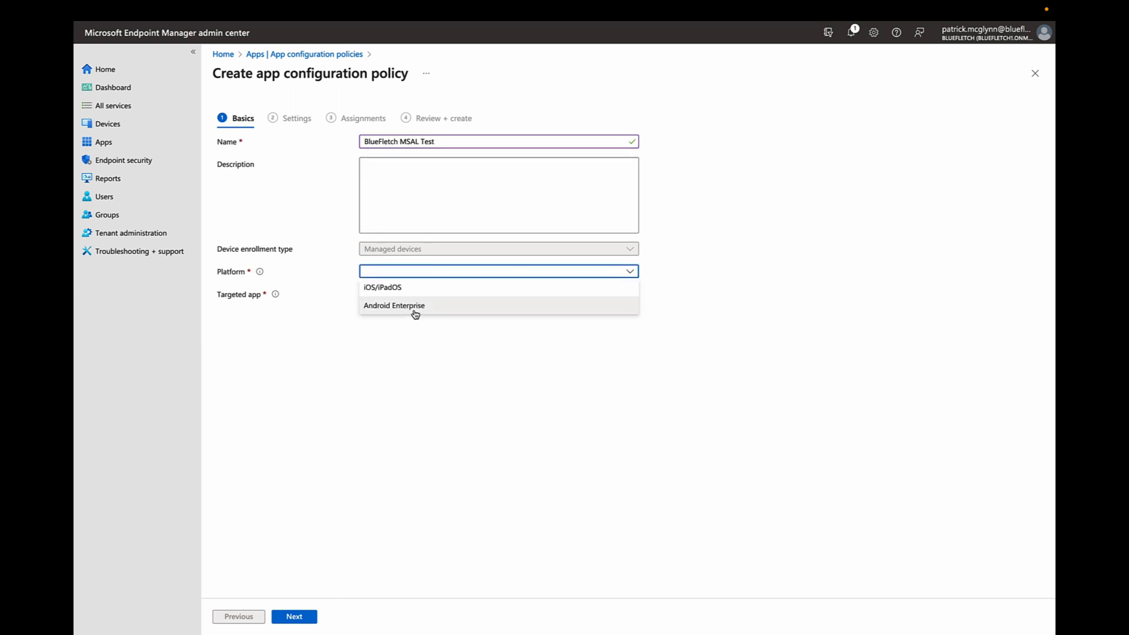
pyautogui.click(394, 306)
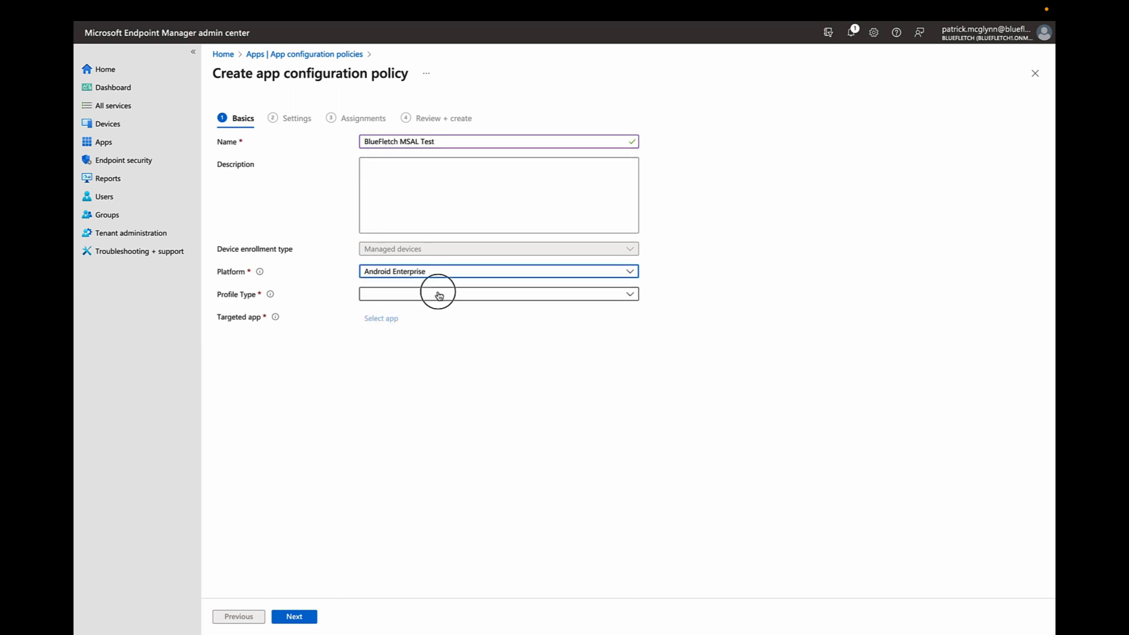
pyautogui.click(496, 294)
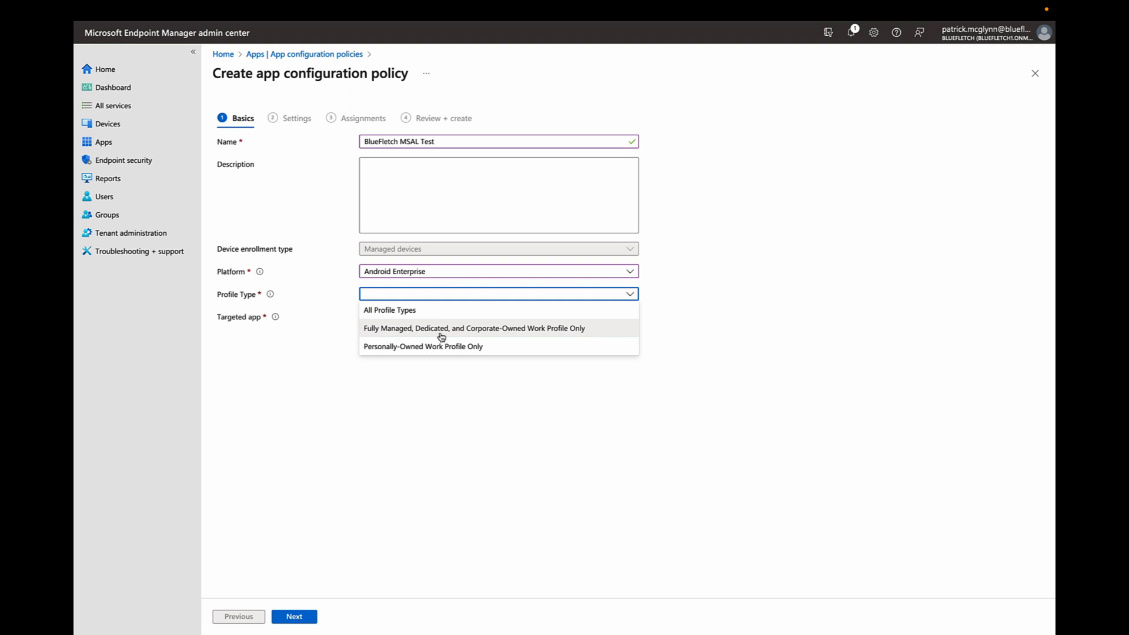
pyautogui.click(472, 328)
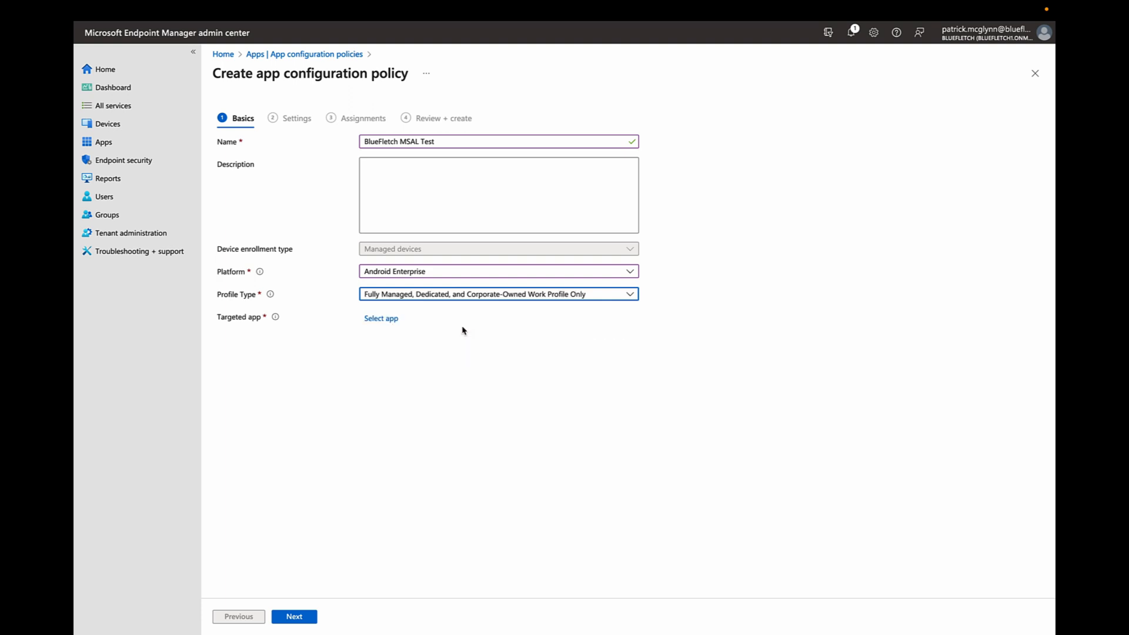
pyautogui.moveTo(421, 326)
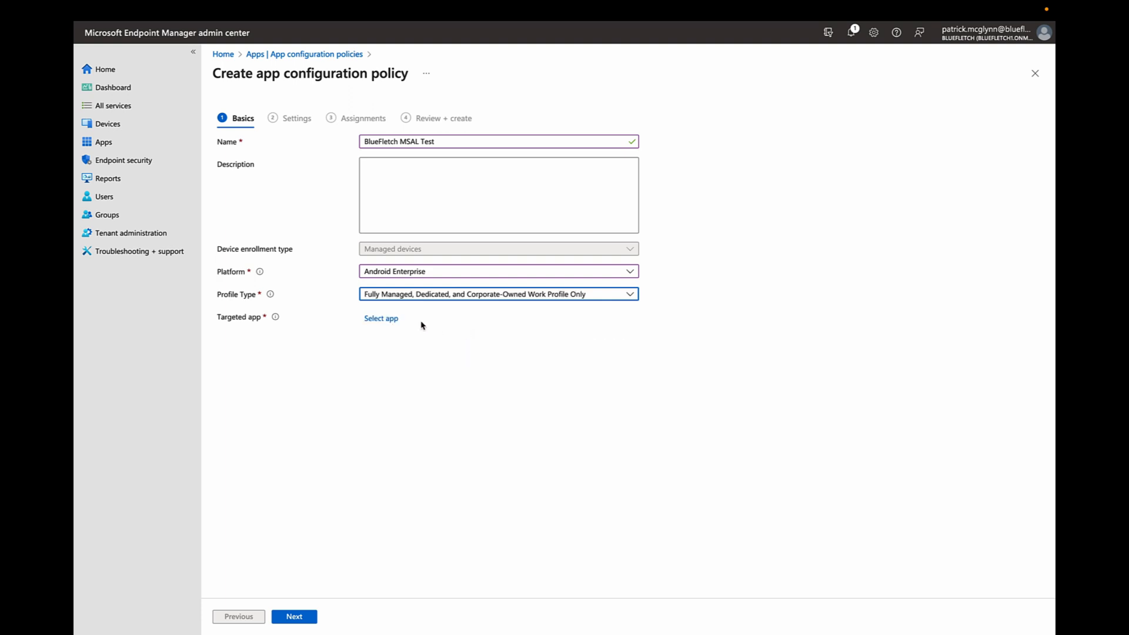
pyautogui.click(381, 319)
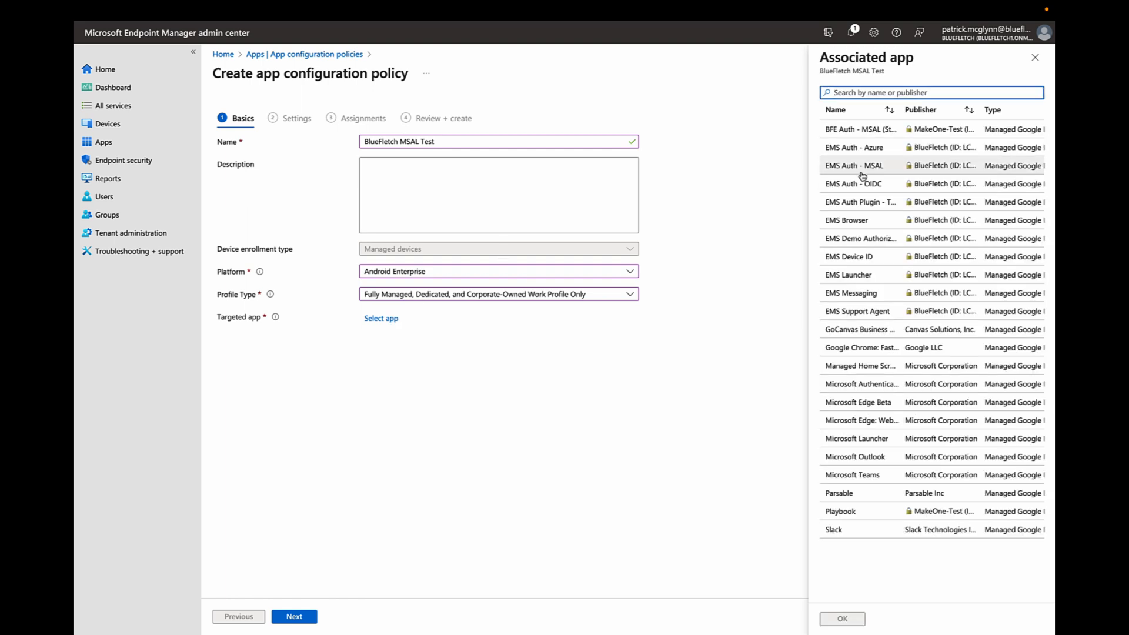
pyautogui.moveTo(848, 274)
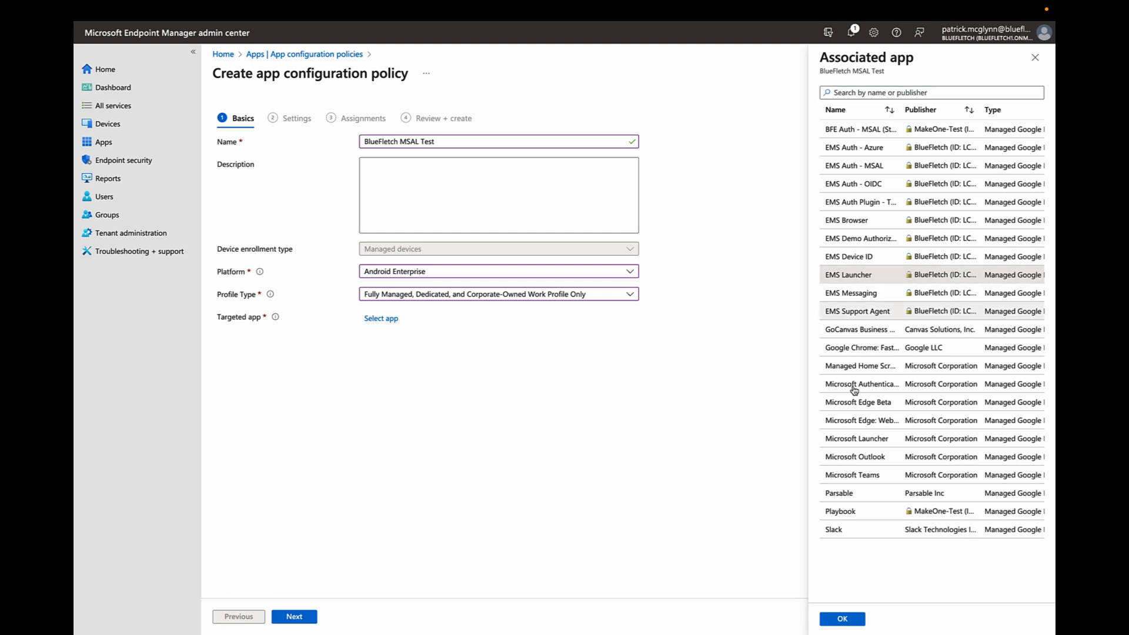
pyautogui.click(839, 618)
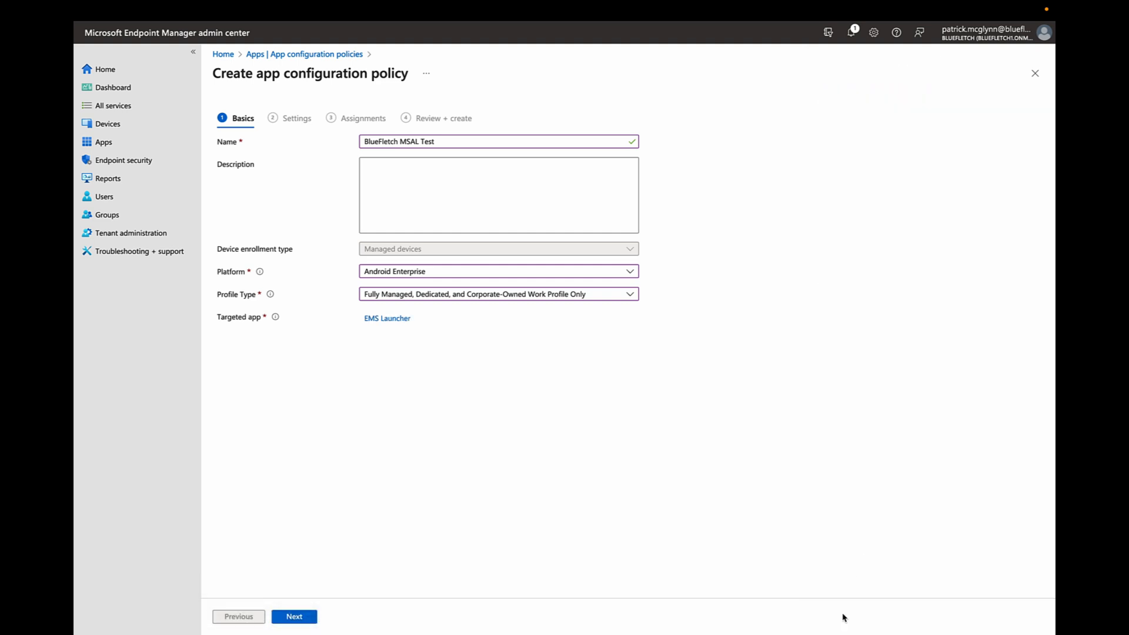
pyautogui.moveTo(641, 384)
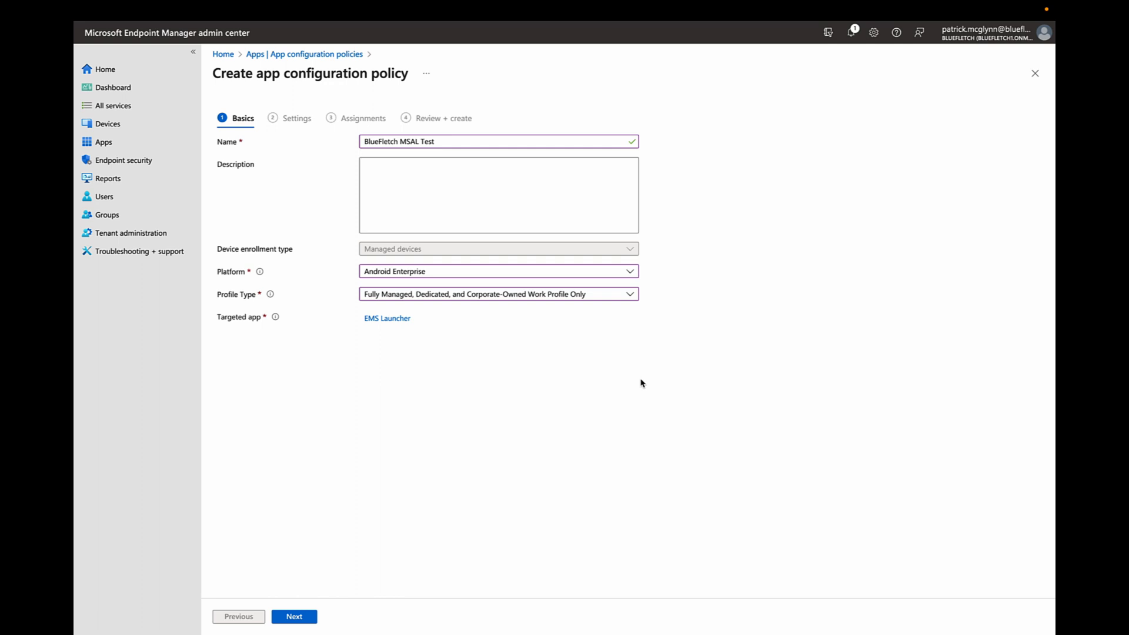
pyautogui.click(294, 616)
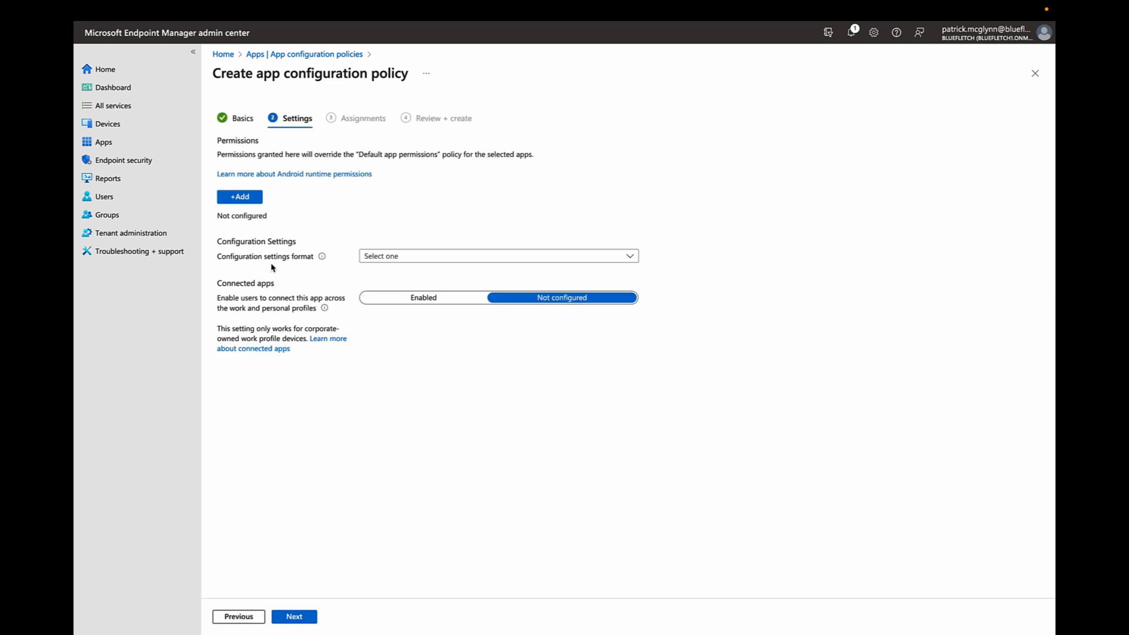
# - Set the configuration format to JSON data with configUrl not set, then continue to Assignments
pyautogui.click(496, 255)
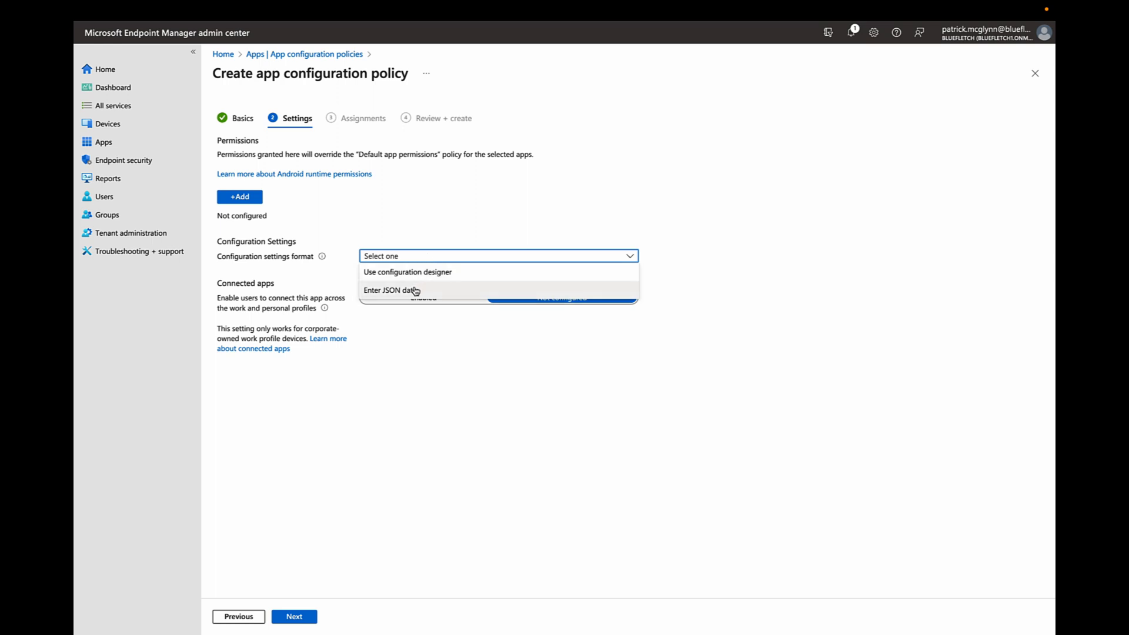
pyautogui.click(392, 290)
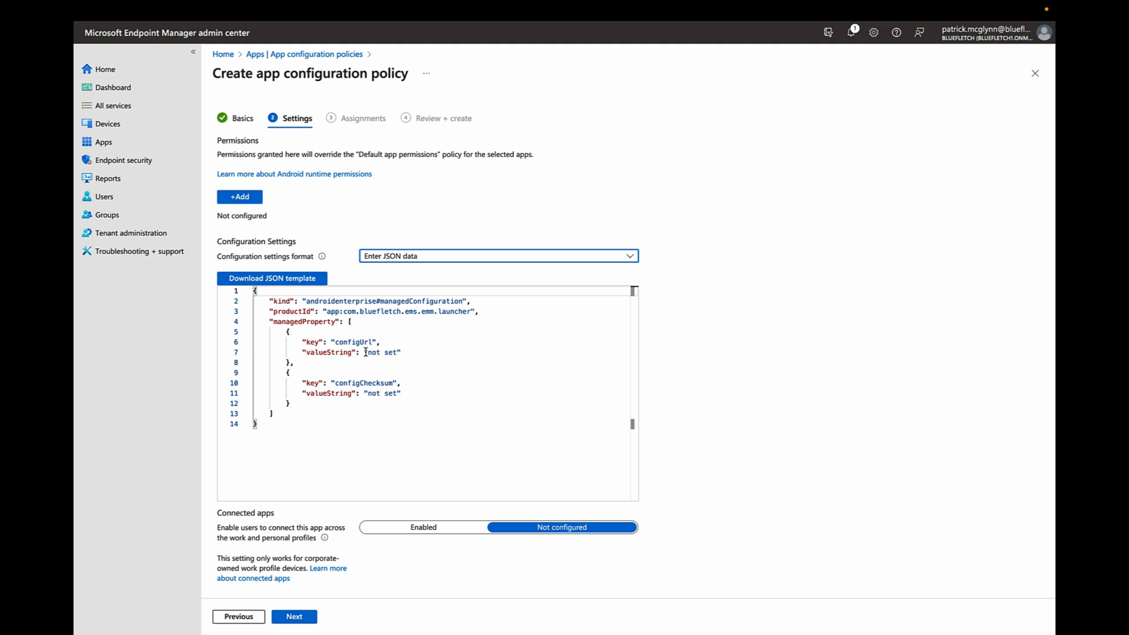
pyautogui.doubleClick(381, 351)
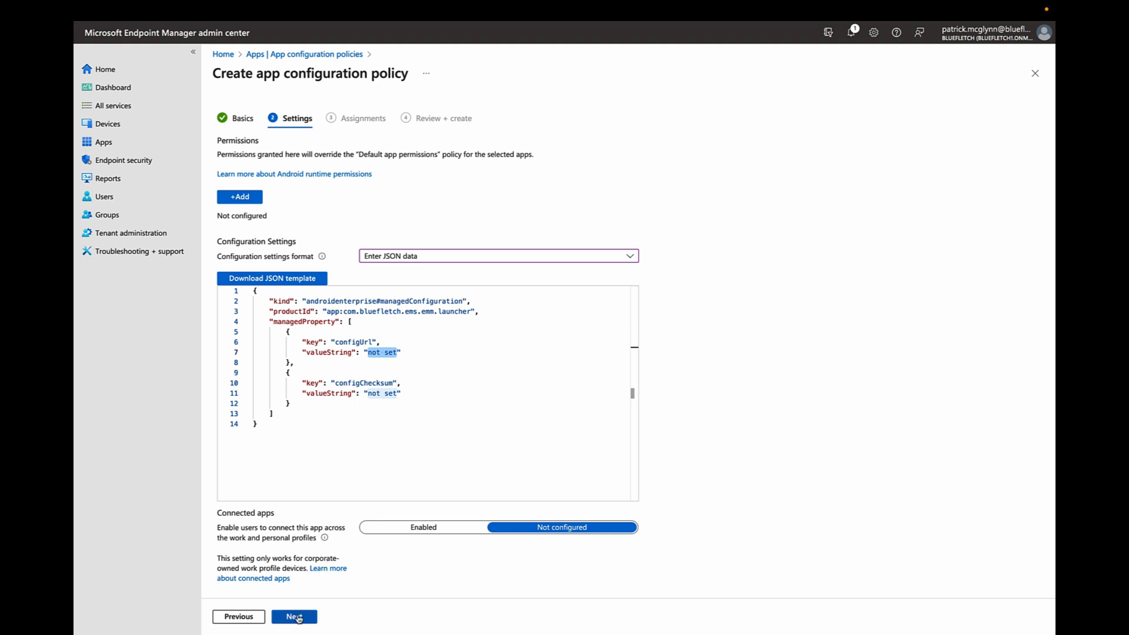
pyautogui.click(294, 616)
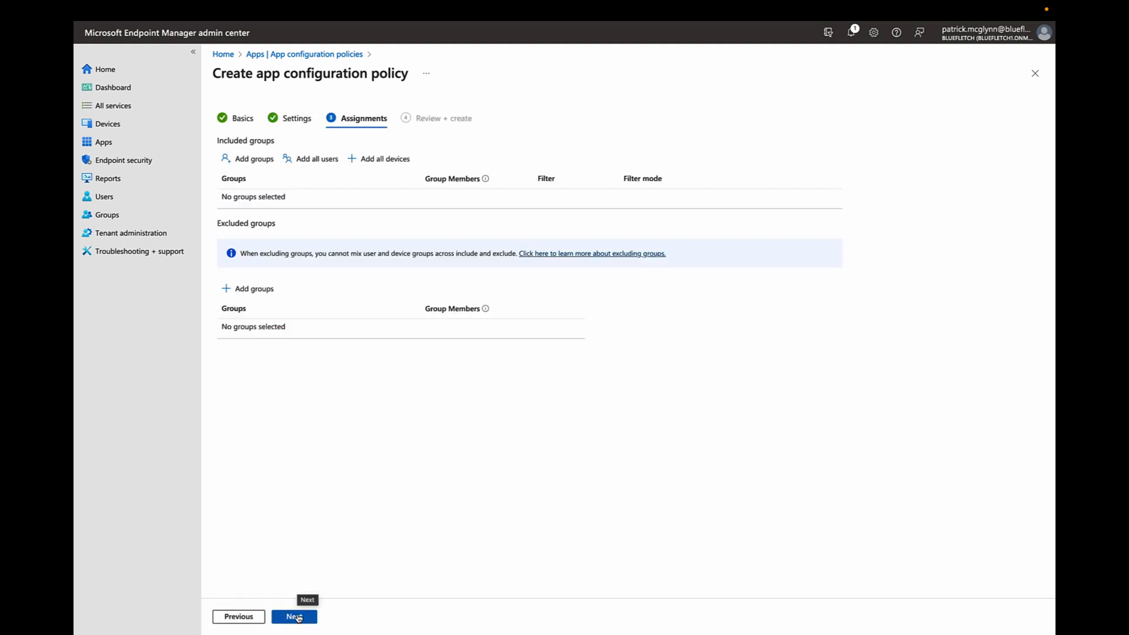
pyautogui.moveTo(252, 288)
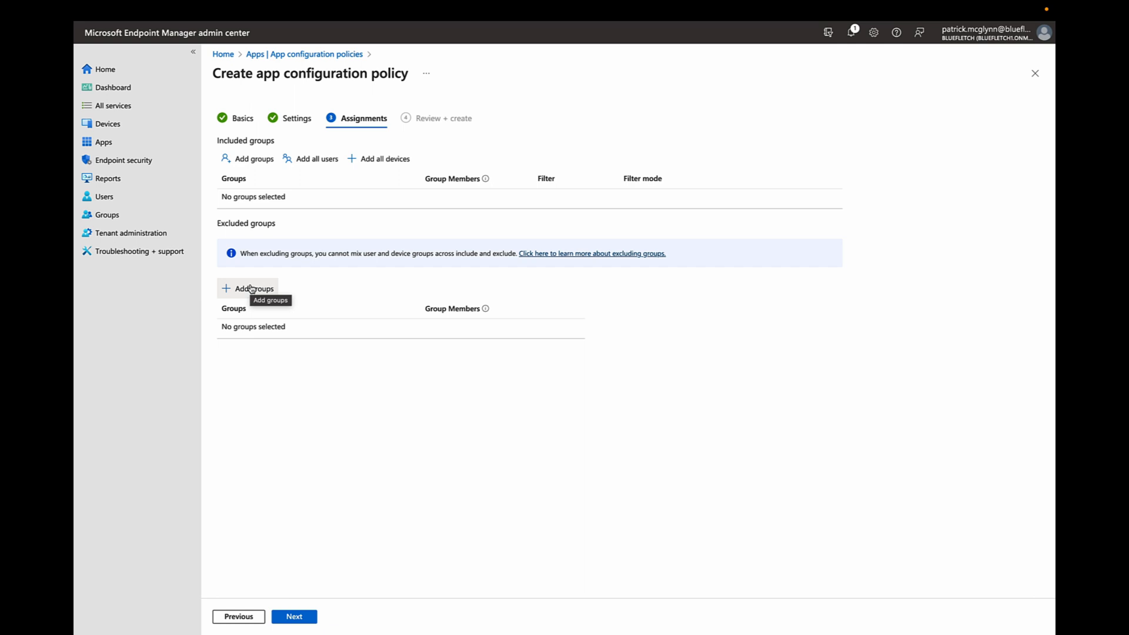
pyautogui.moveTo(295, 622)
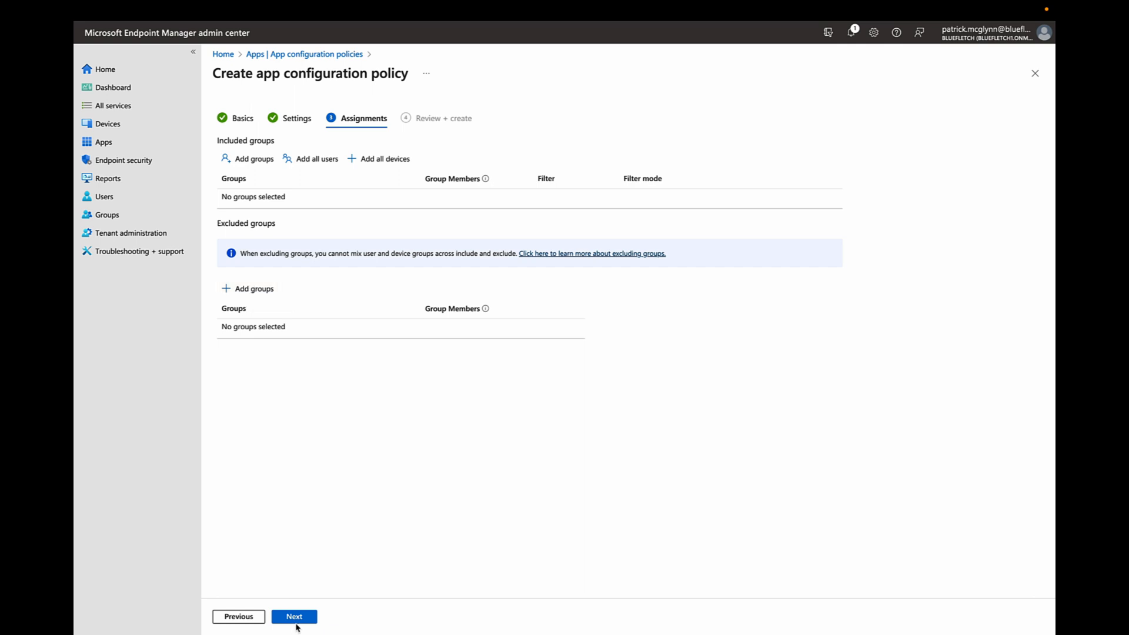
# - Create the BlueFletch MSAL Test policy without group assignments and dismiss the success notification
pyautogui.click(293, 616)
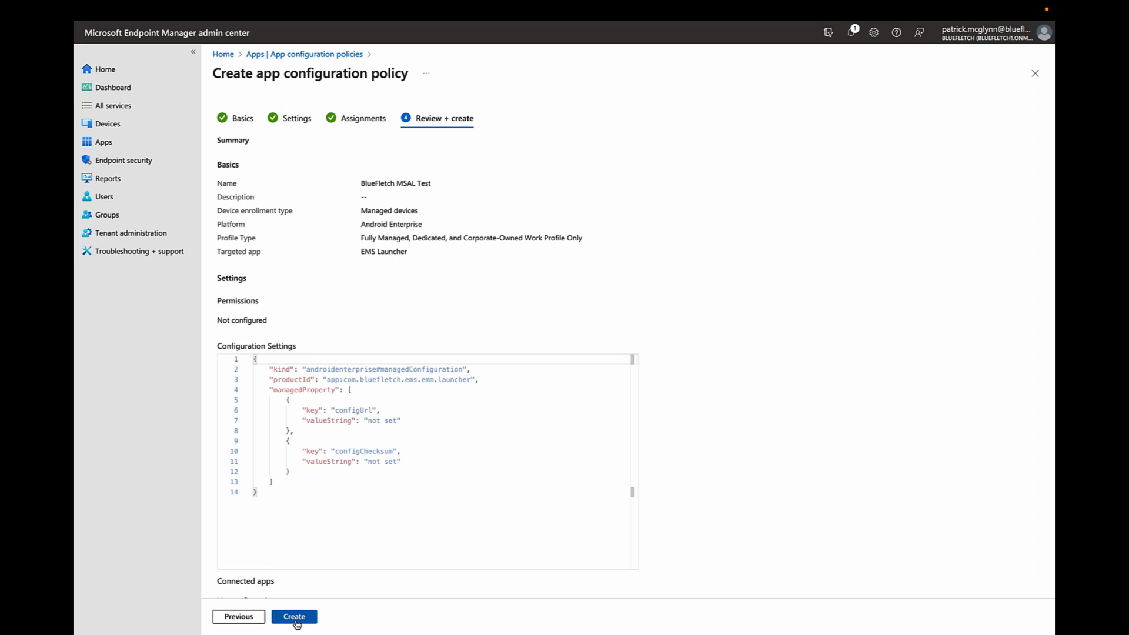
pyautogui.click(294, 616)
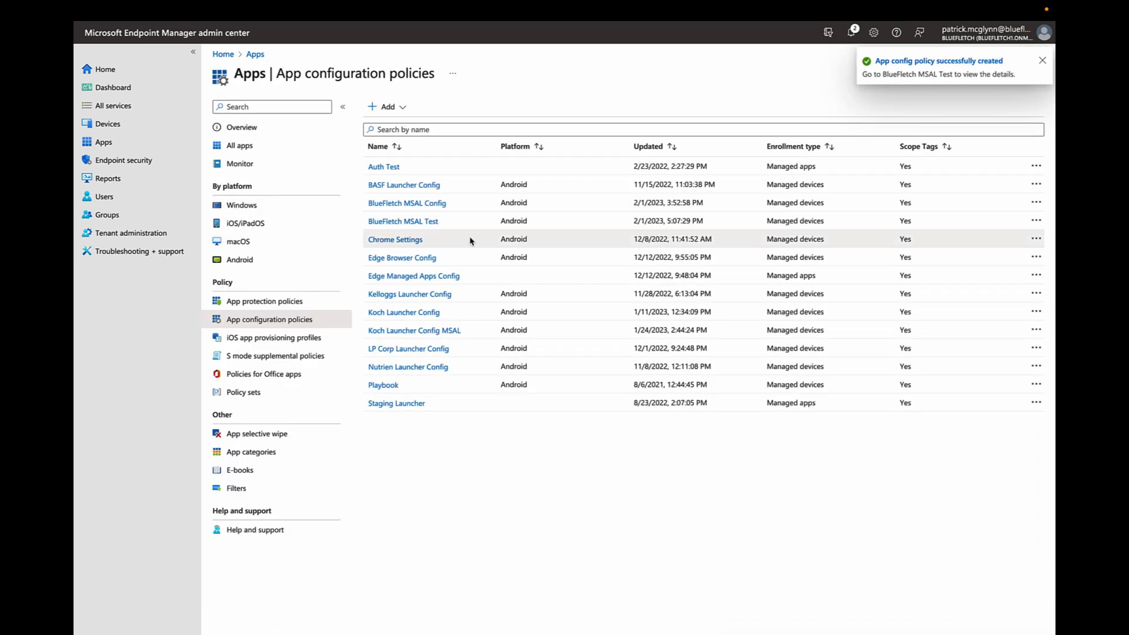
pyautogui.moveTo(532, 84)
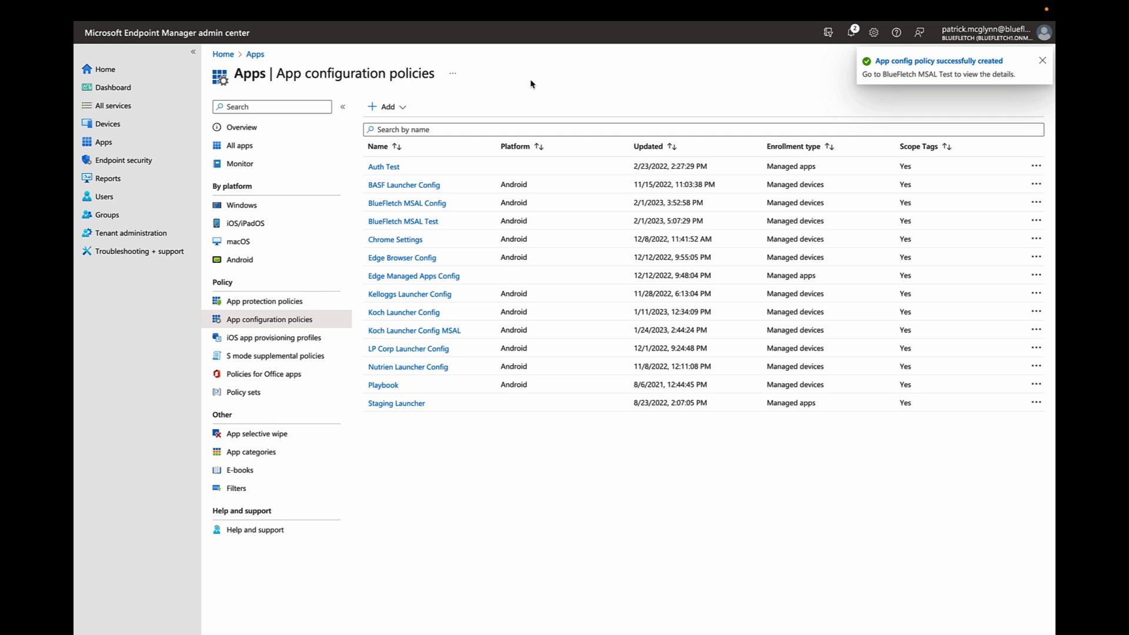
pyautogui.click(1042, 60)
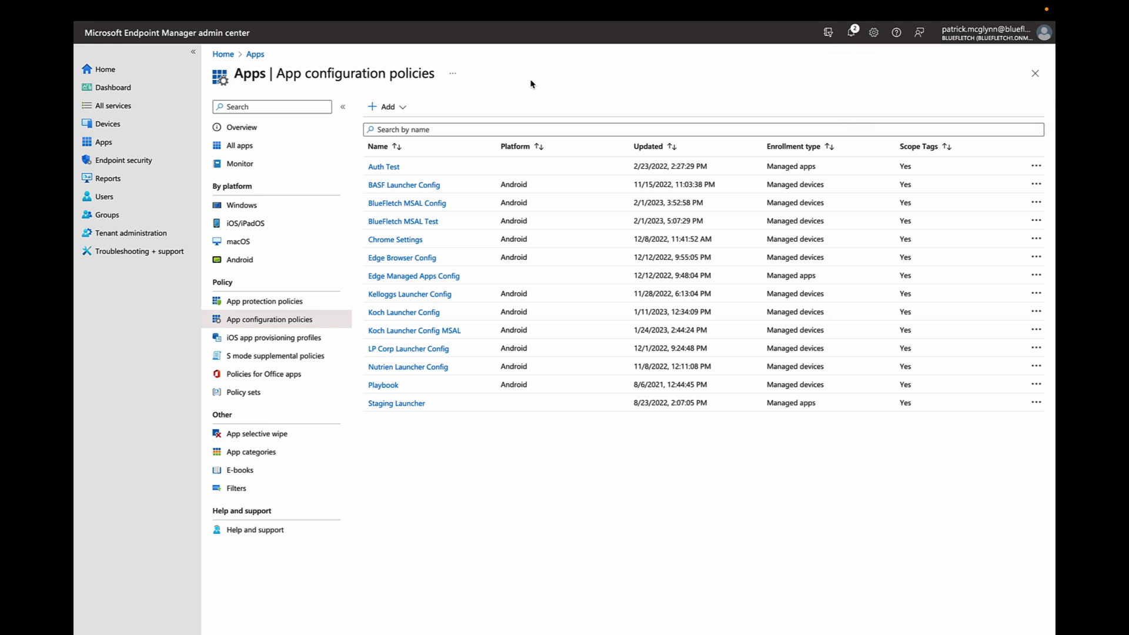